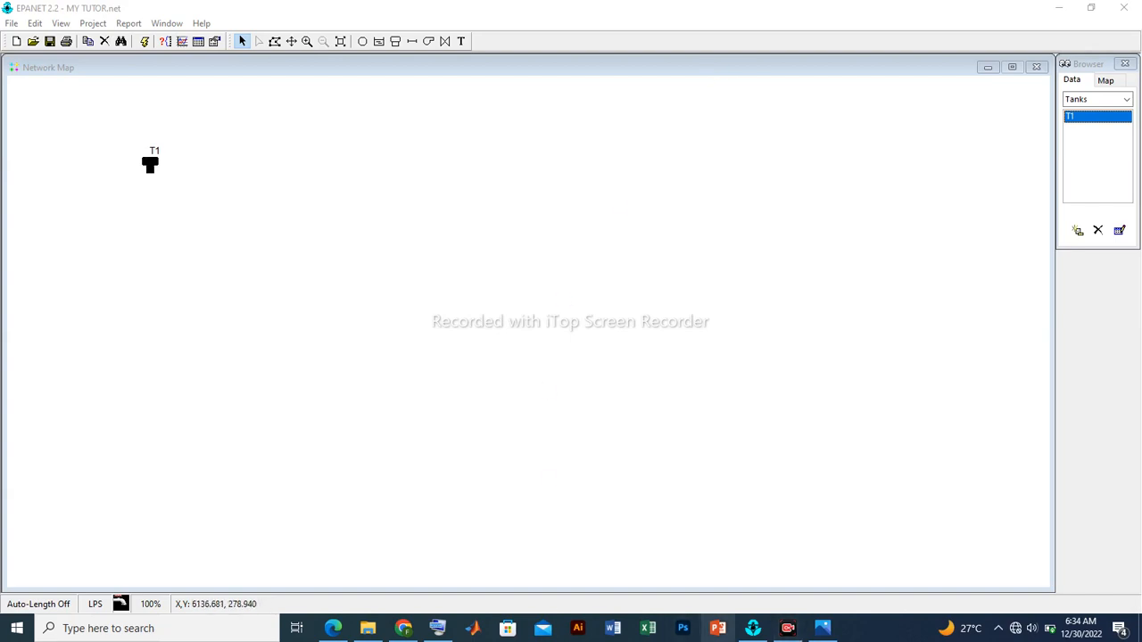
Bring up the reference picture EPANET PIX1.png of the target network layout
click(821, 628)
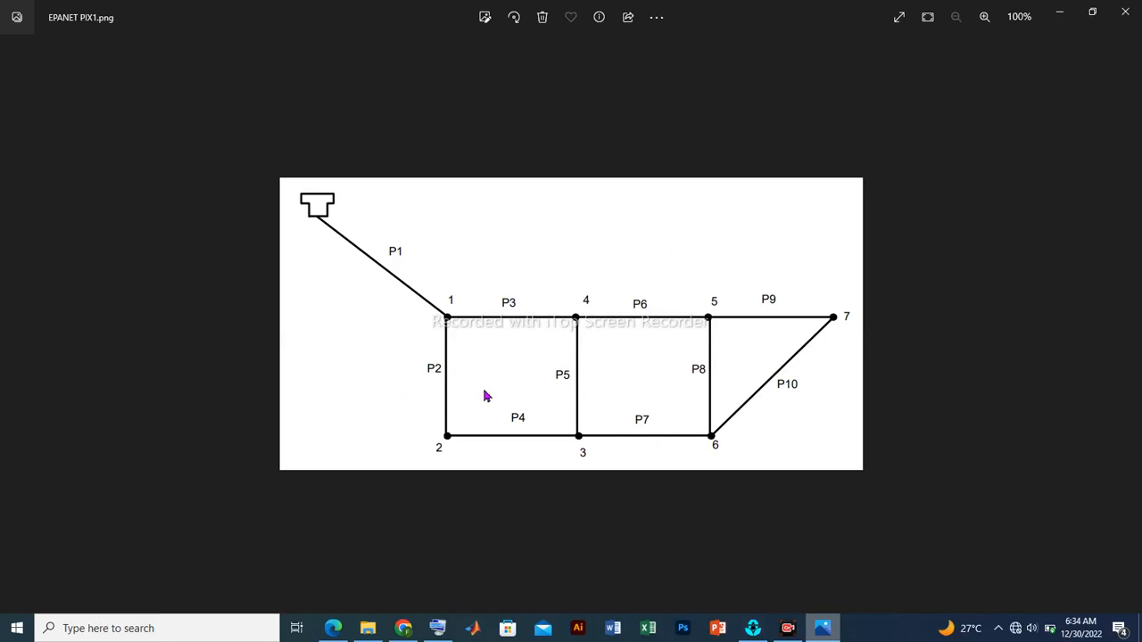
mouse_move(660, 453)
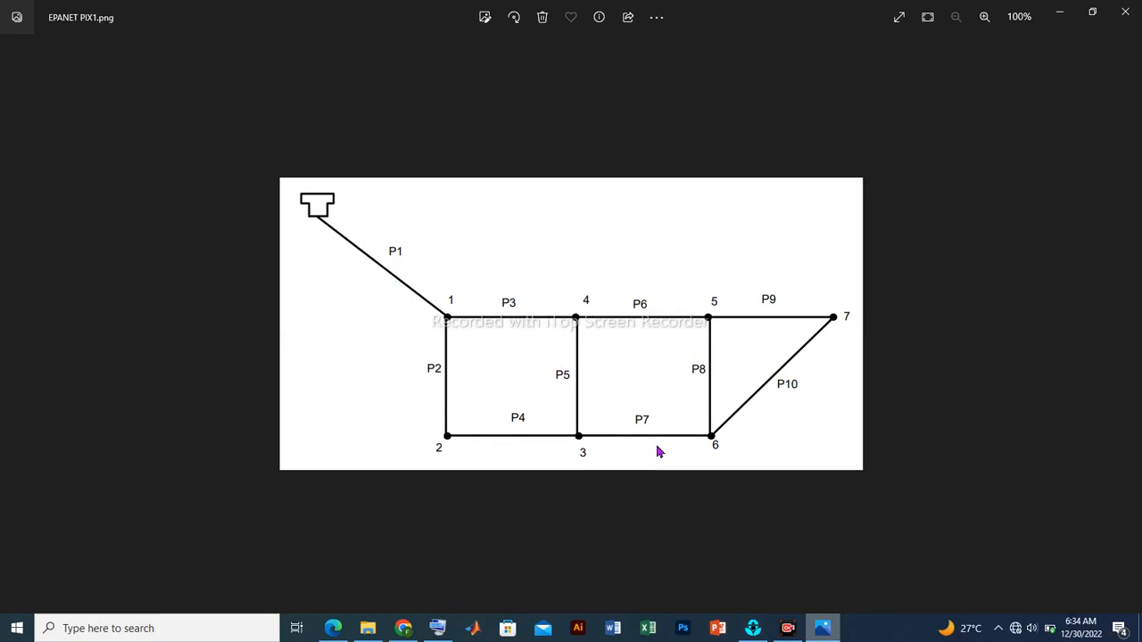
mouse_move(635, 400)
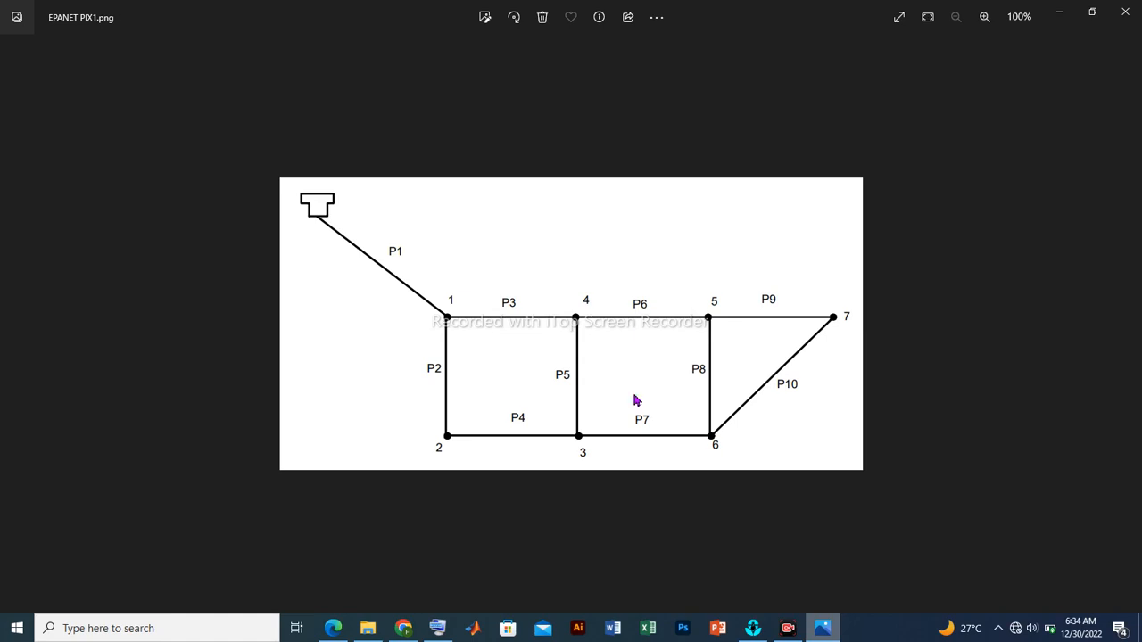
mouse_move(321, 223)
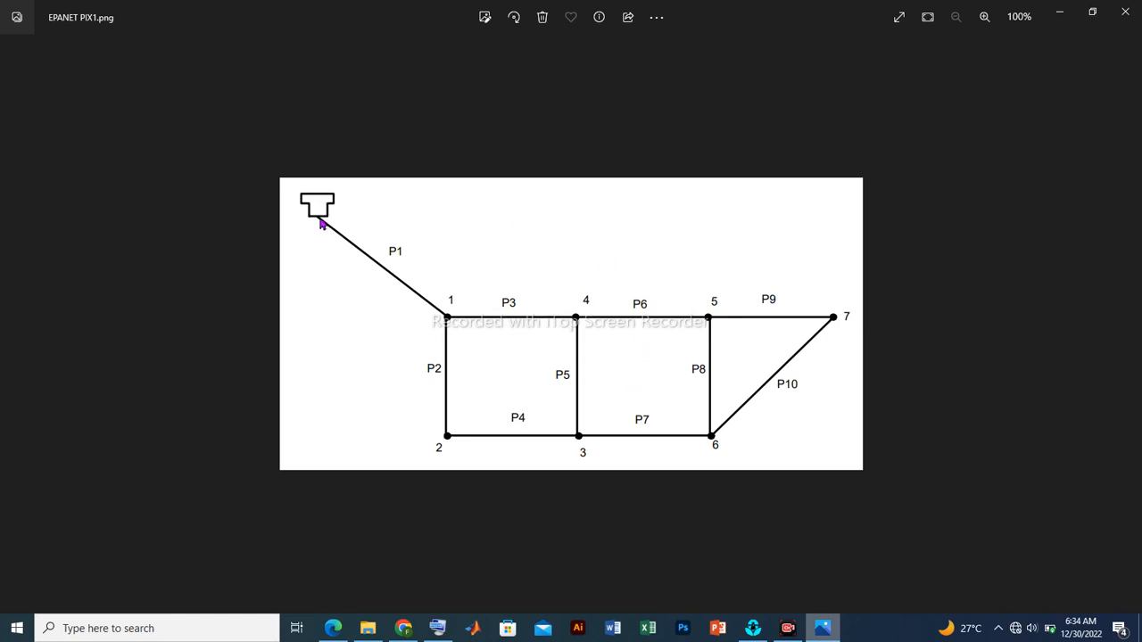
mouse_move(323, 213)
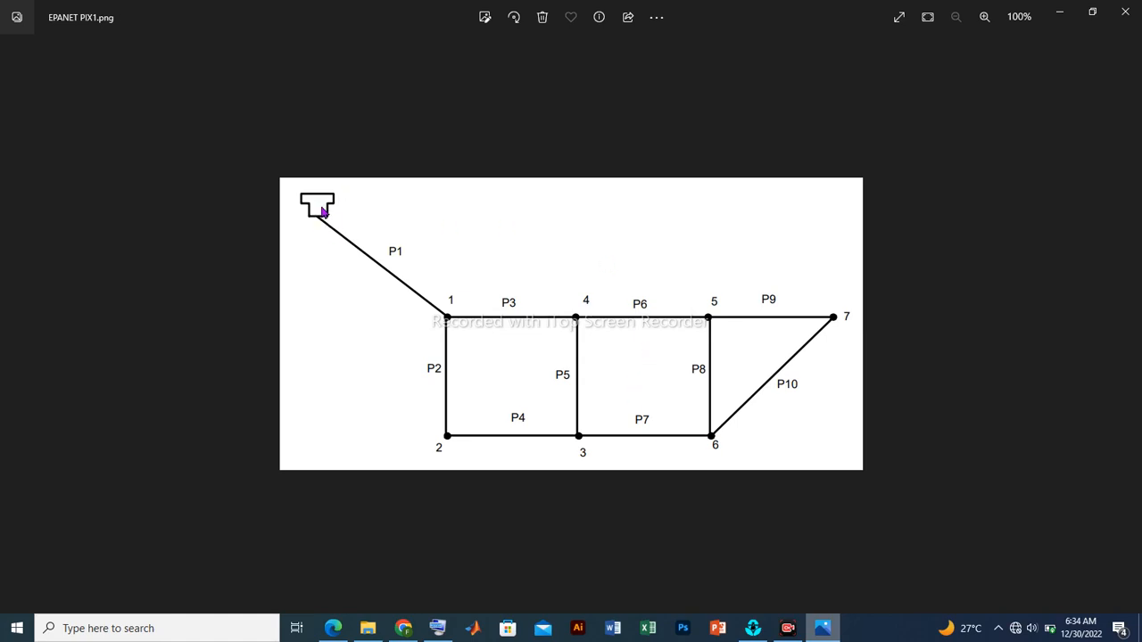
mouse_move(482, 339)
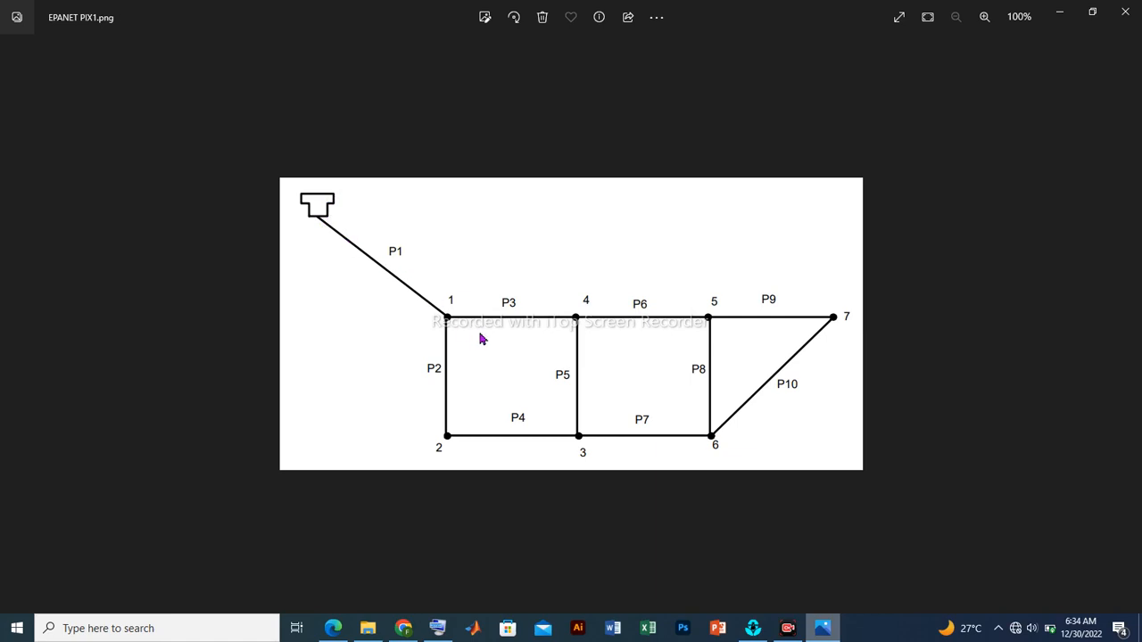
mouse_move(455, 332)
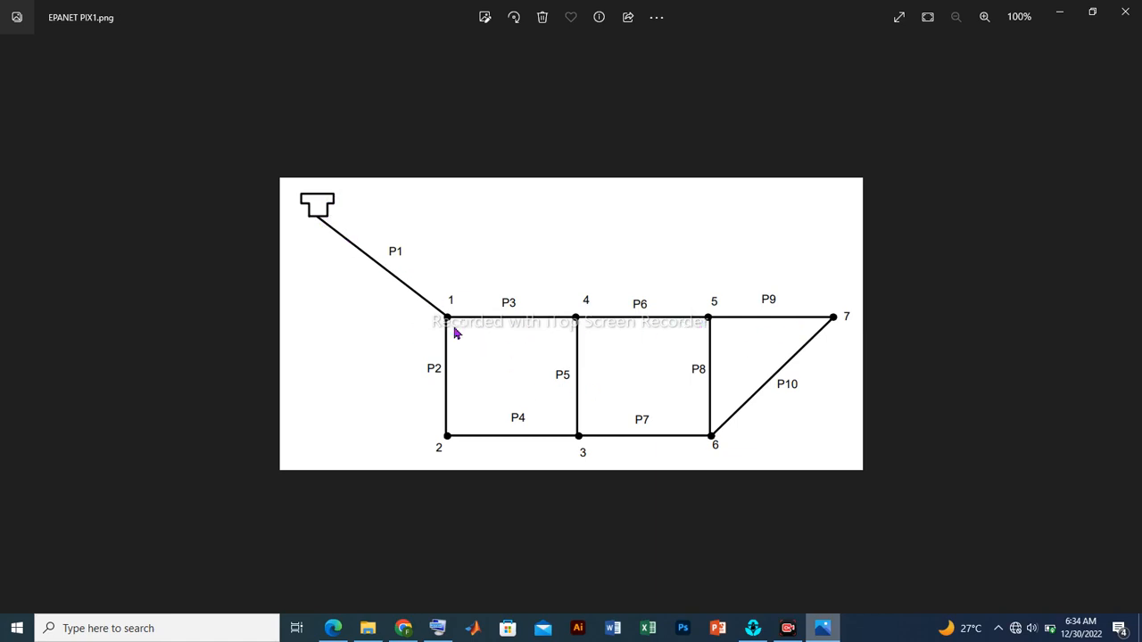
mouse_move(728, 422)
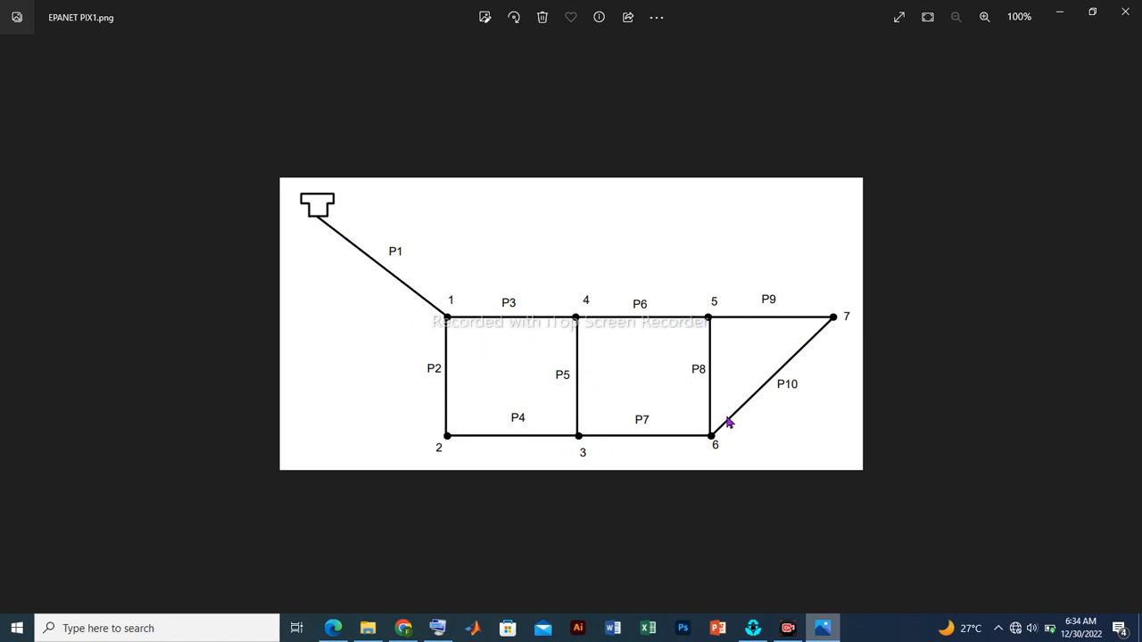
mouse_move(756, 25)
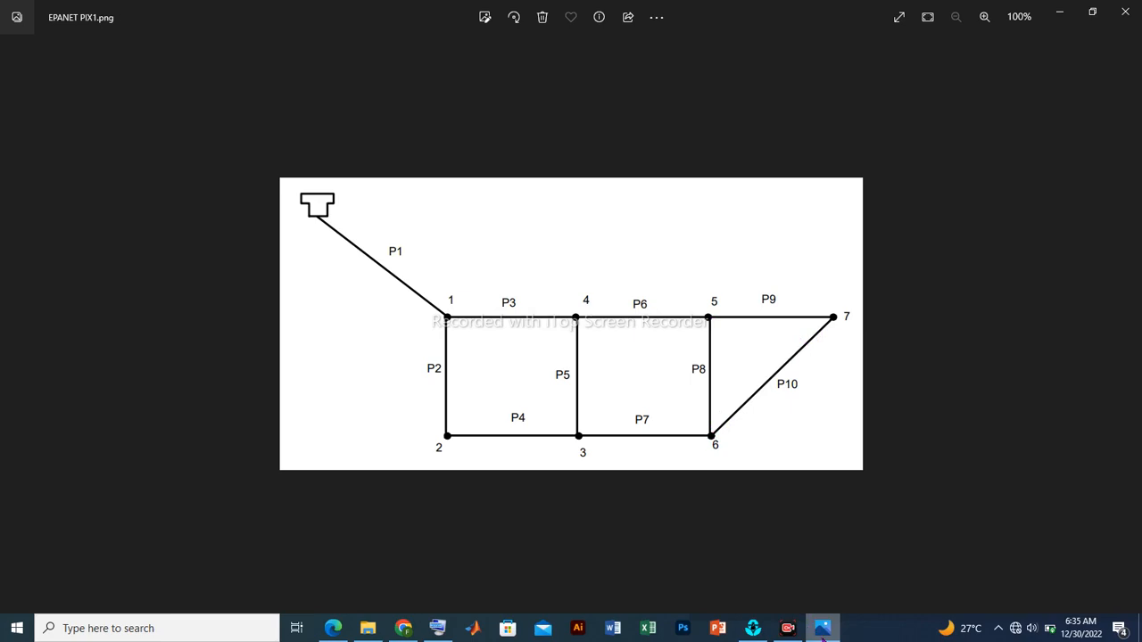
mouse_move(957, 607)
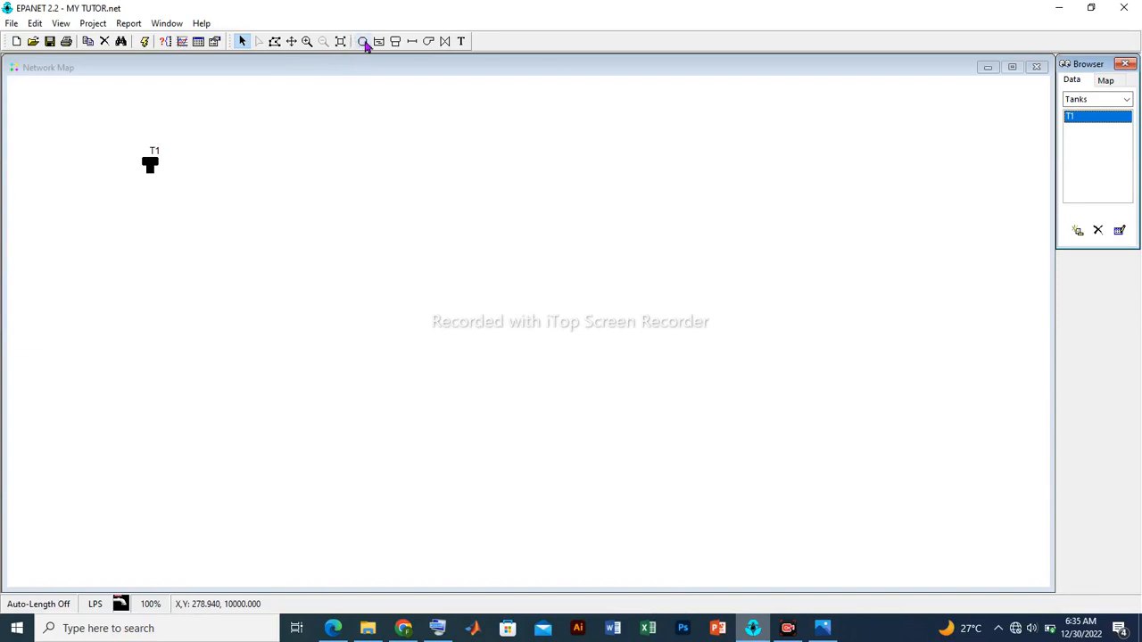
mouse_move(362, 41)
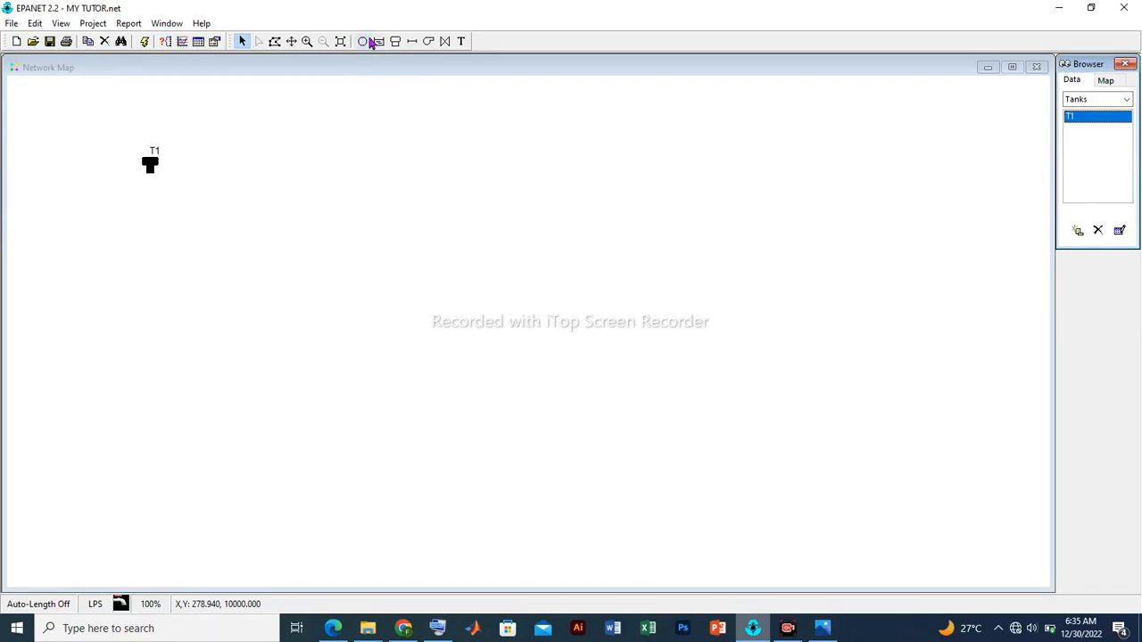
Place the first junctions in a row below and to the right of tank T1
click(364, 41)
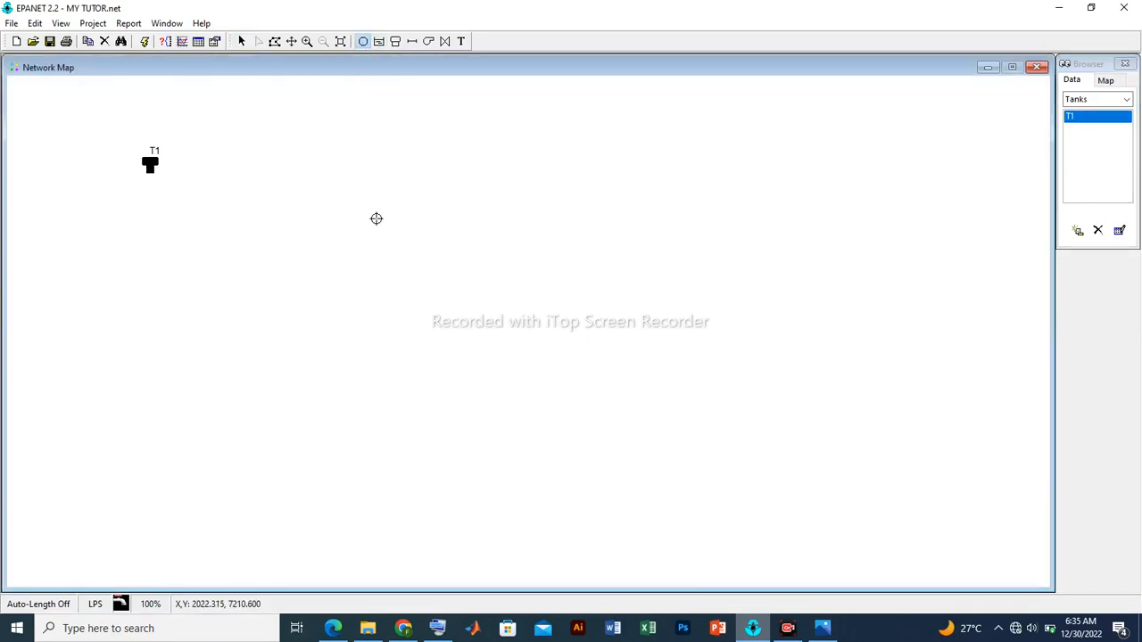
mouse_move(329, 261)
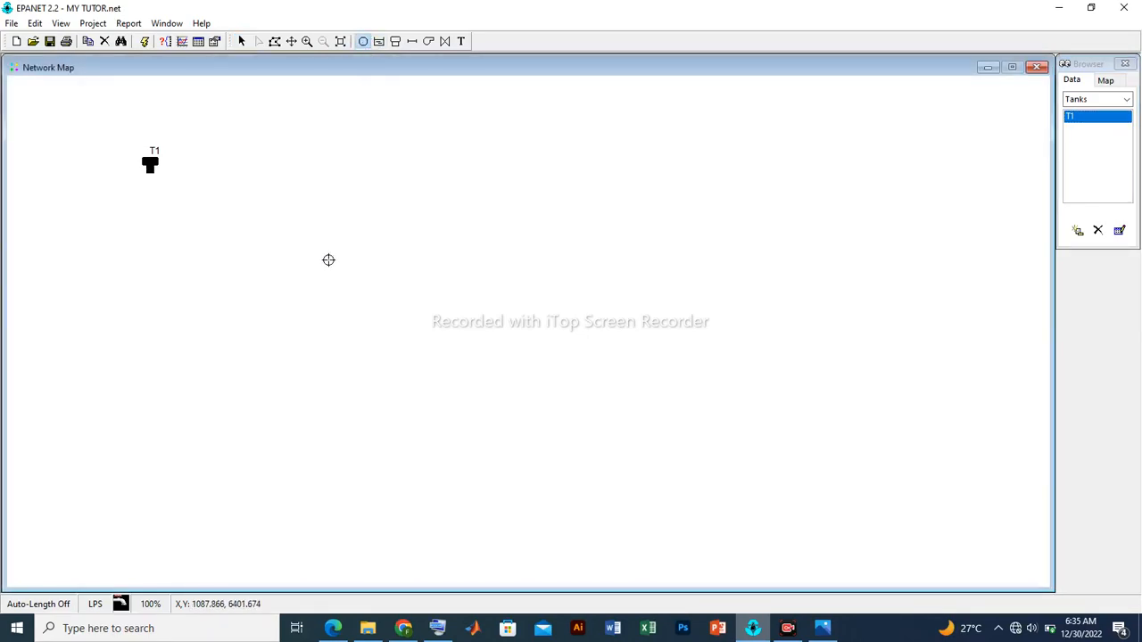
click(328, 260)
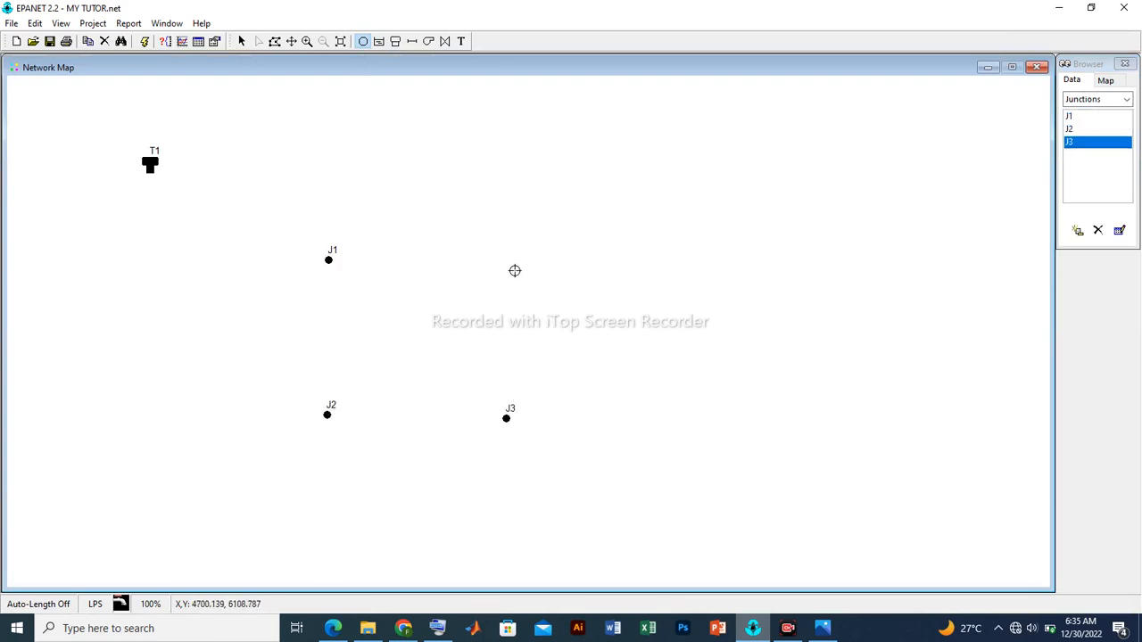
click(505, 260)
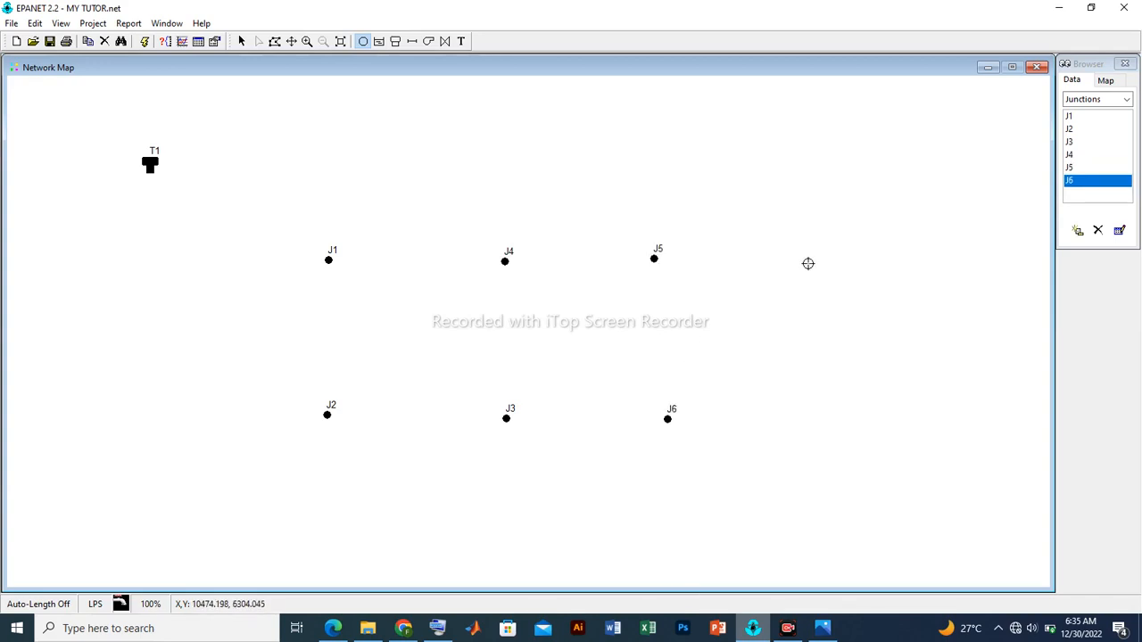
click(806, 255)
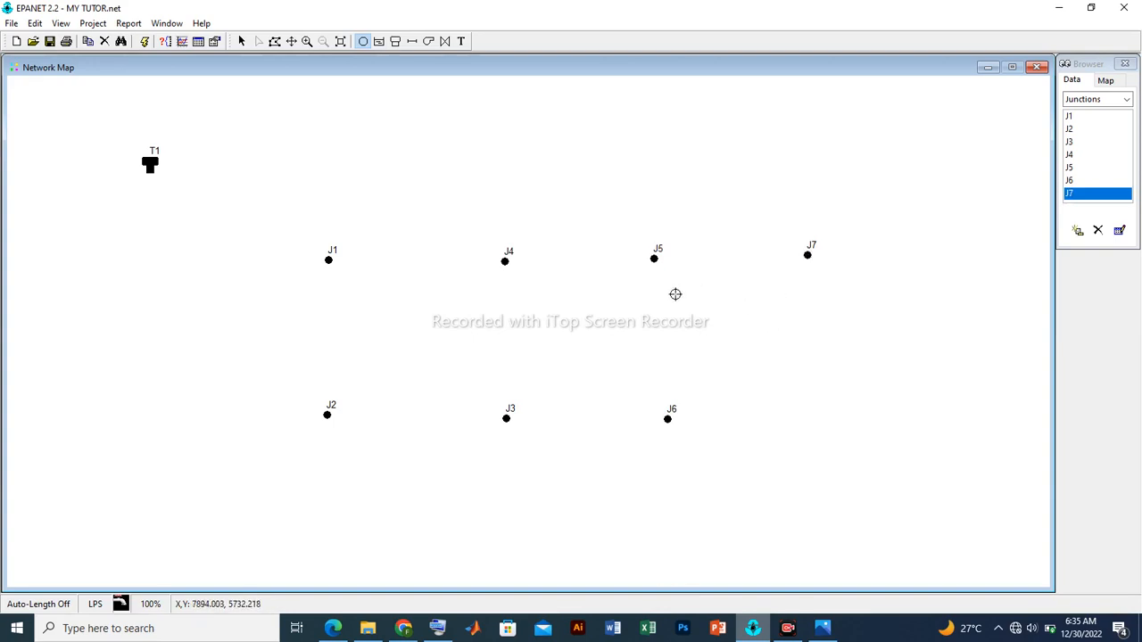
mouse_move(264, 84)
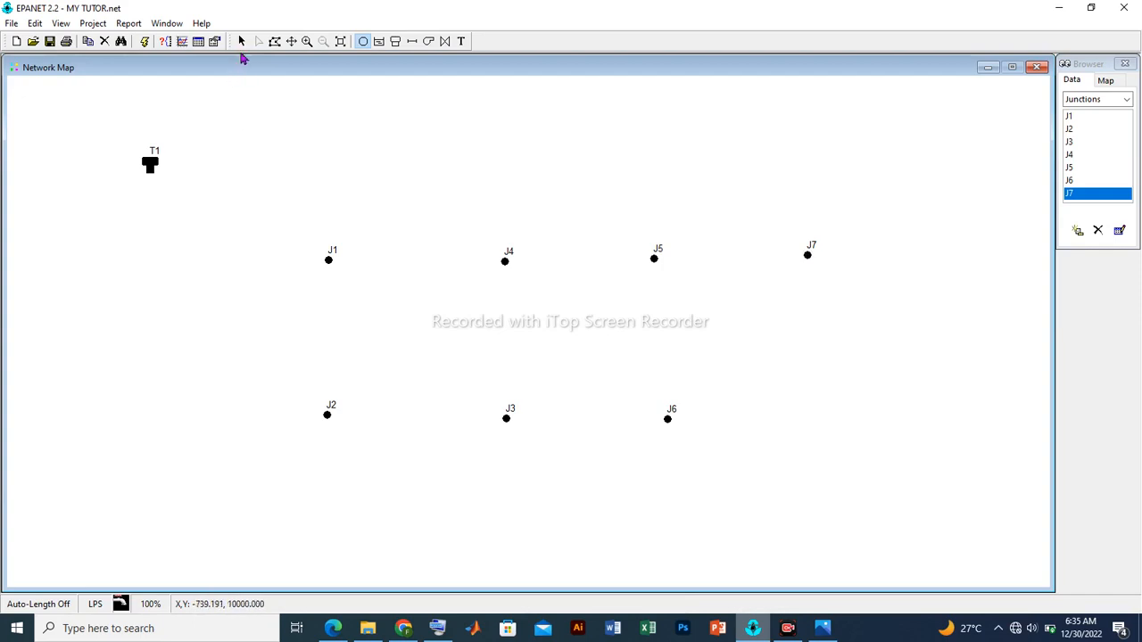
mouse_move(241, 43)
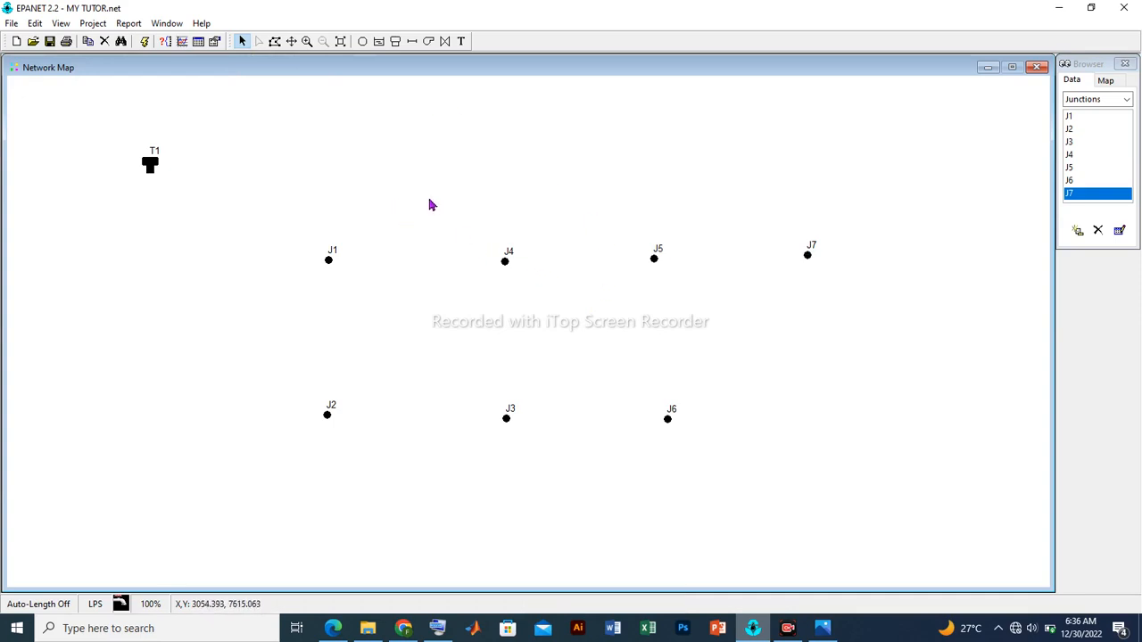
mouse_move(325, 169)
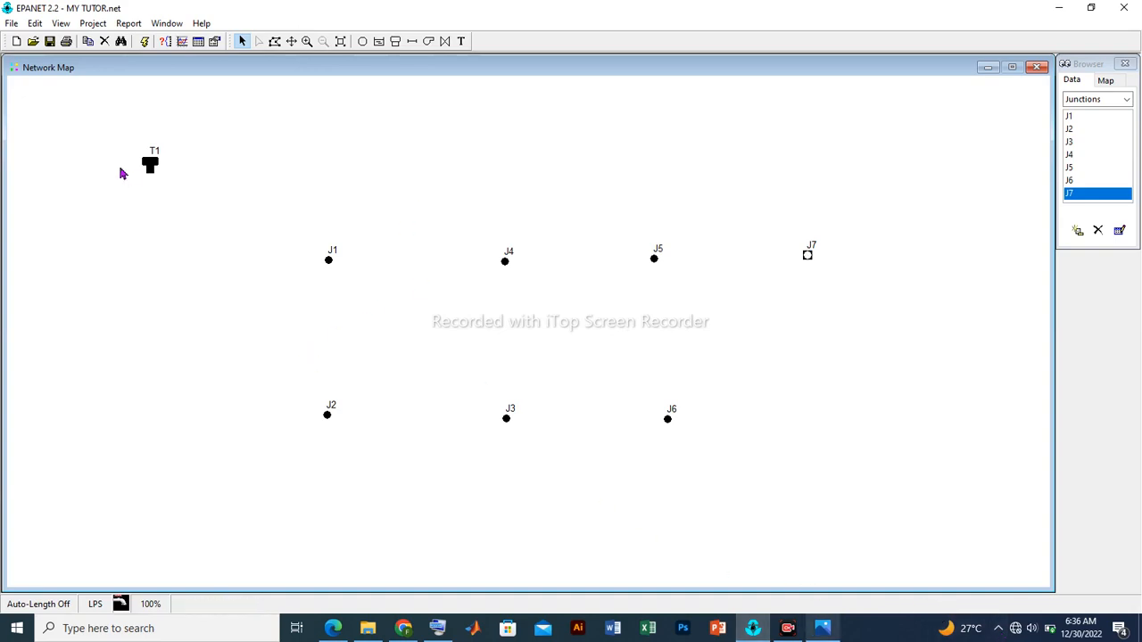
mouse_move(360, 88)
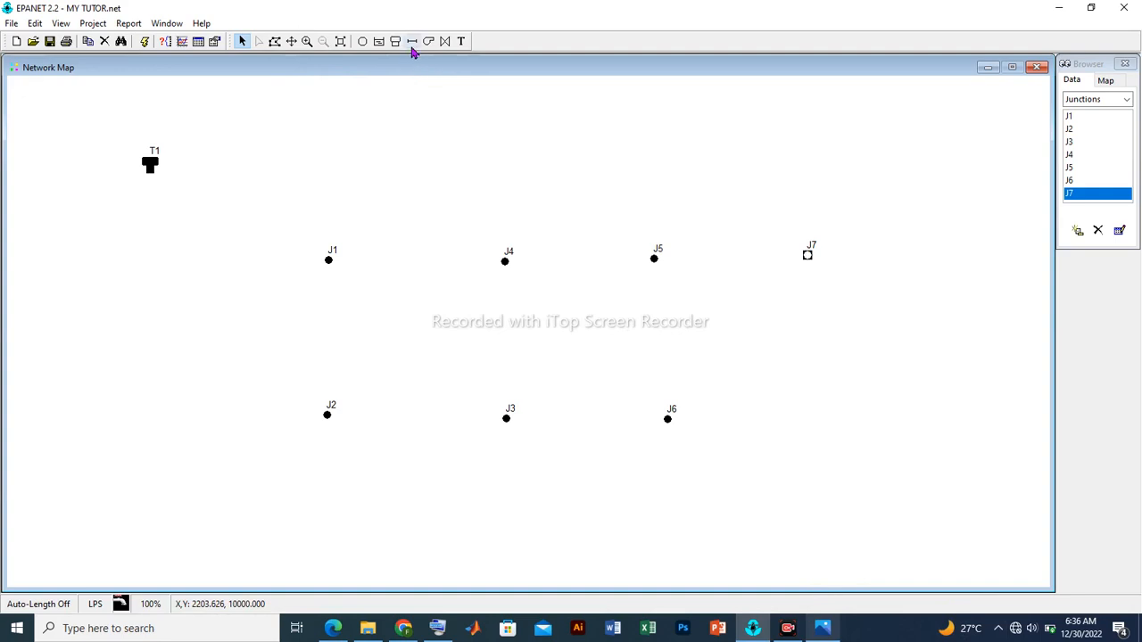
mouse_move(411, 41)
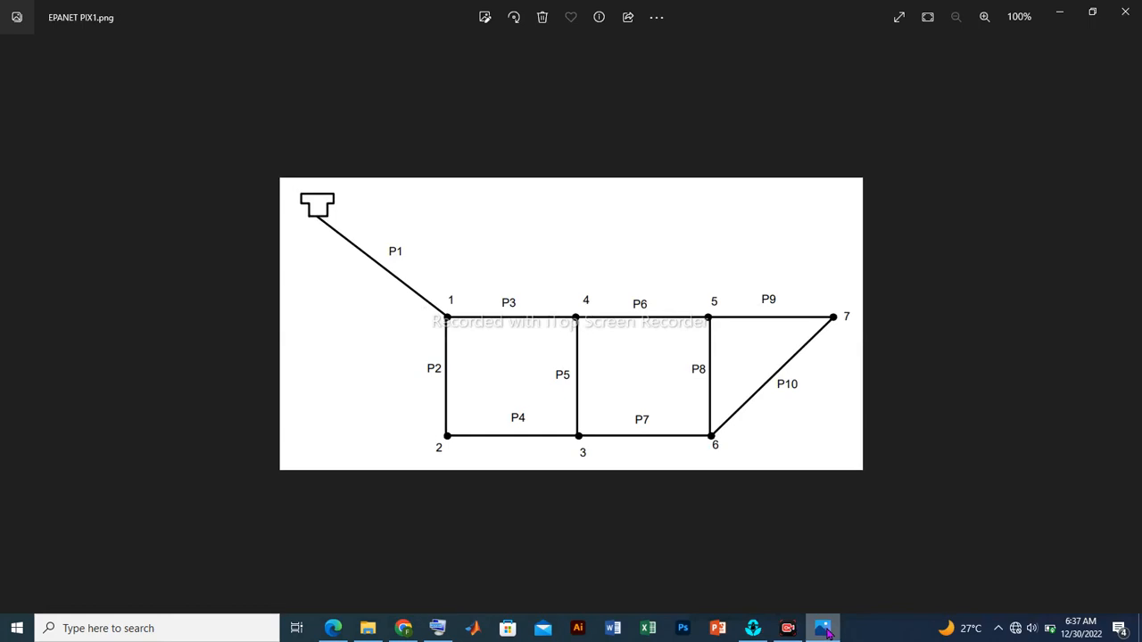
Draw pipes P2 from J1 down to J2 and P4 from J2 across to J3
click(822, 628)
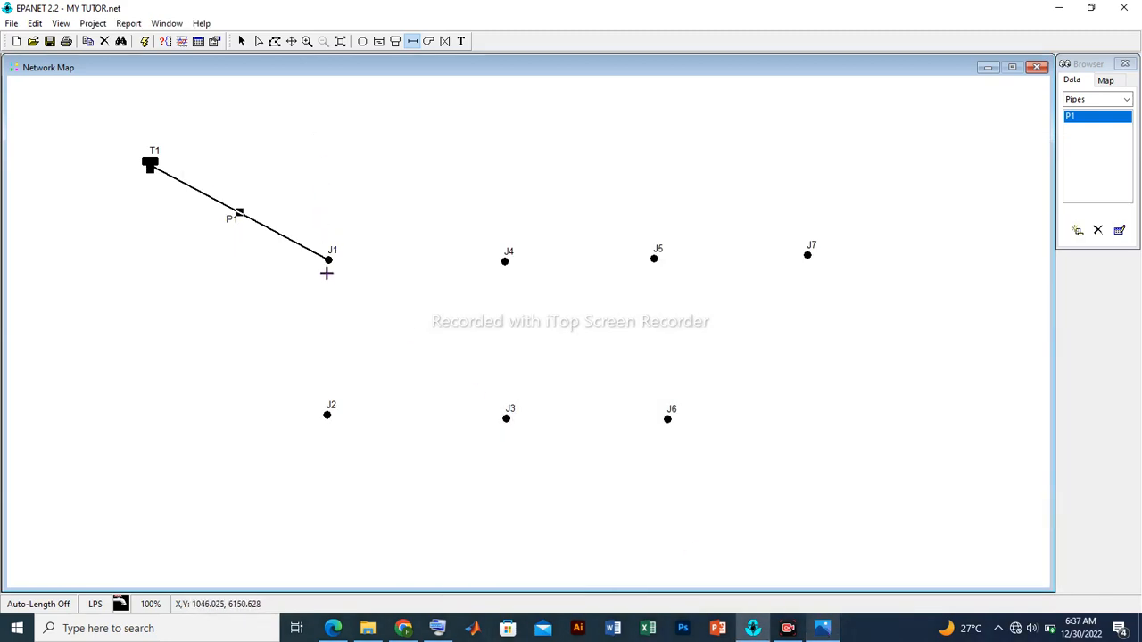
mouse_move(335, 268)
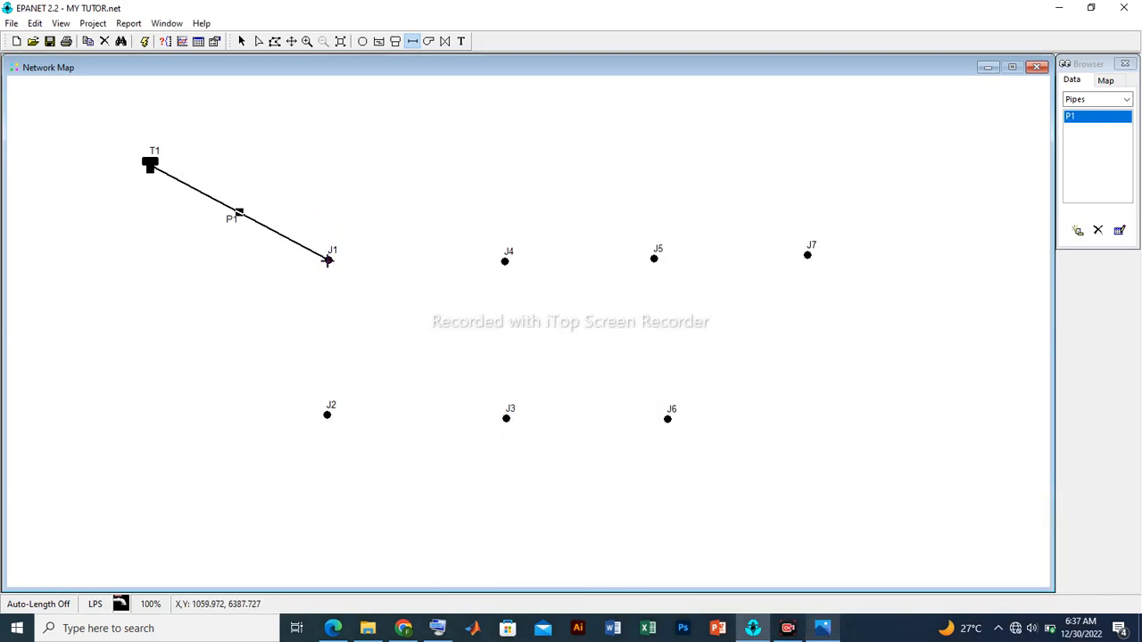
drag(328, 261, 328, 414)
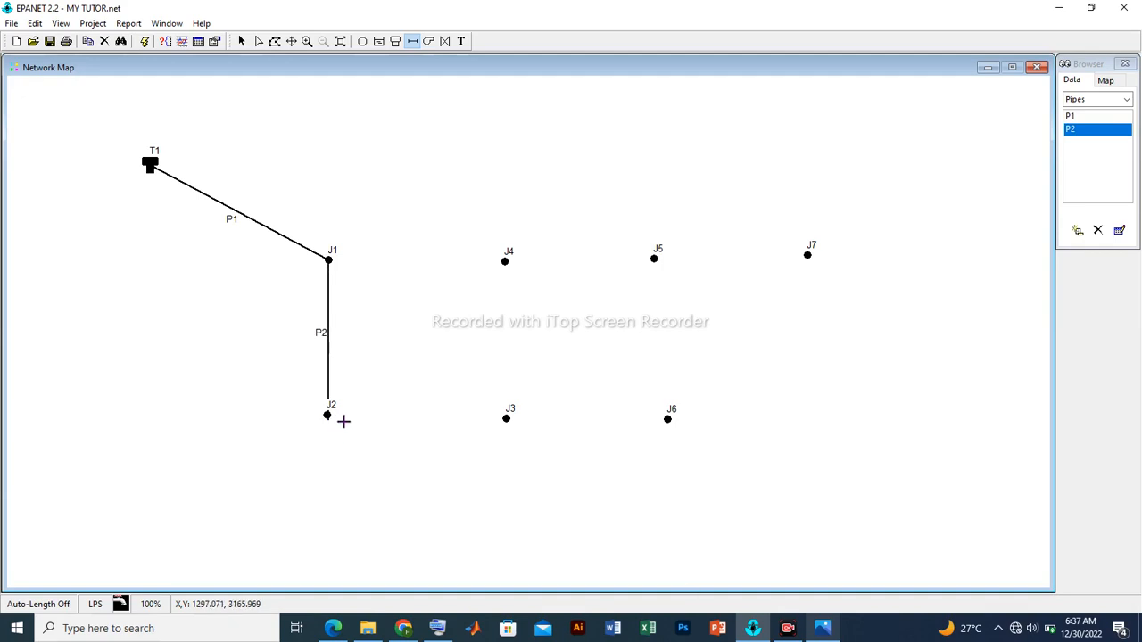
mouse_move(424, 322)
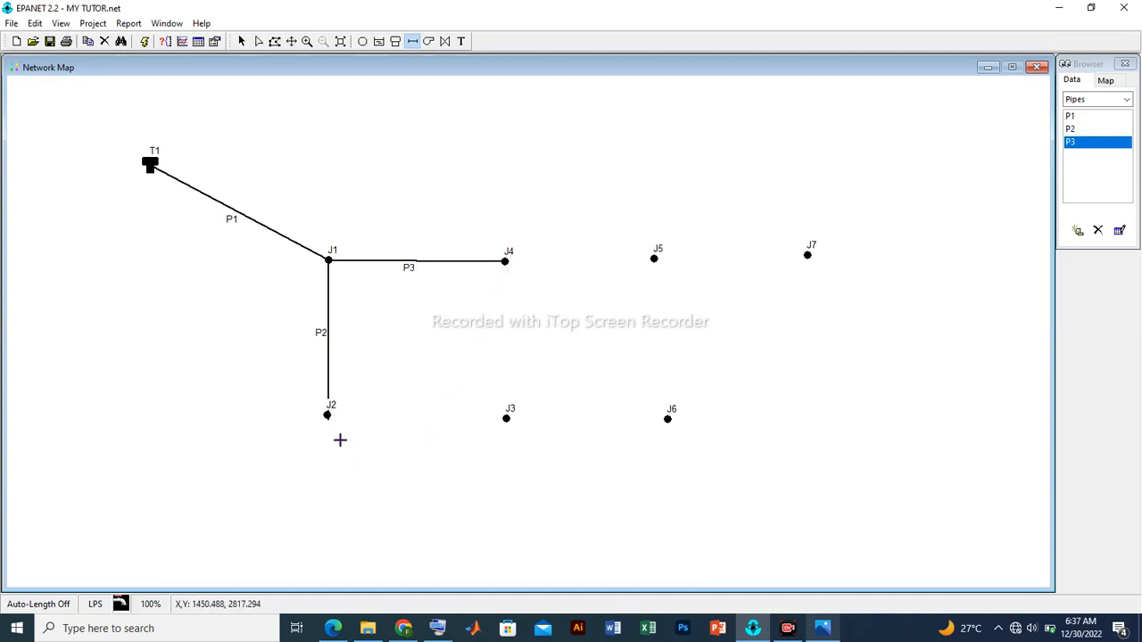
mouse_move(953, 598)
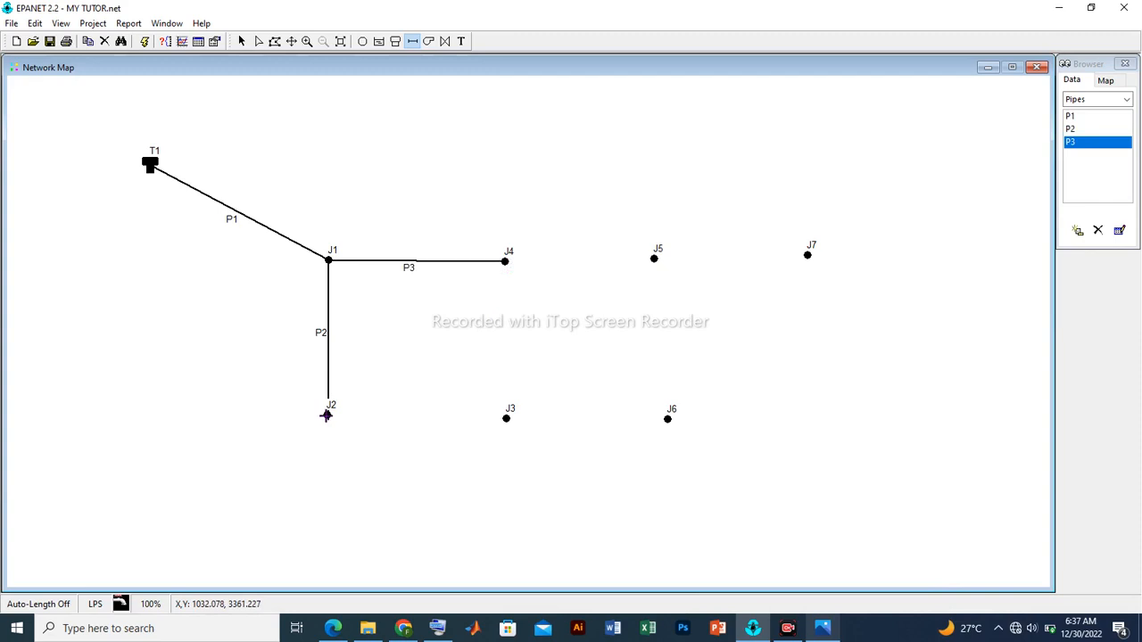
drag(325, 414, 499, 413)
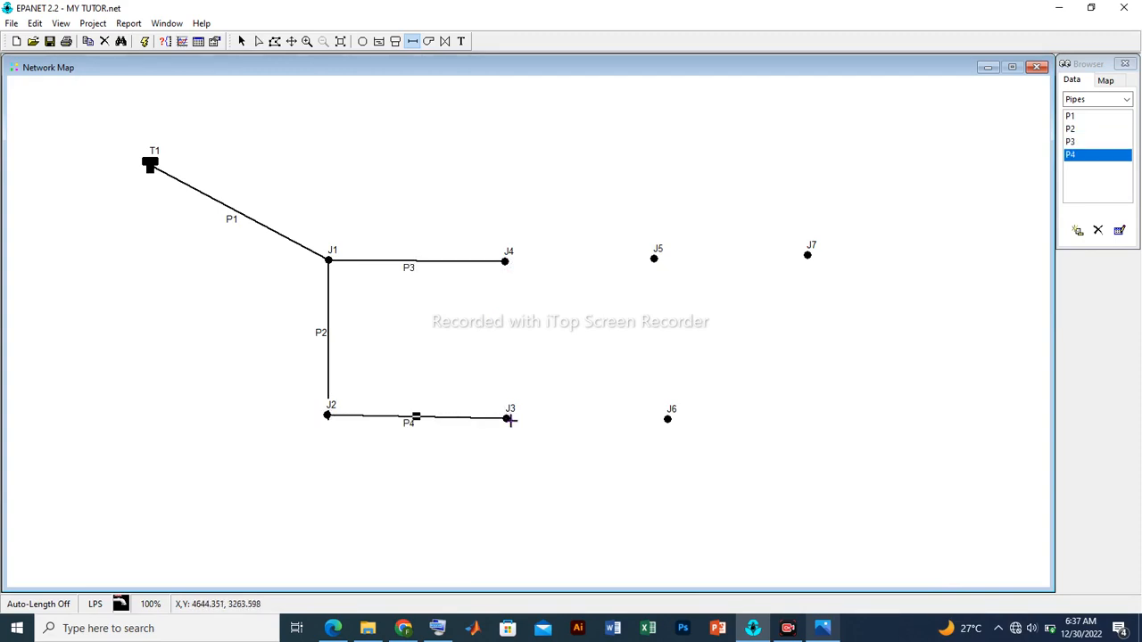
mouse_move(498, 271)
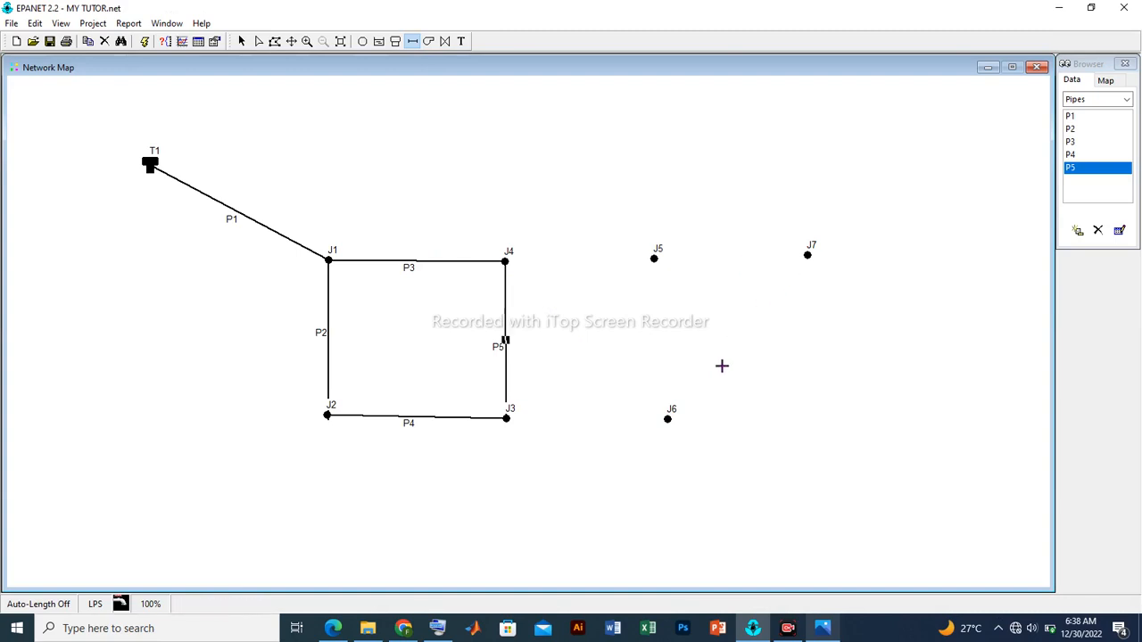
mouse_move(908, 7)
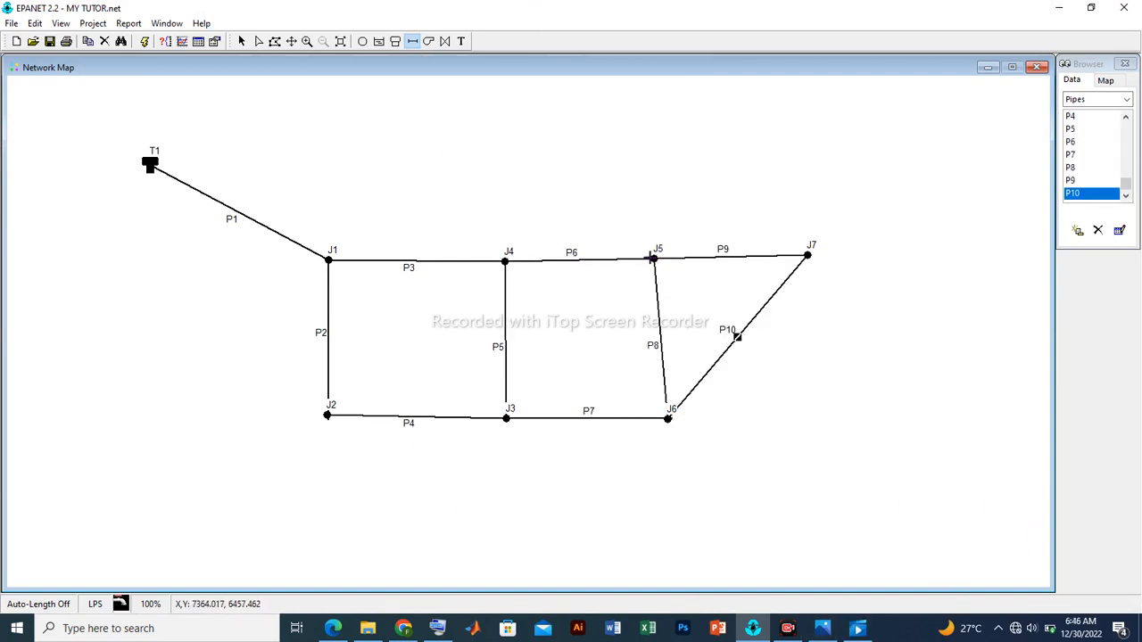
mouse_move(730, 353)
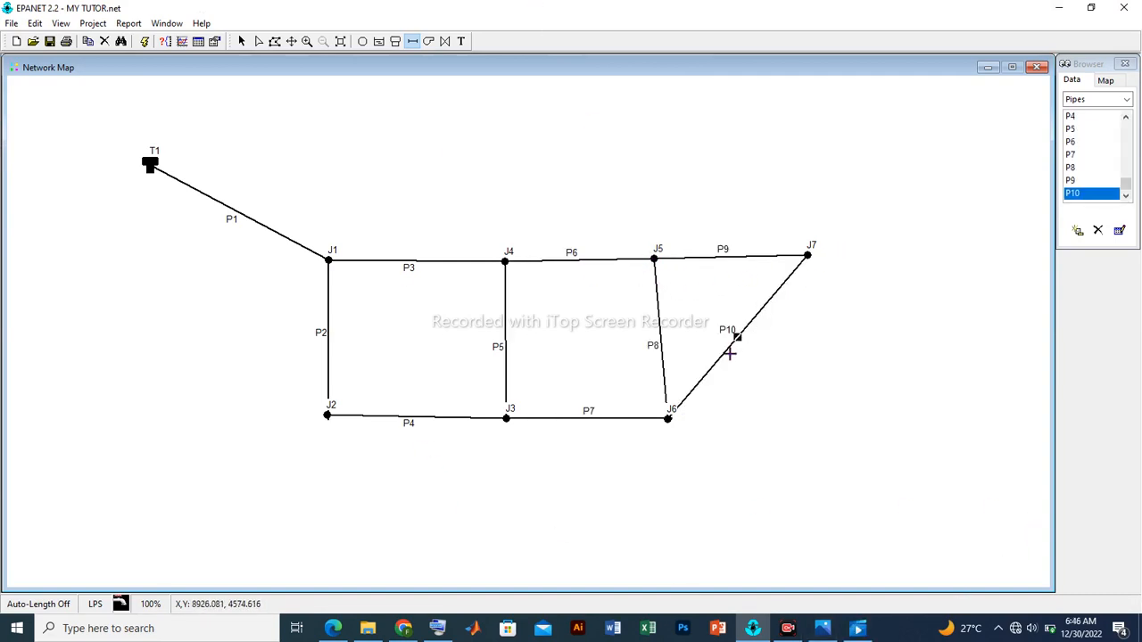
mouse_move(721, 346)
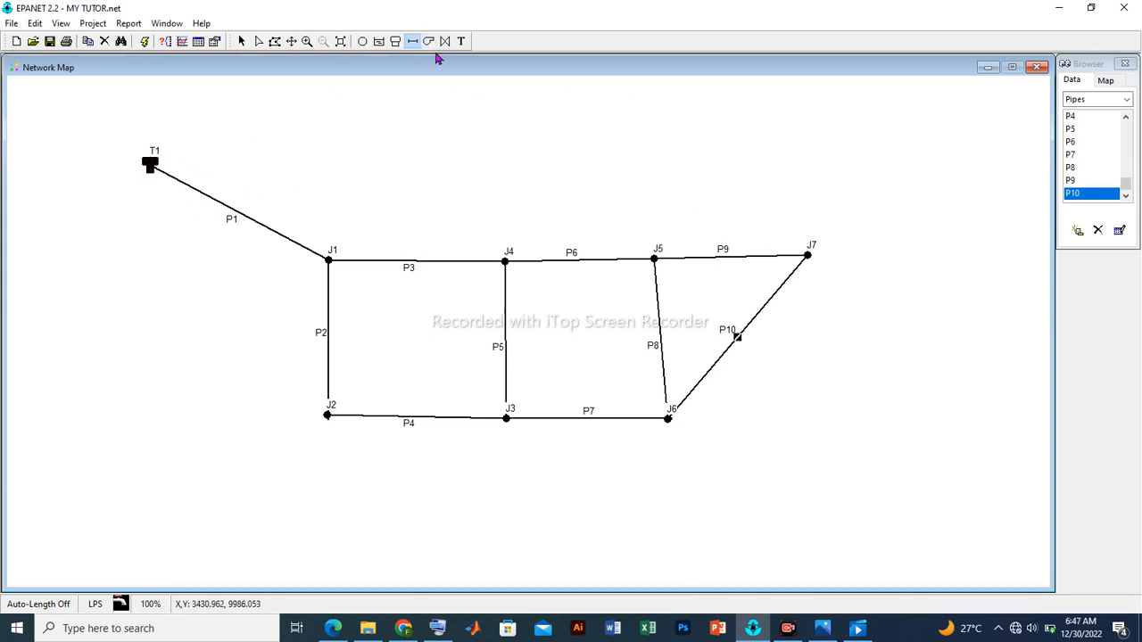
mouse_move(461, 41)
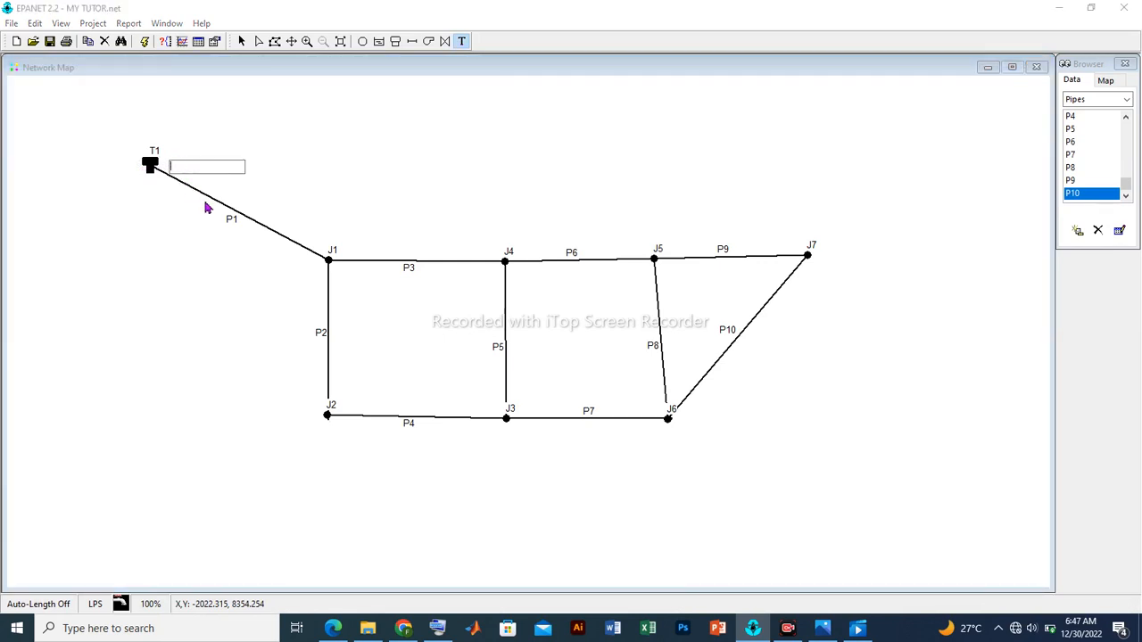
mouse_move(250, 326)
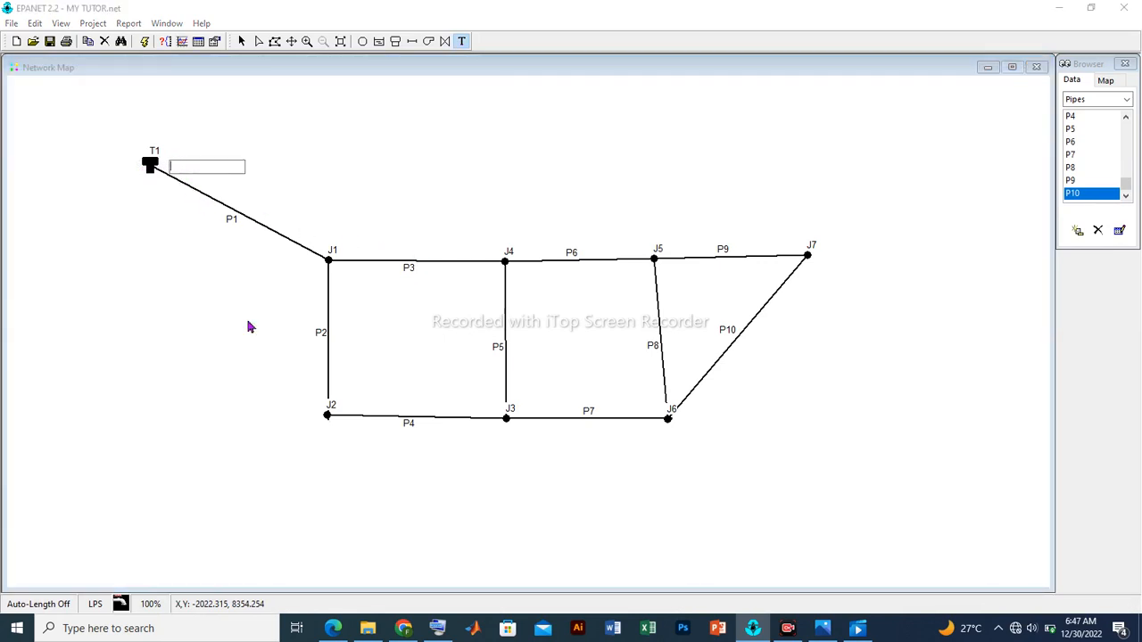
Enter the label text TANK beside tank T1
text(TANK)
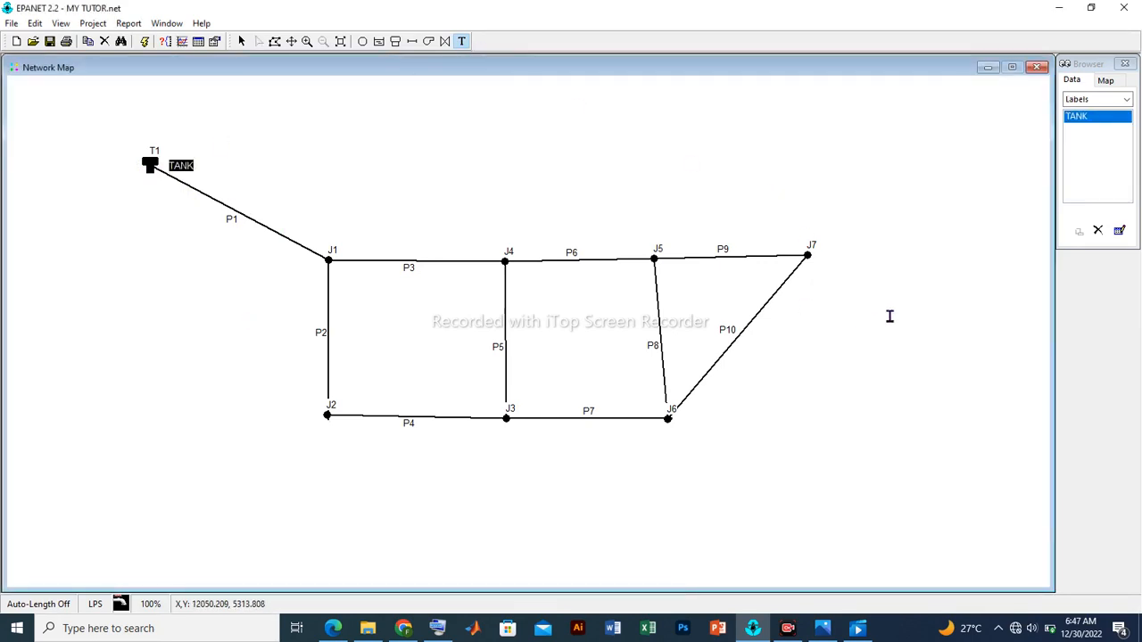
mouse_move(885, 311)
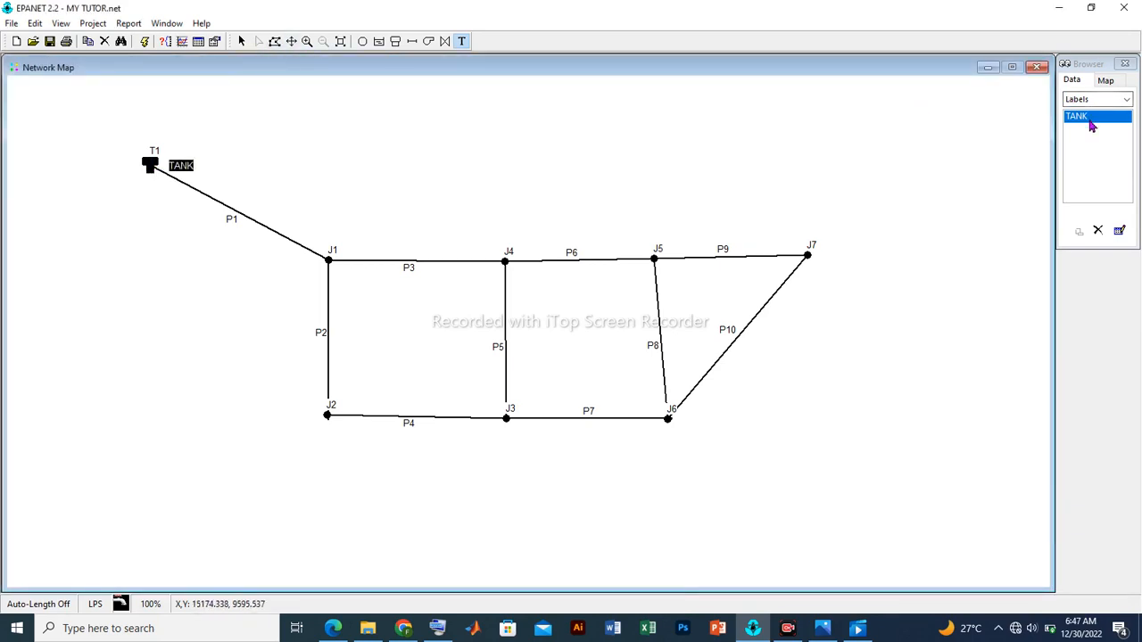
Show the TANK label in the Label Editor
double_click(1078, 116)
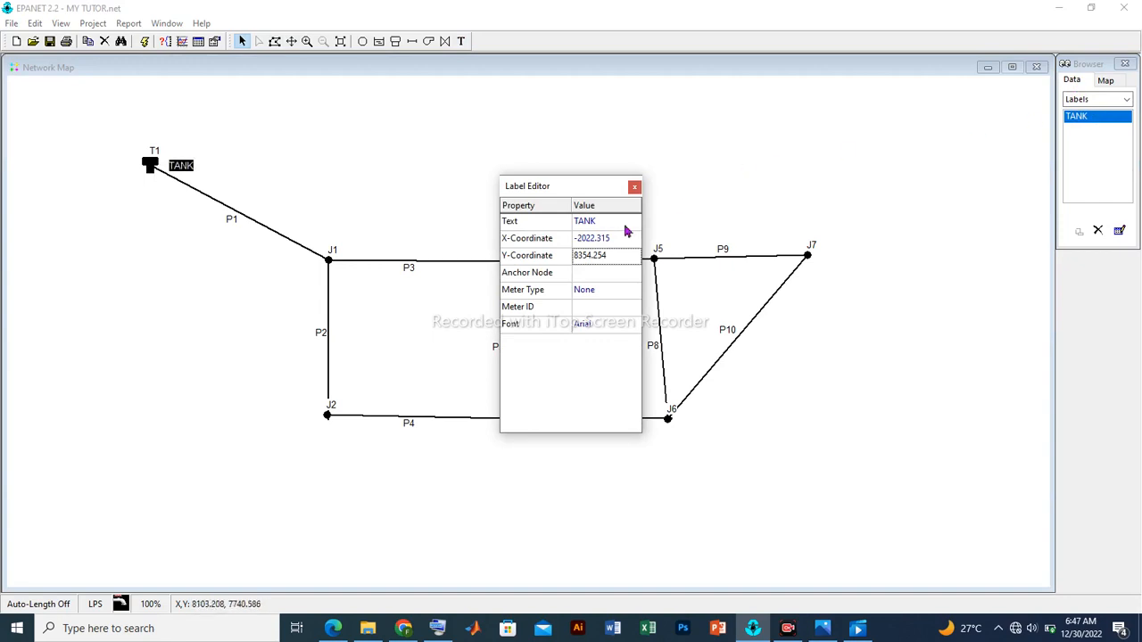
mouse_move(668, 259)
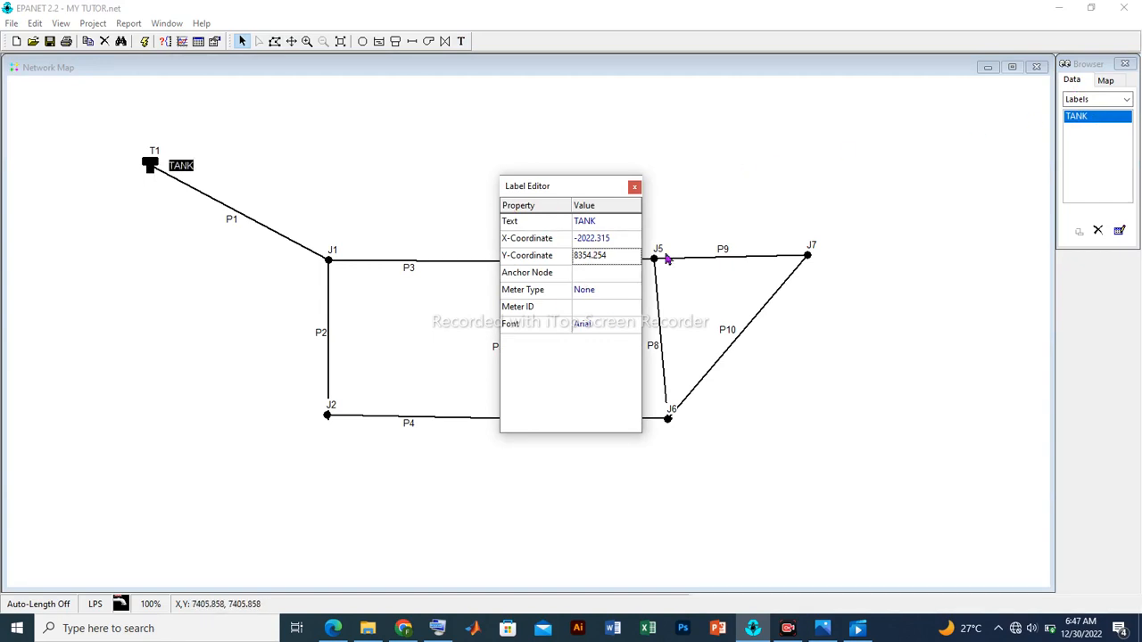
mouse_move(562, 357)
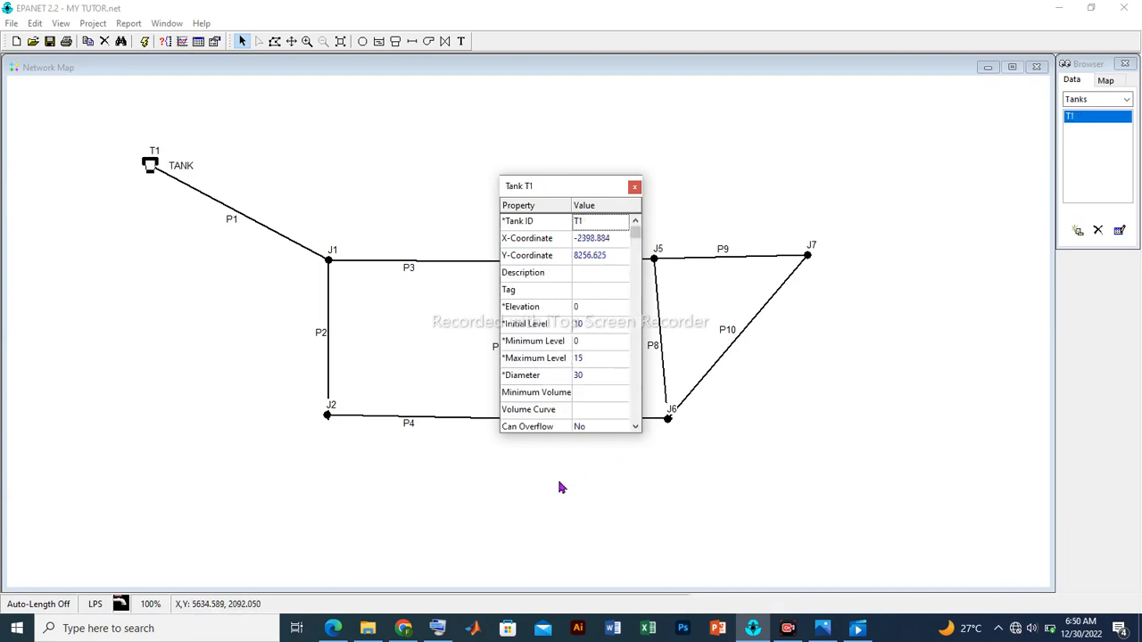
mouse_move(564, 385)
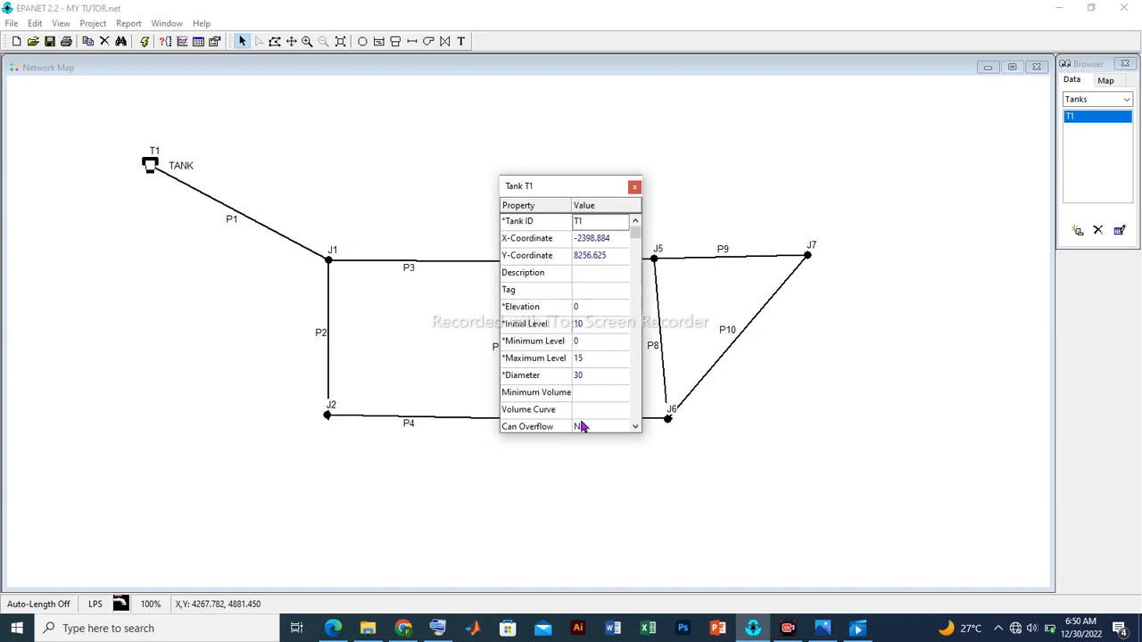
mouse_move(544, 319)
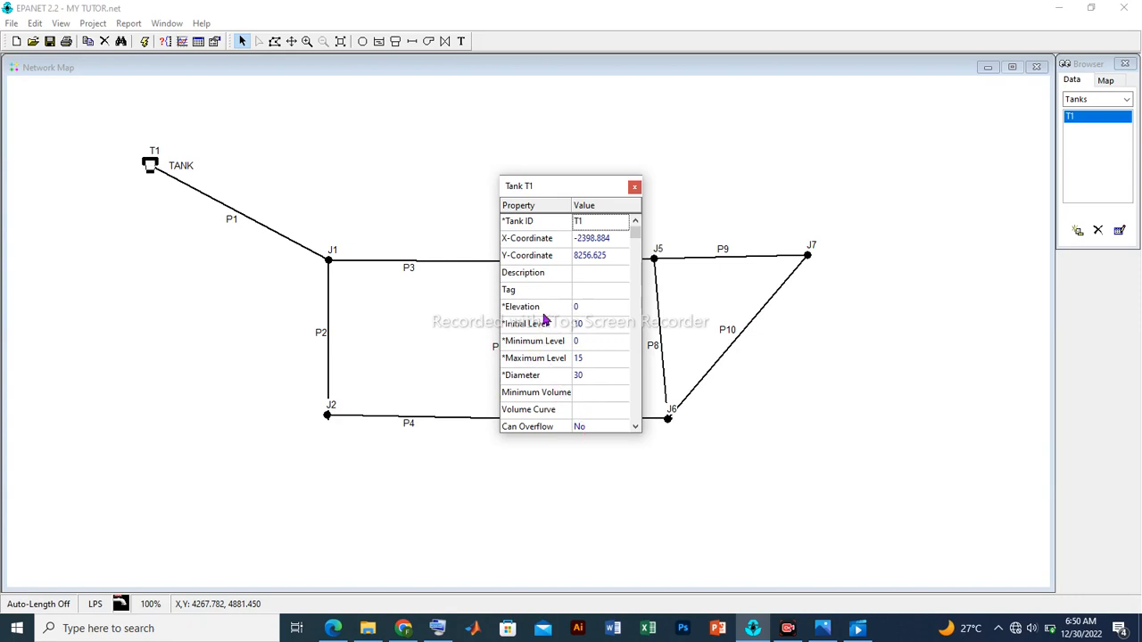
Enter elevation 43 and diameter 35 in tank T1's Property Editor
click(600, 307)
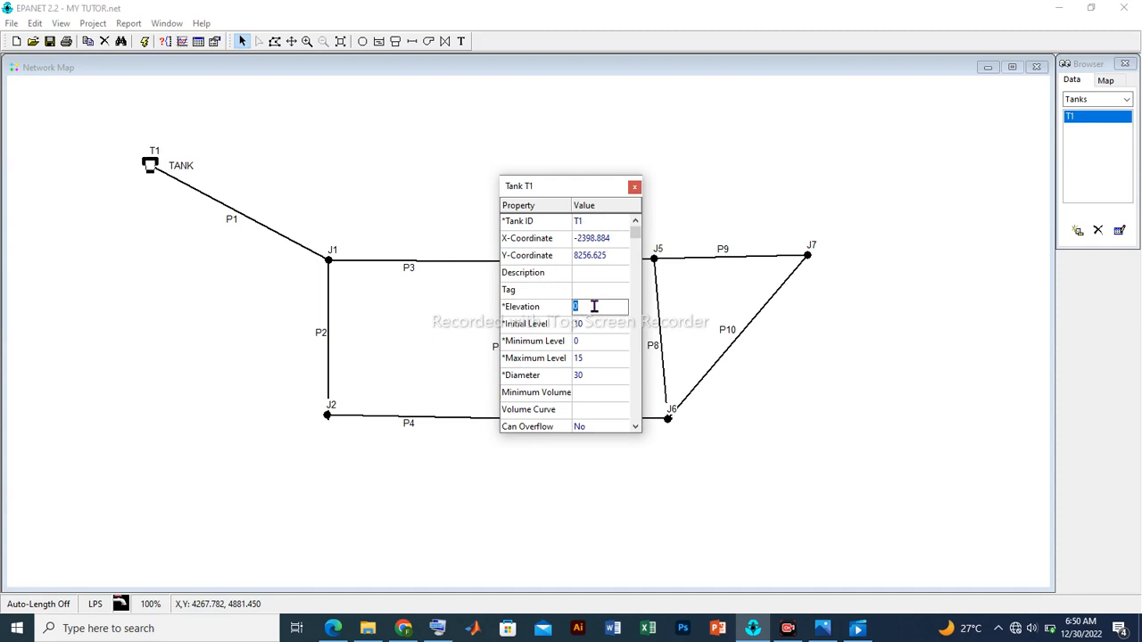
text(43)
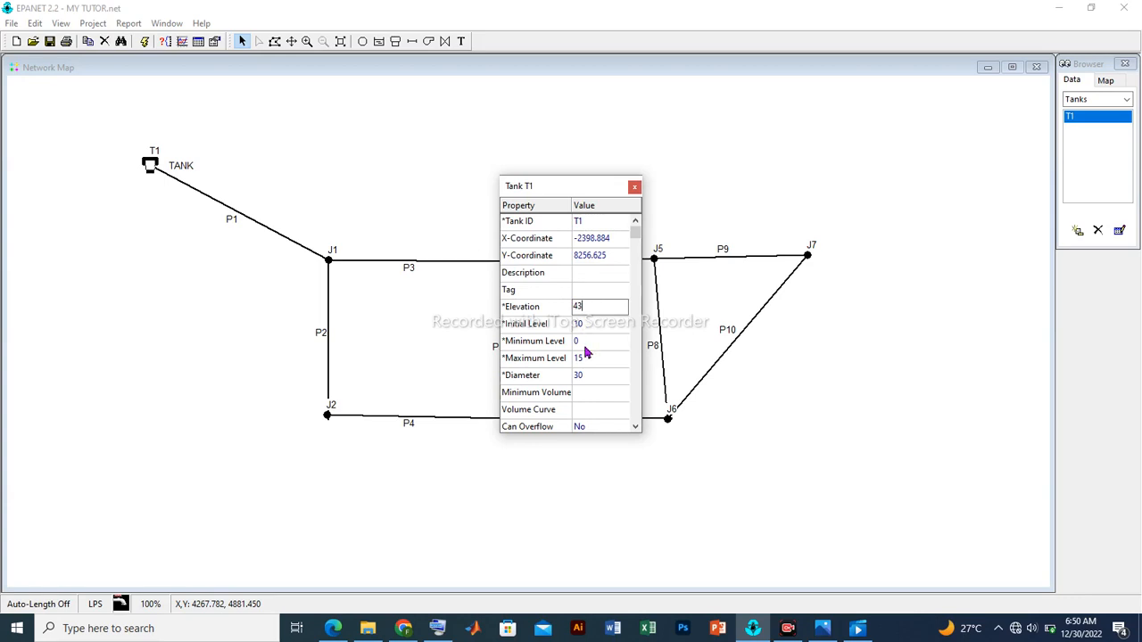
mouse_move(596, 378)
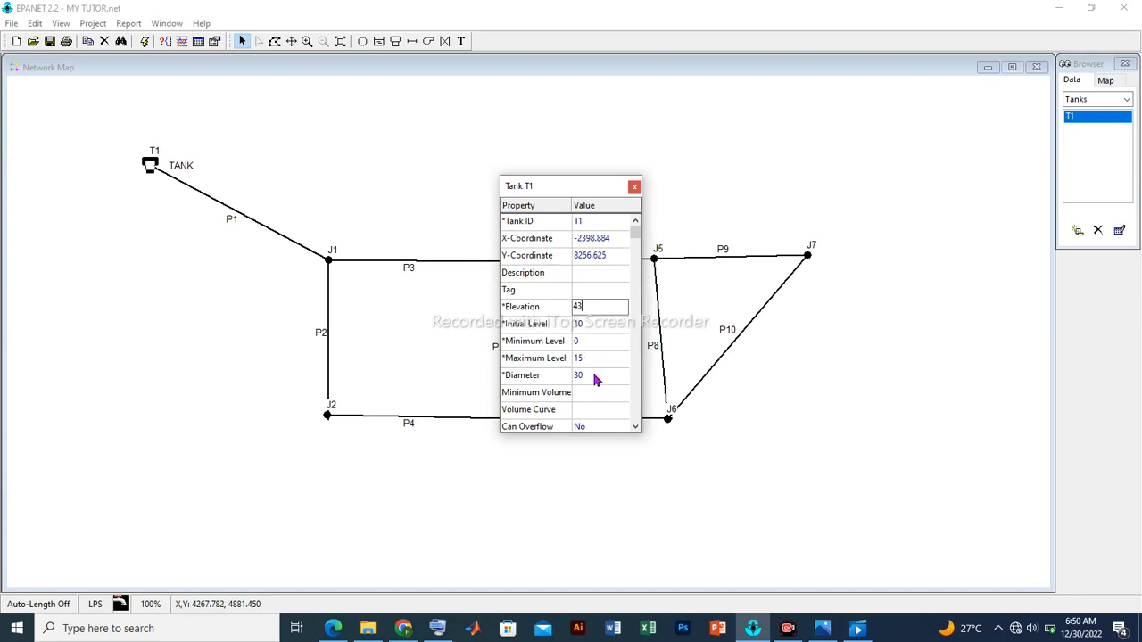
click(599, 357)
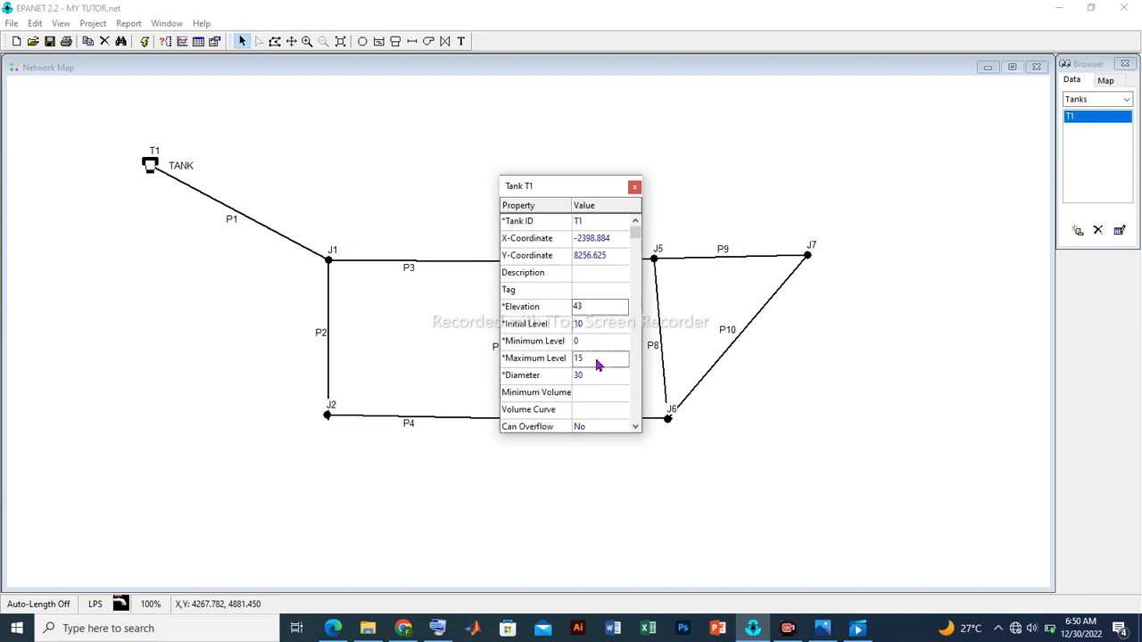
click(599, 357)
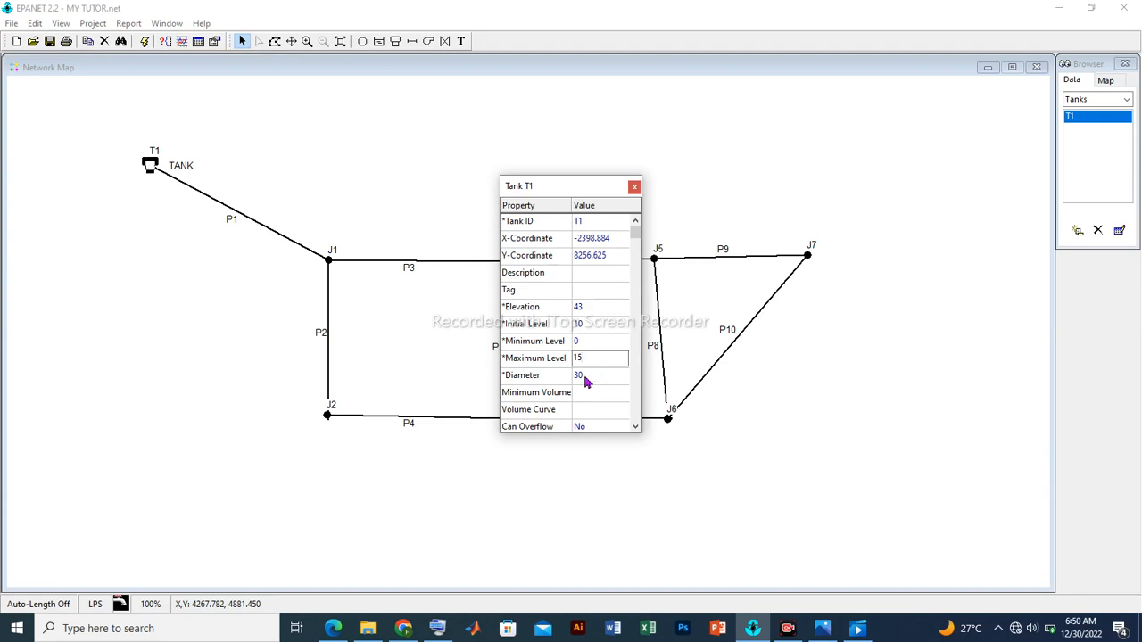
click(599, 374)
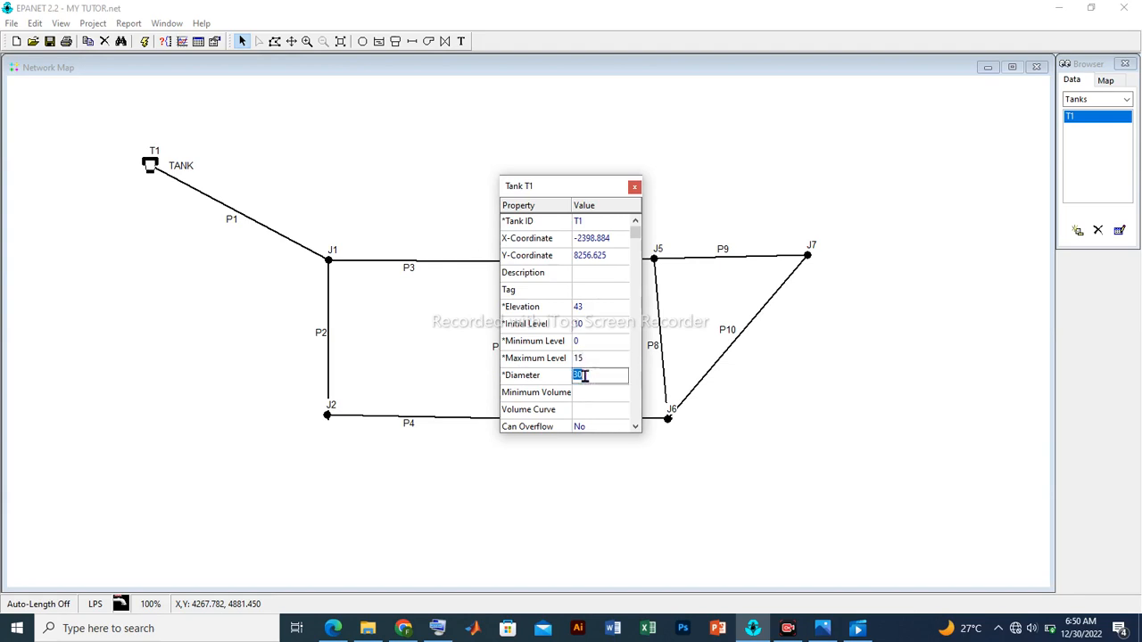
text(3)
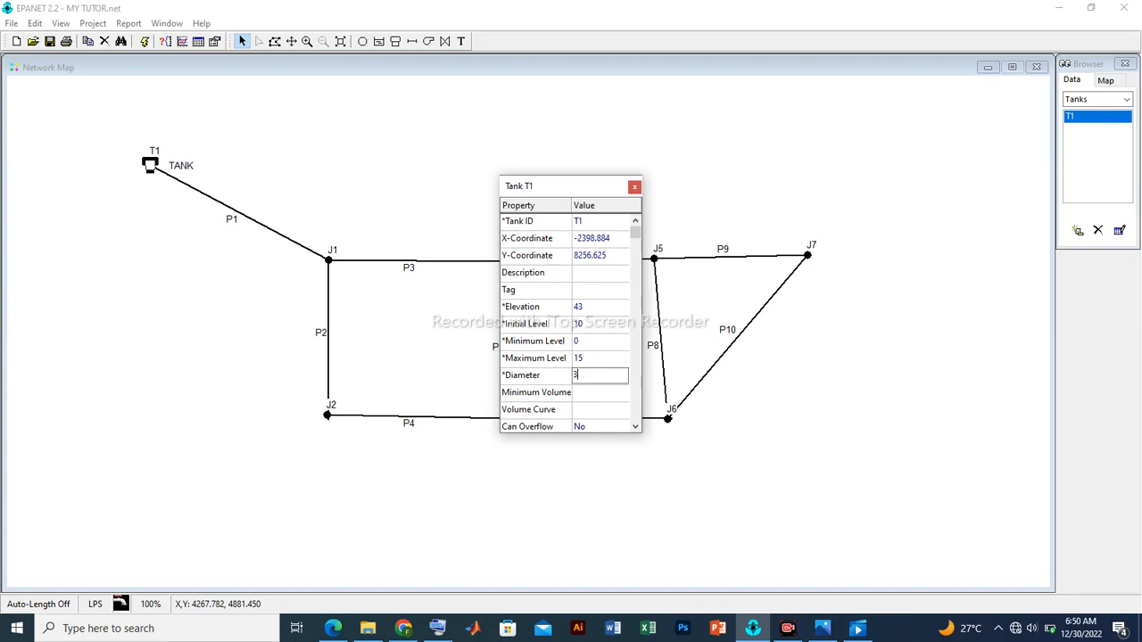
text(5)
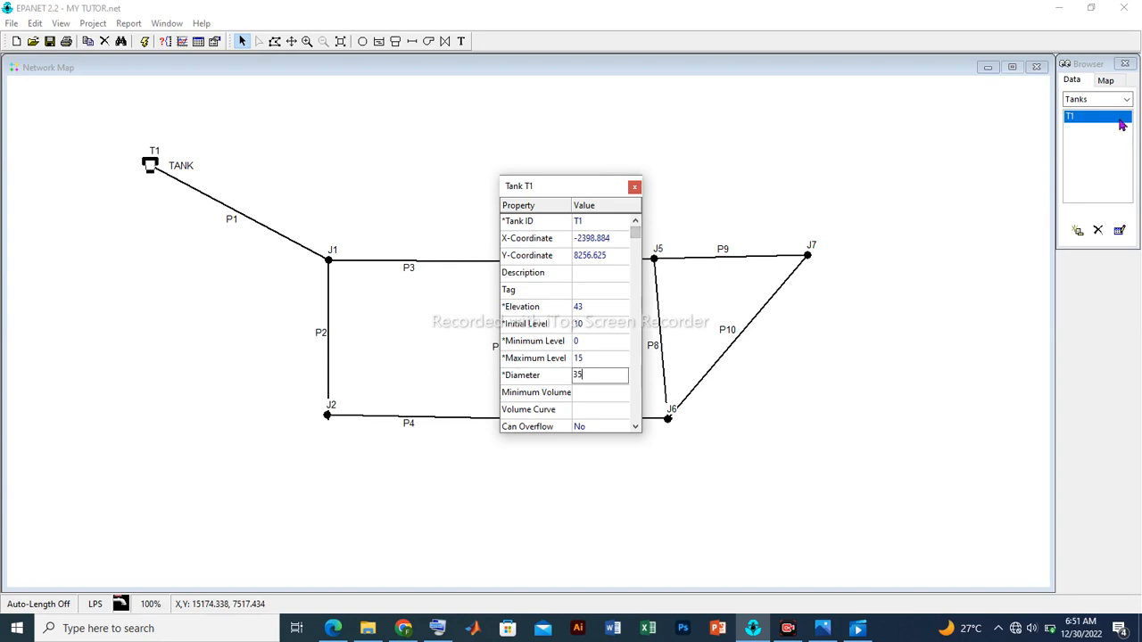
Choose Pipes in the Browser's object-type list to show pipe P10's properties
click(1126, 100)
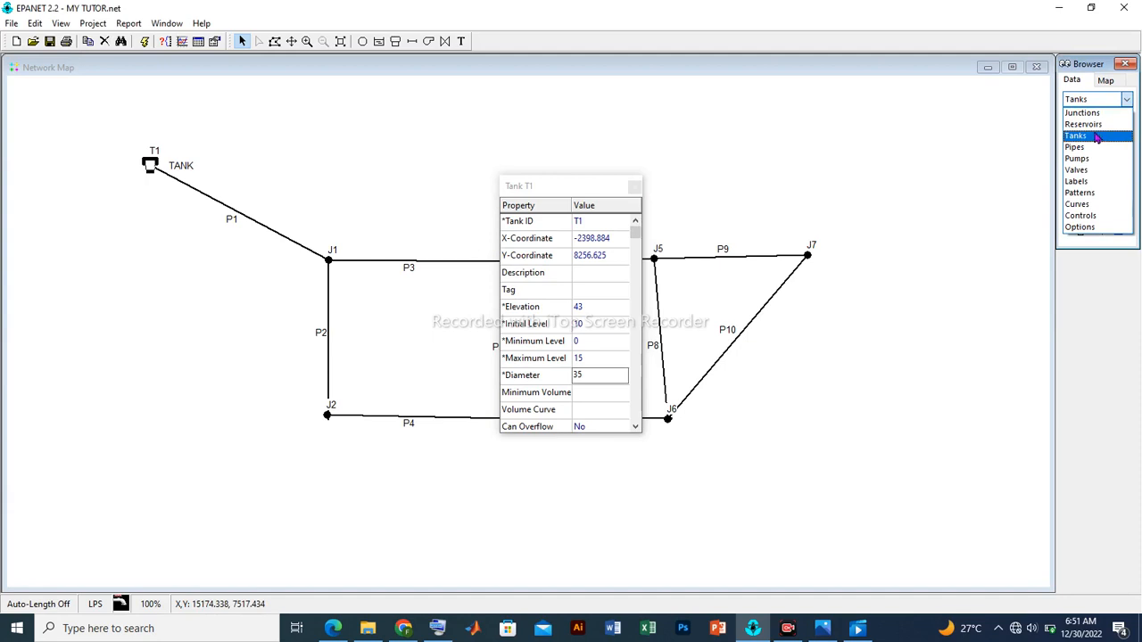
mouse_move(1099, 139)
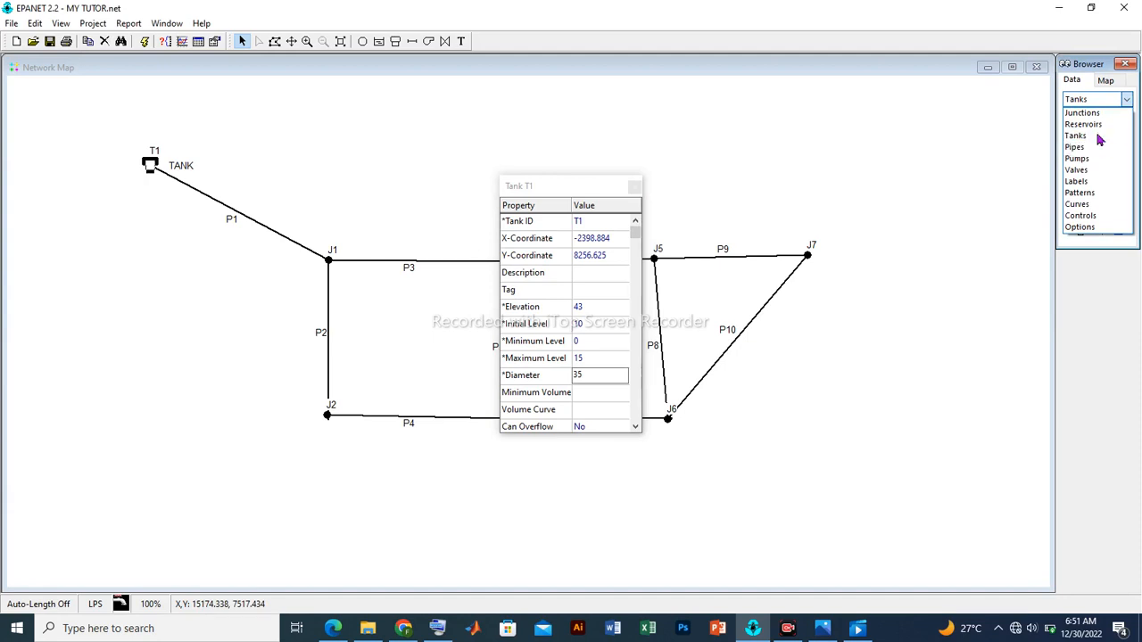
click(1078, 157)
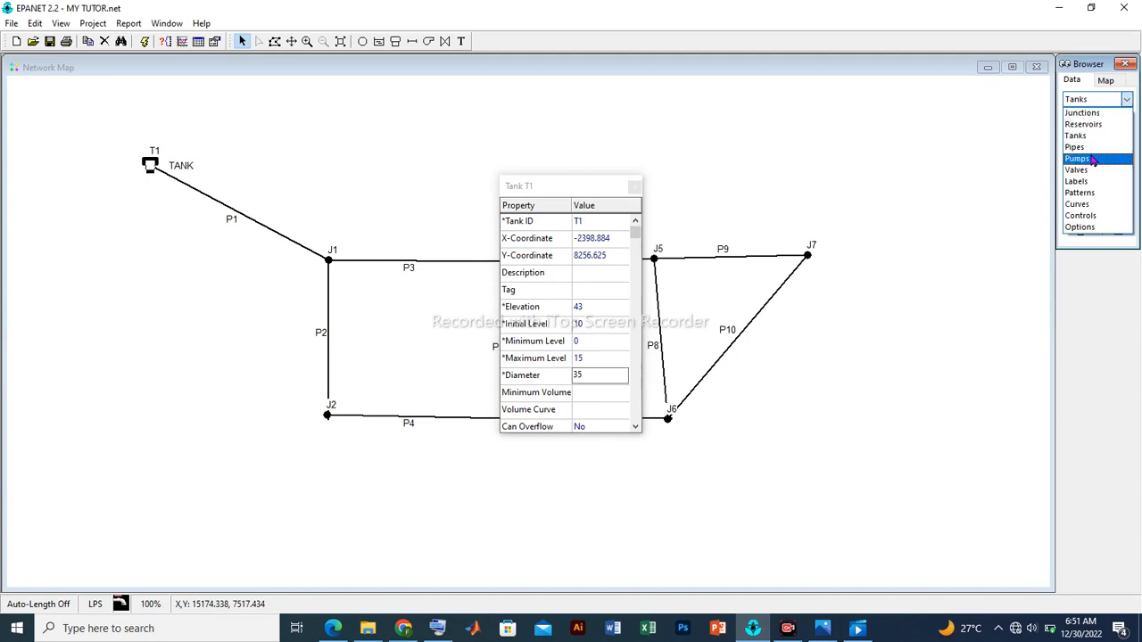
click(1074, 146)
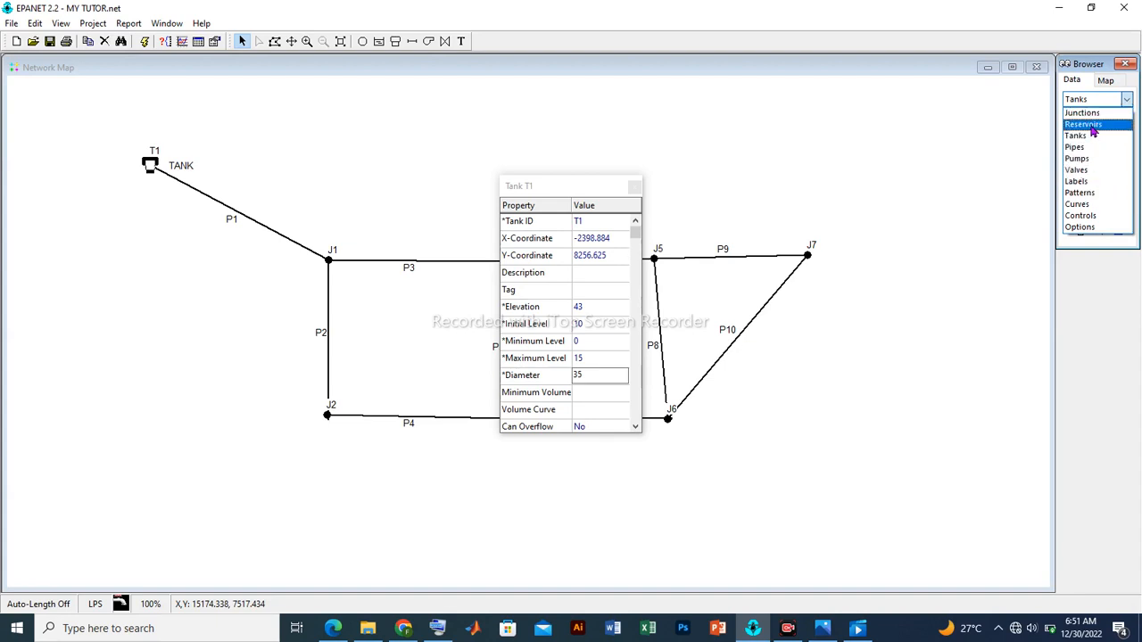
click(1076, 135)
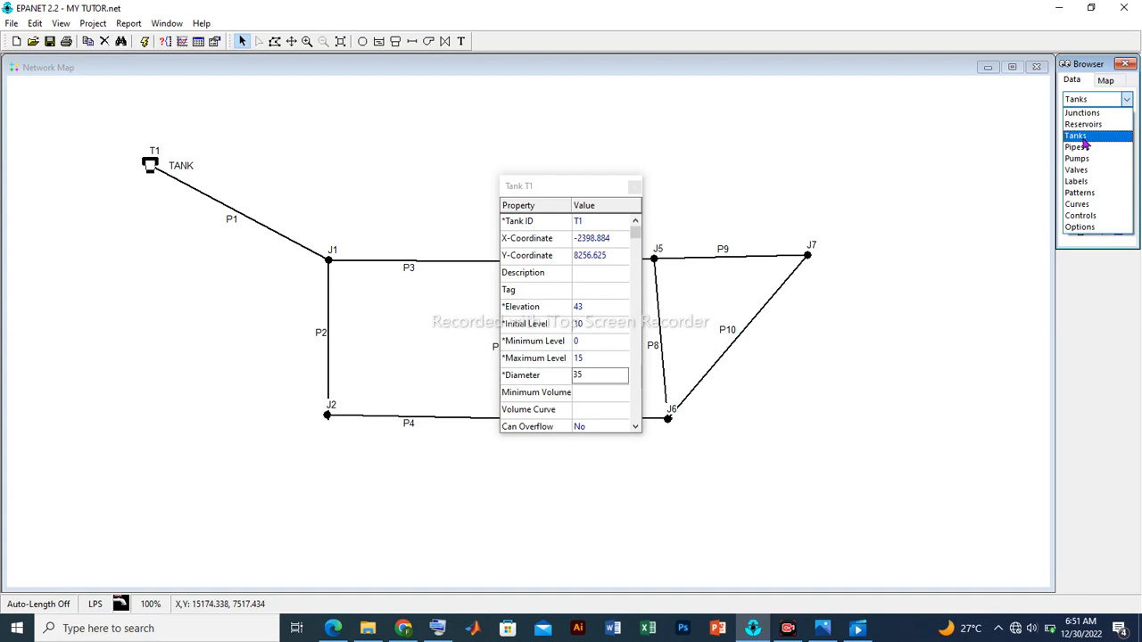
click(1075, 146)
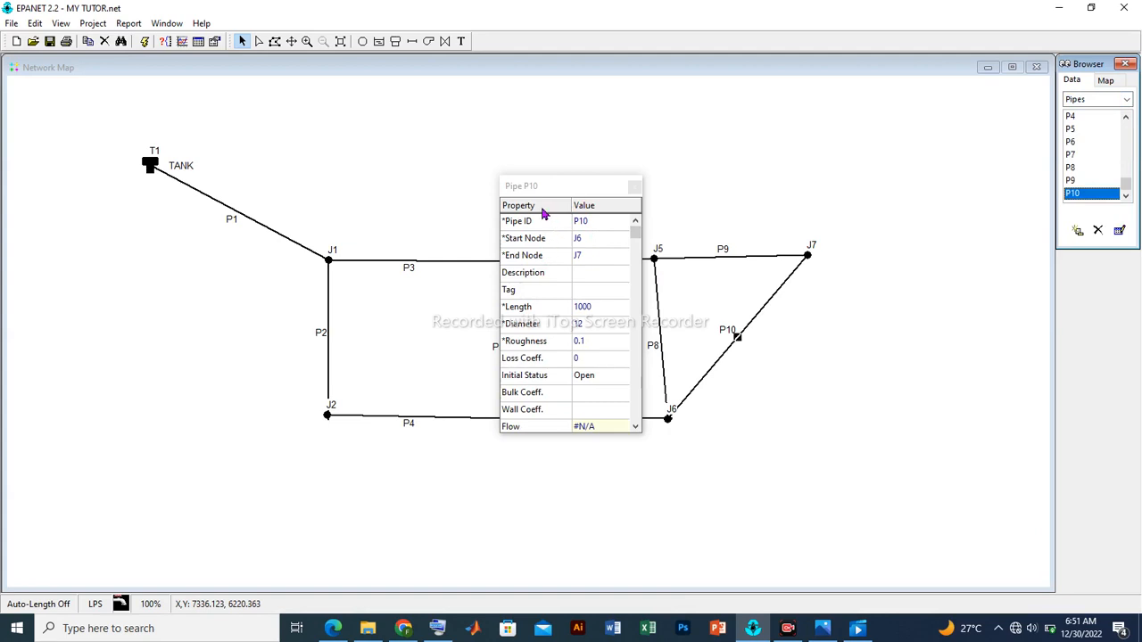
mouse_move(560, 207)
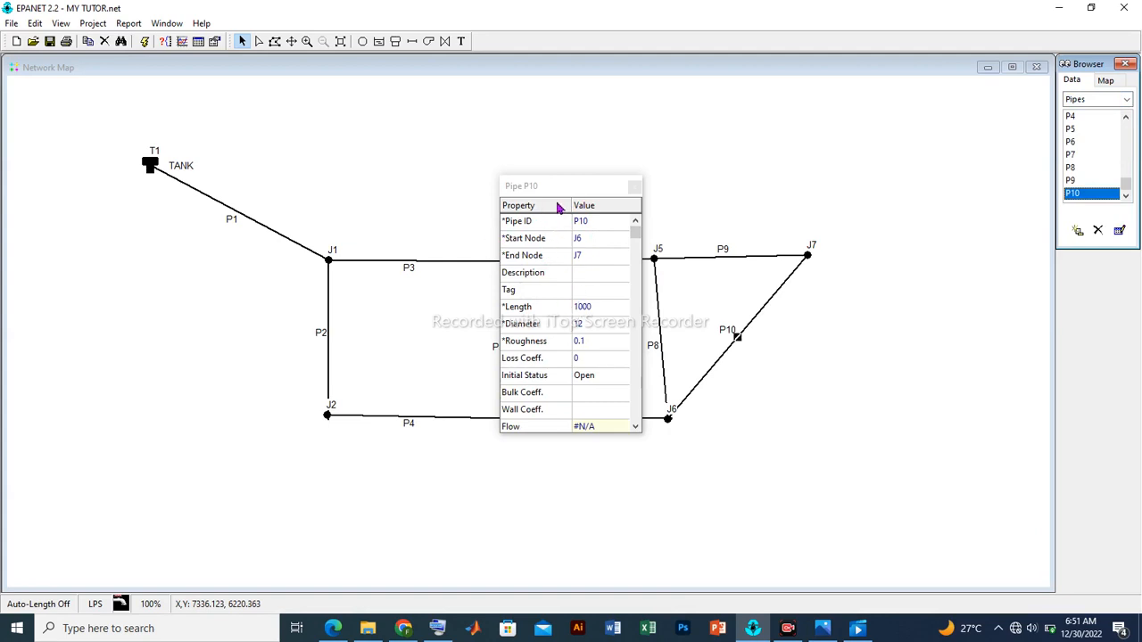
mouse_move(578, 307)
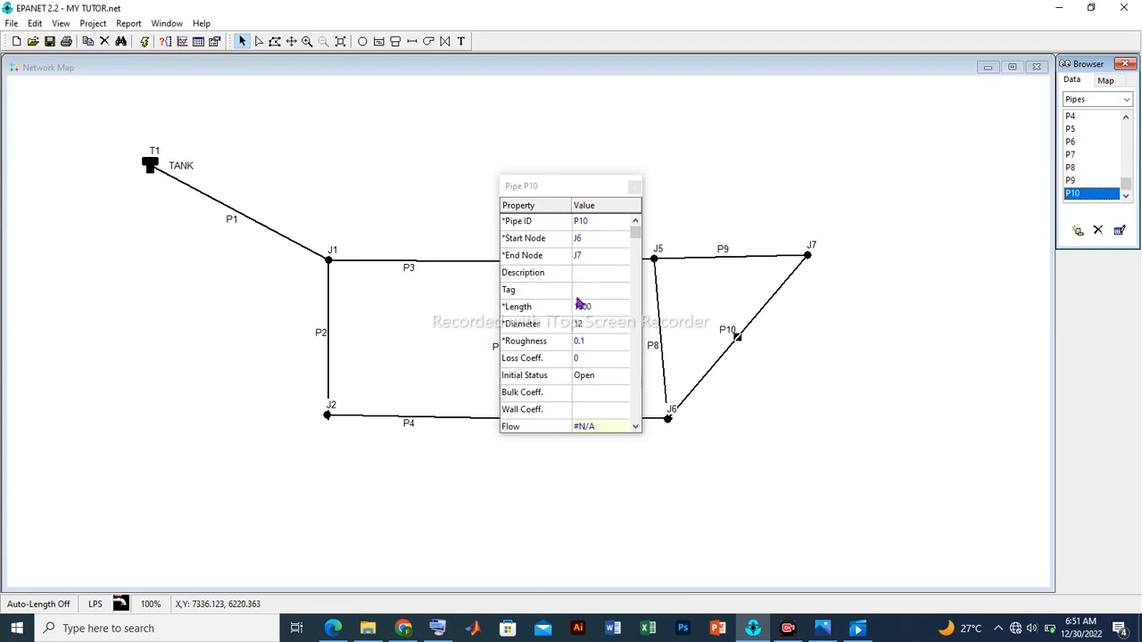
text(1000)
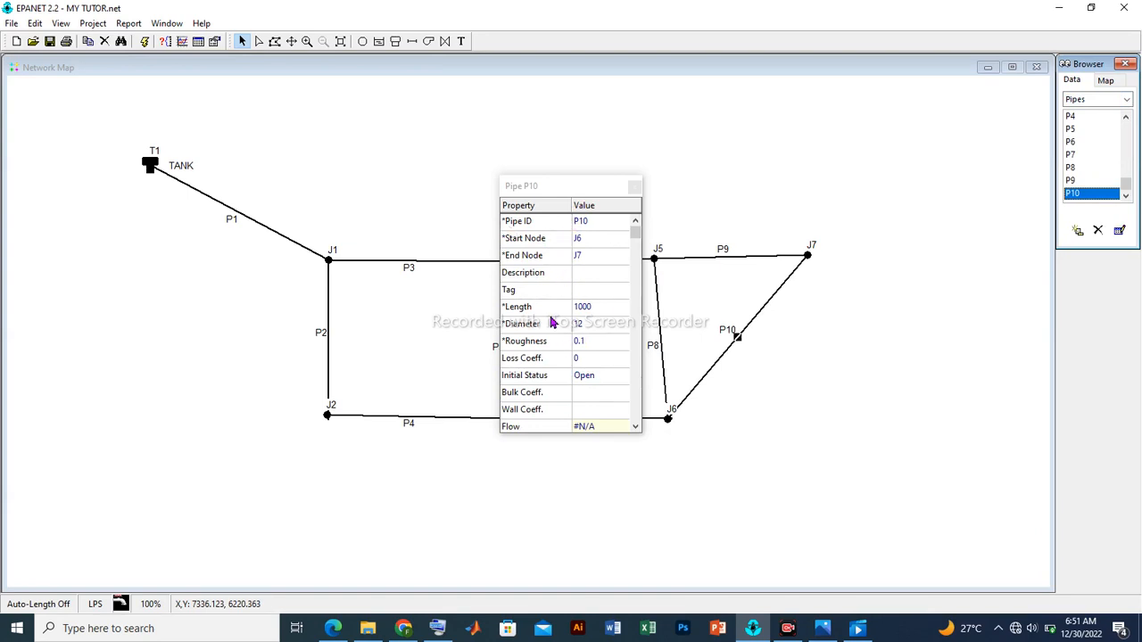
mouse_move(544, 318)
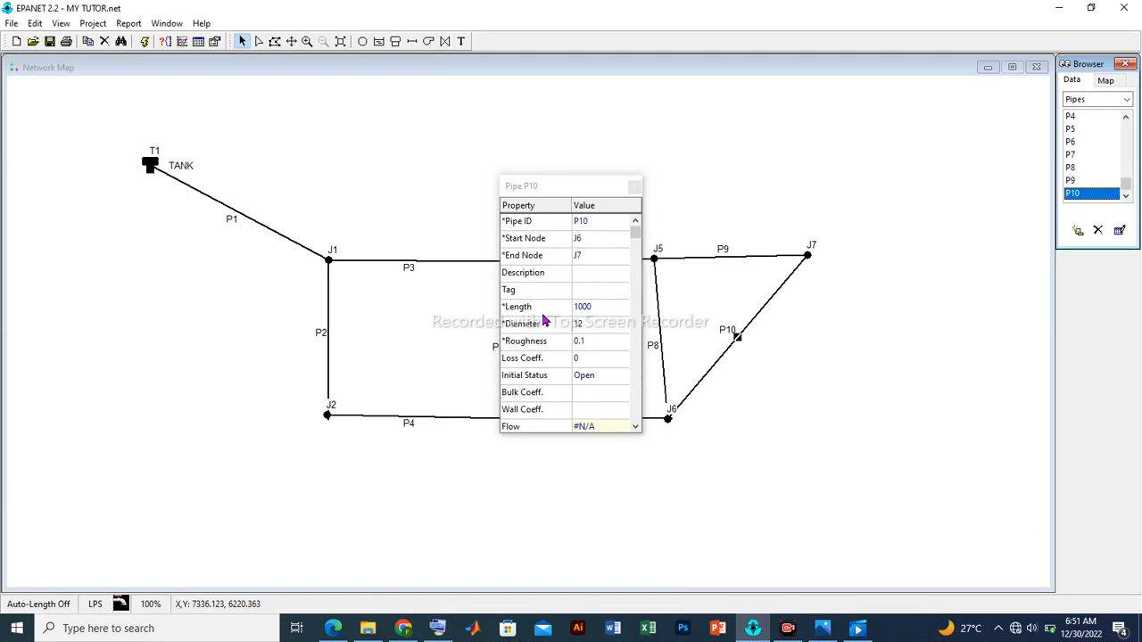
mouse_move(312, 268)
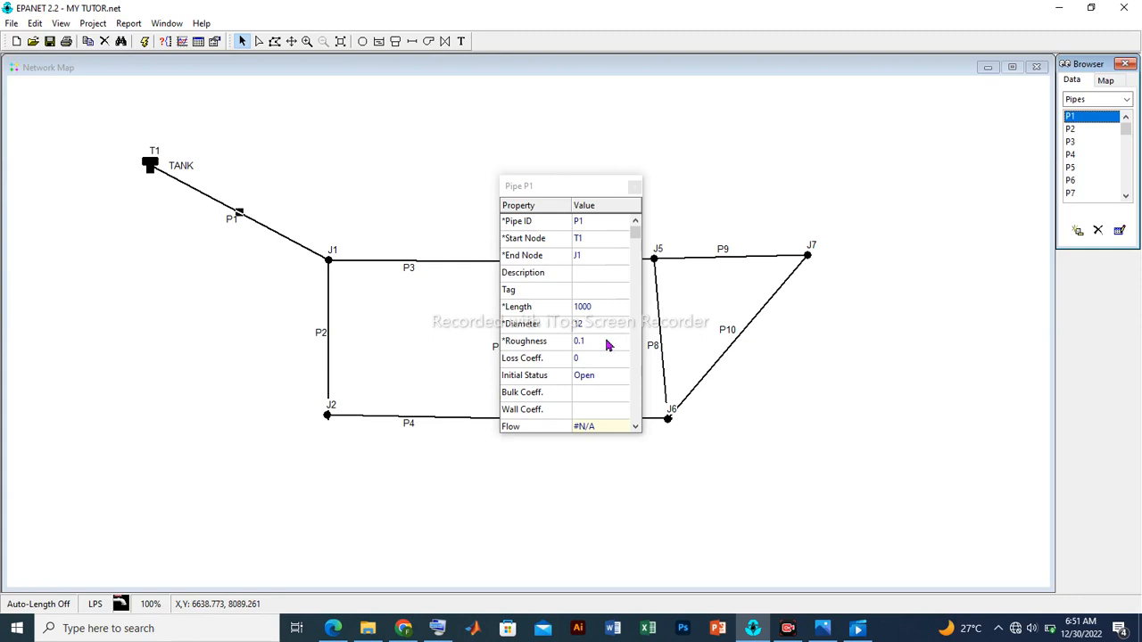
mouse_move(600, 390)
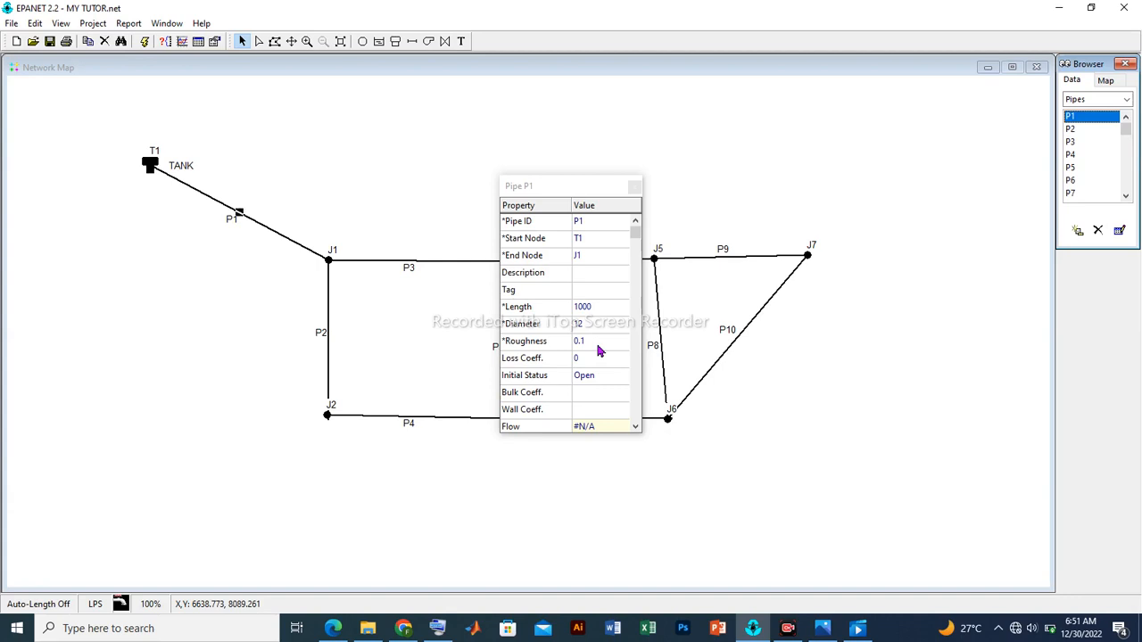
mouse_move(525, 346)
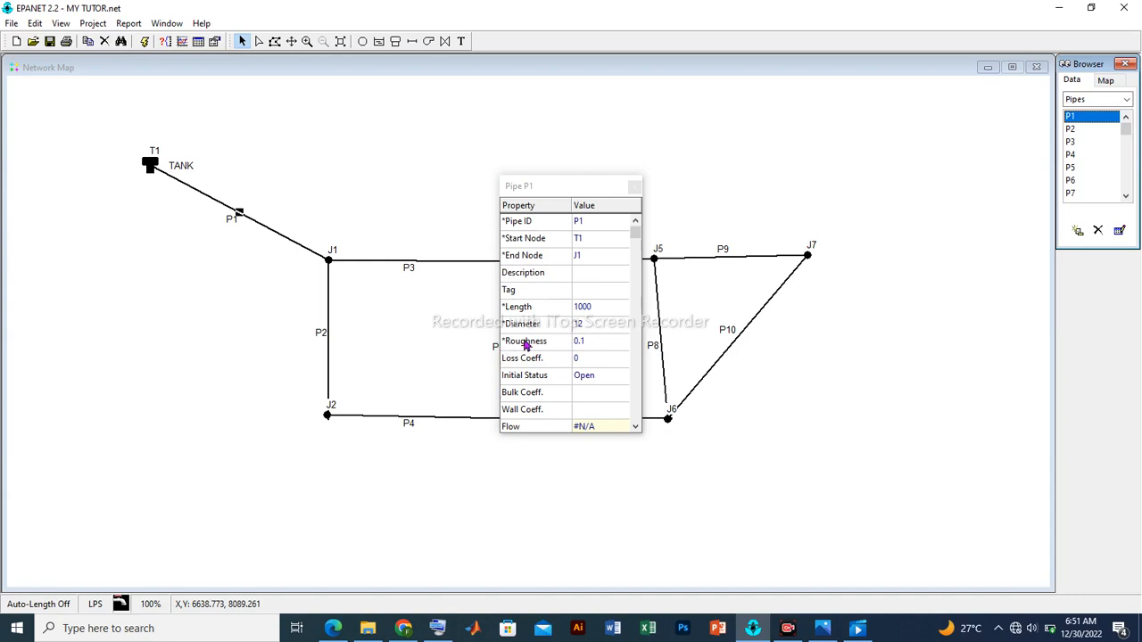
mouse_move(585, 346)
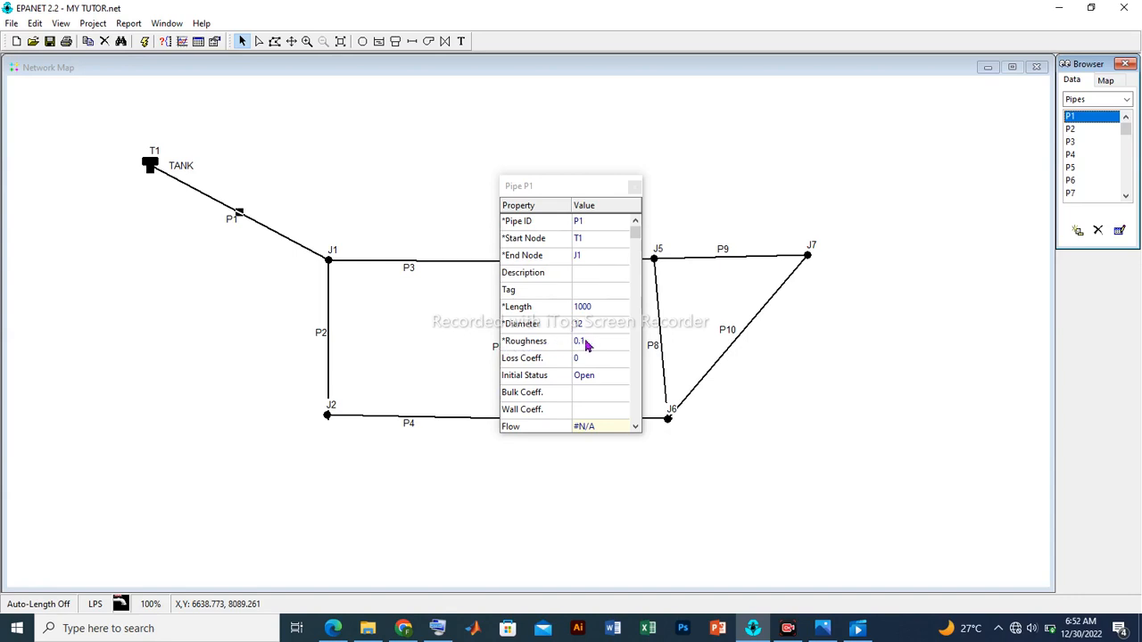
mouse_move(587, 353)
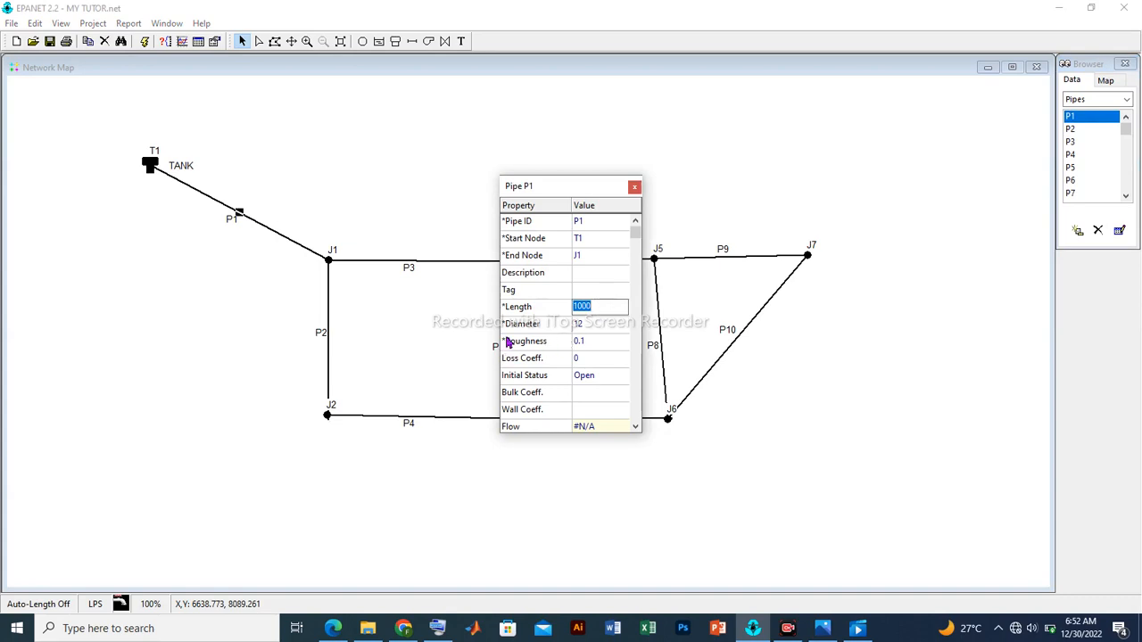
mouse_move(574, 336)
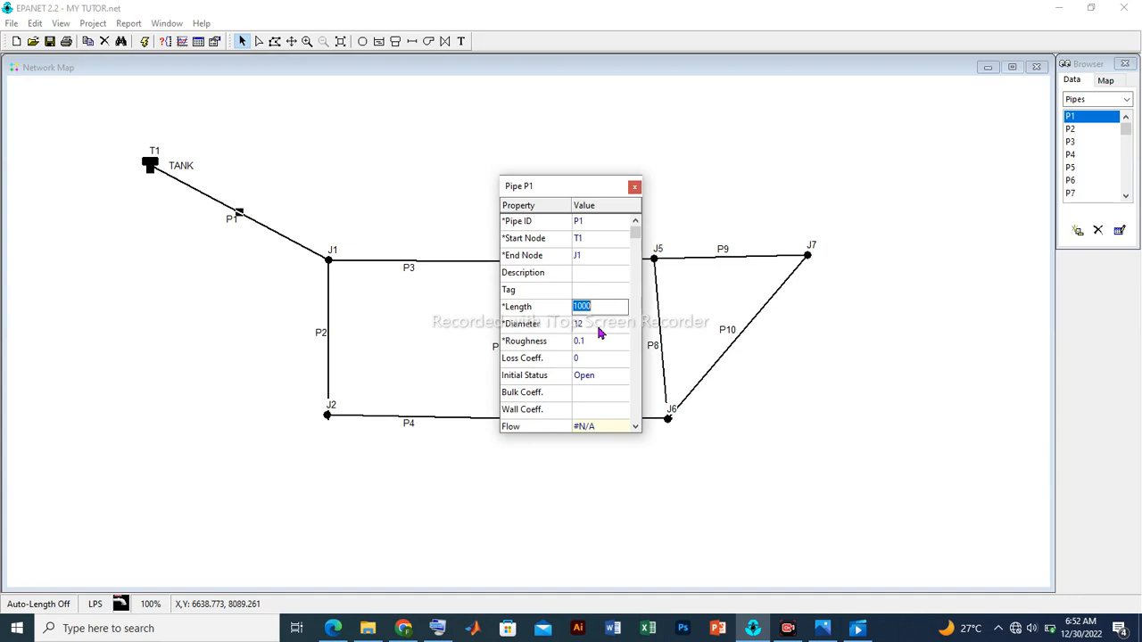
Replace pipe P1's length 1000 with 40
text(40)
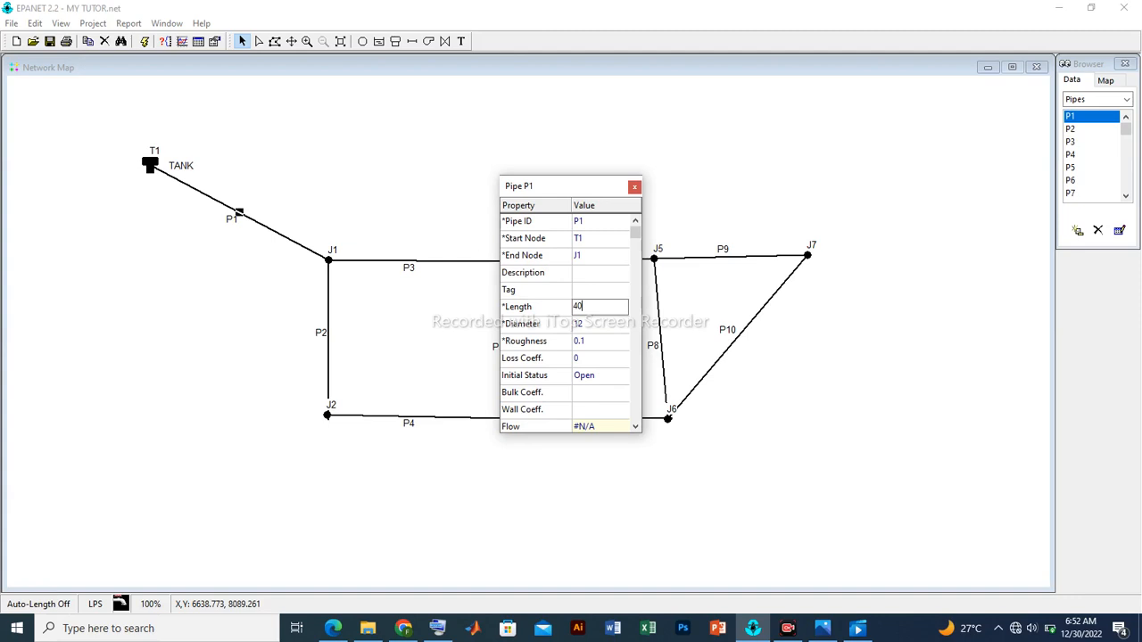
mouse_move(537, 328)
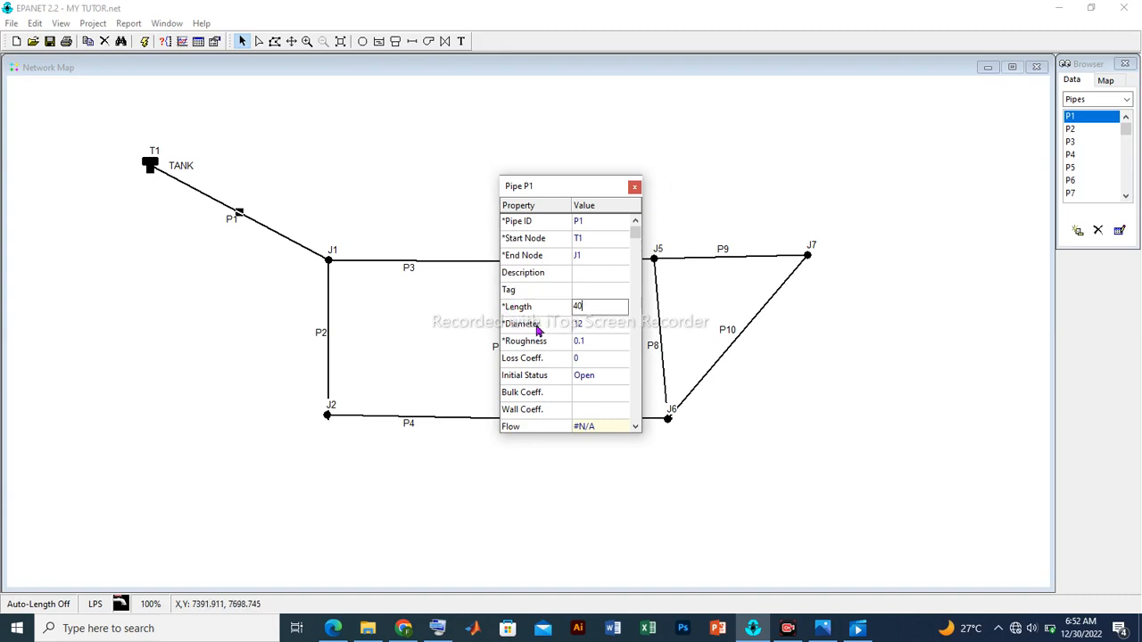
mouse_move(587, 332)
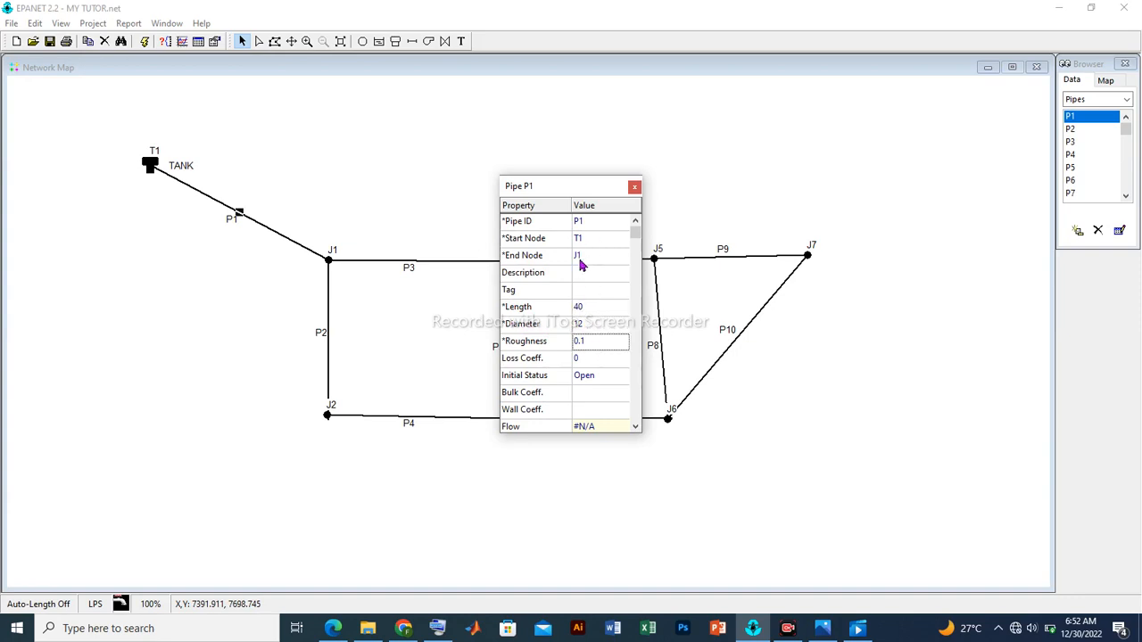
mouse_move(535, 265)
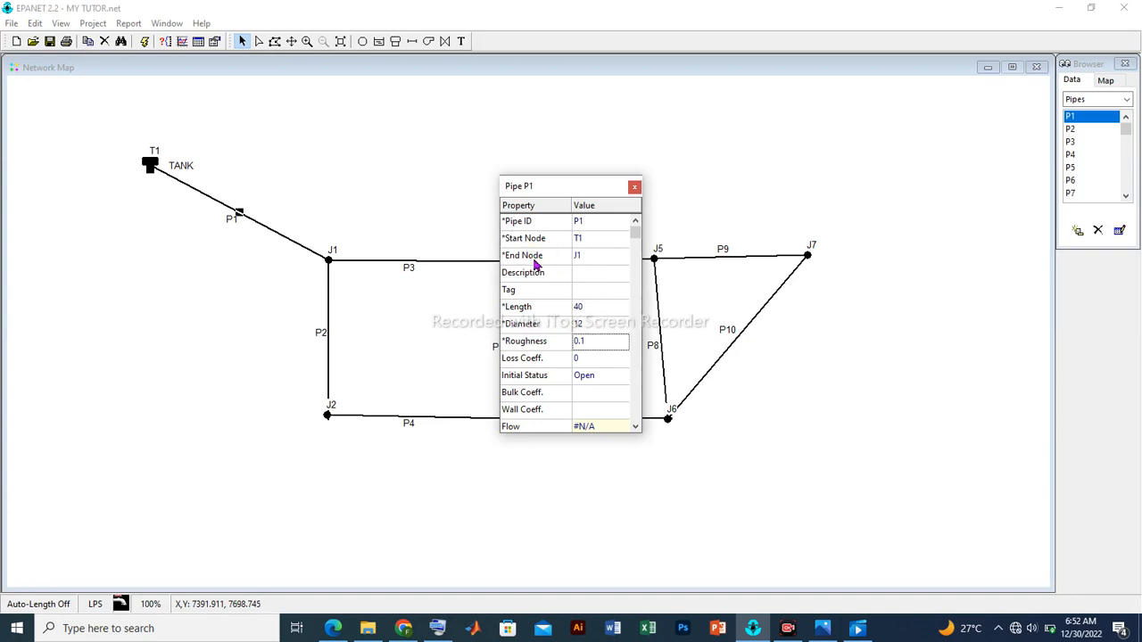
mouse_move(592, 261)
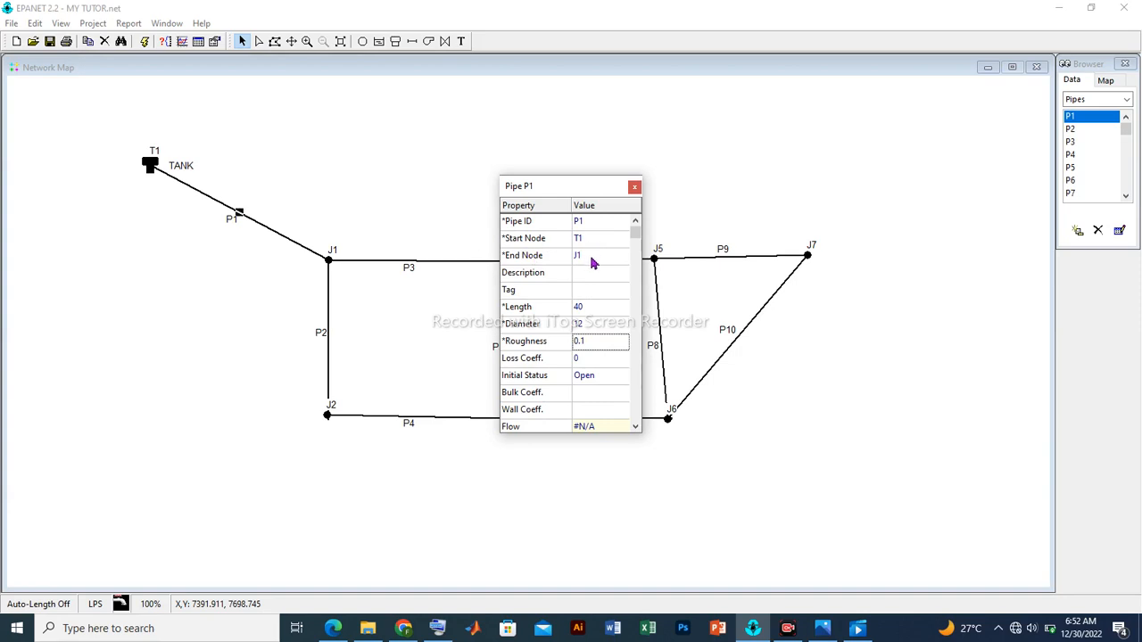
mouse_move(539, 251)
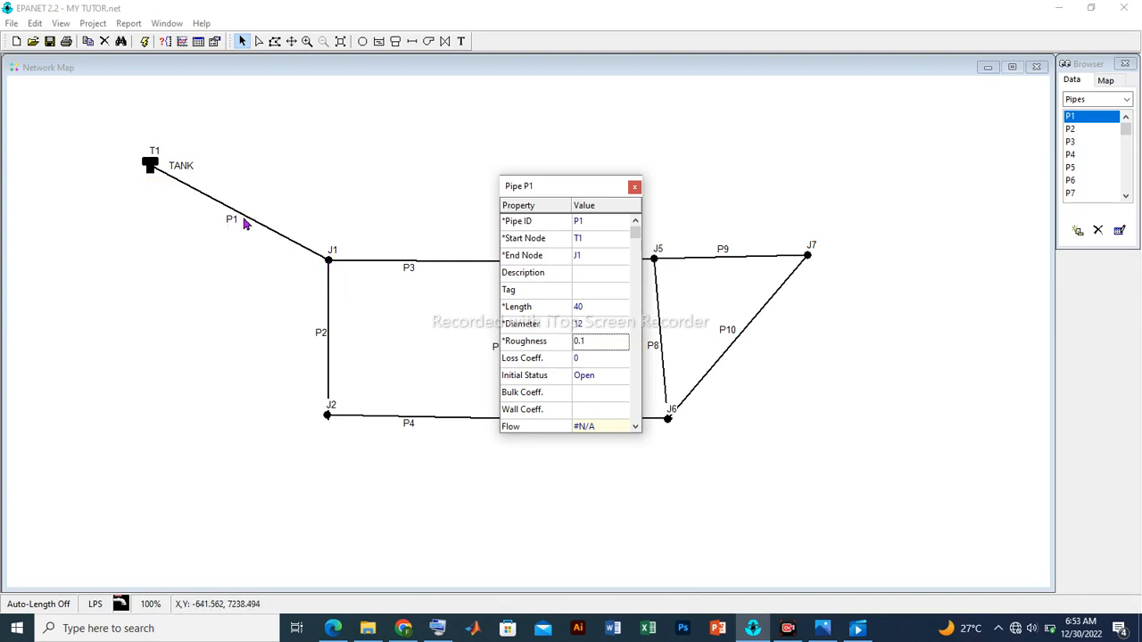
mouse_move(234, 225)
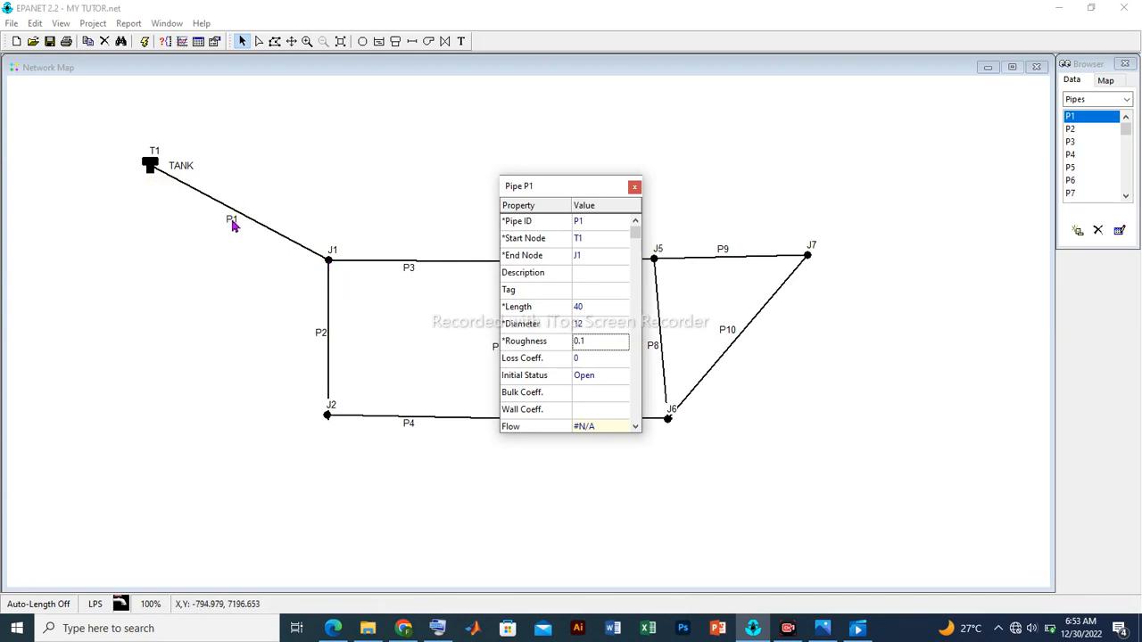
mouse_move(259, 236)
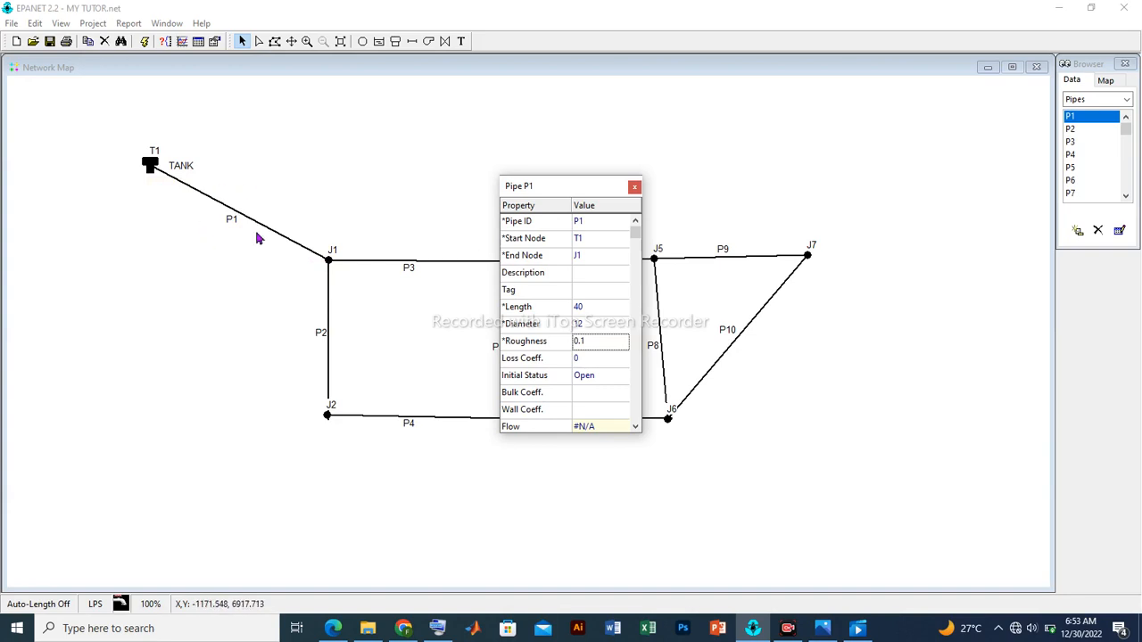
mouse_move(259, 239)
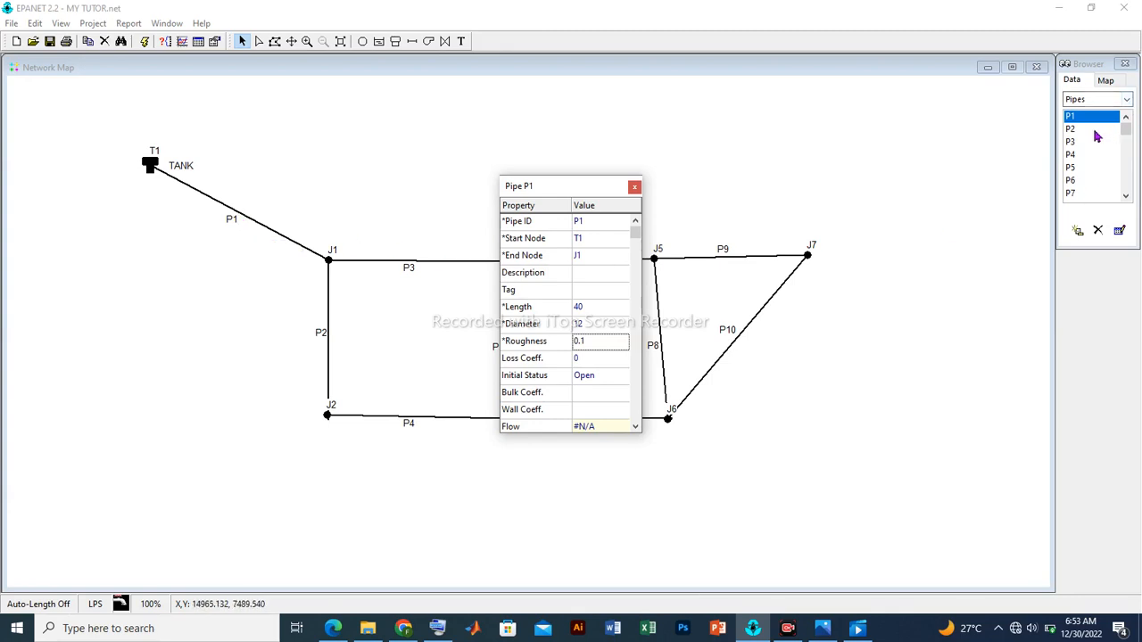
Set the length of pipes P2 and P3 to 40
click(1070, 128)
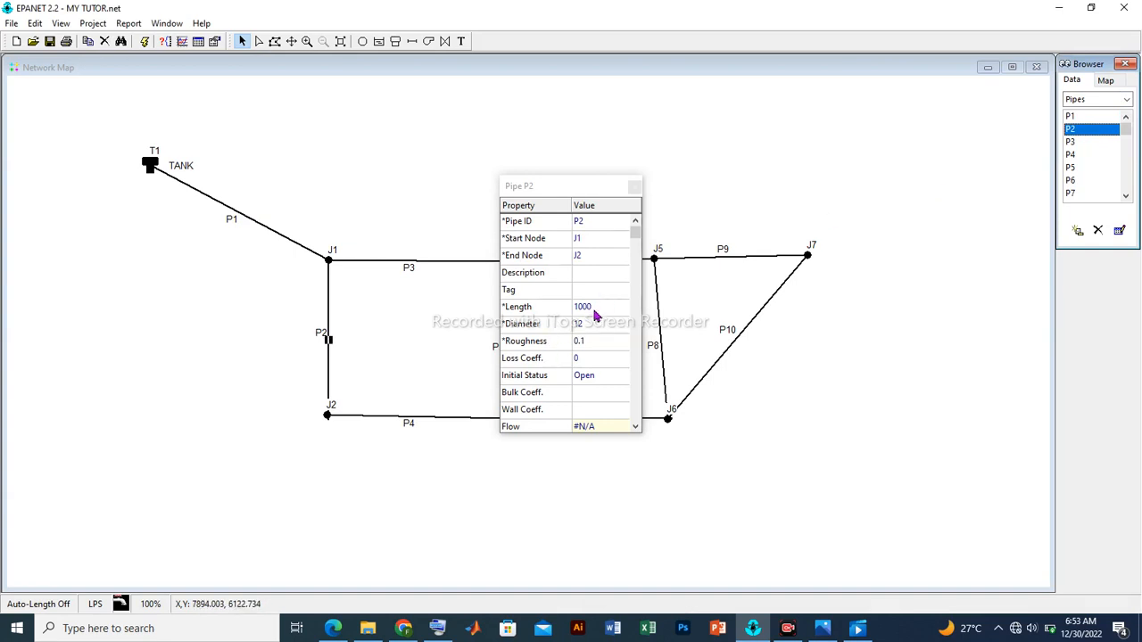
click(597, 307)
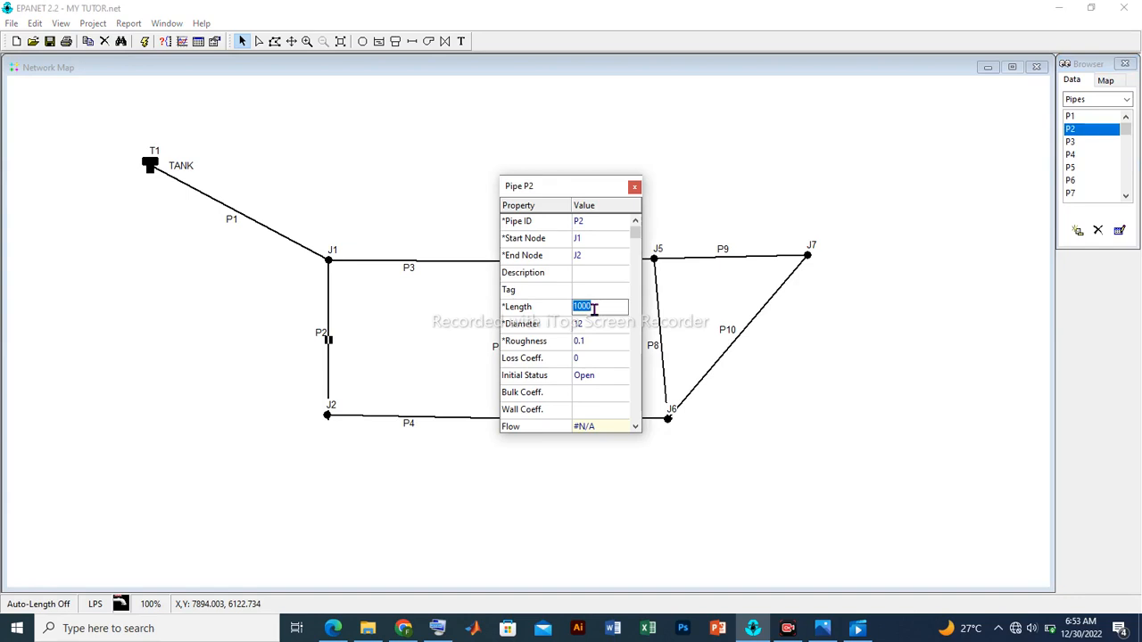
text(40)
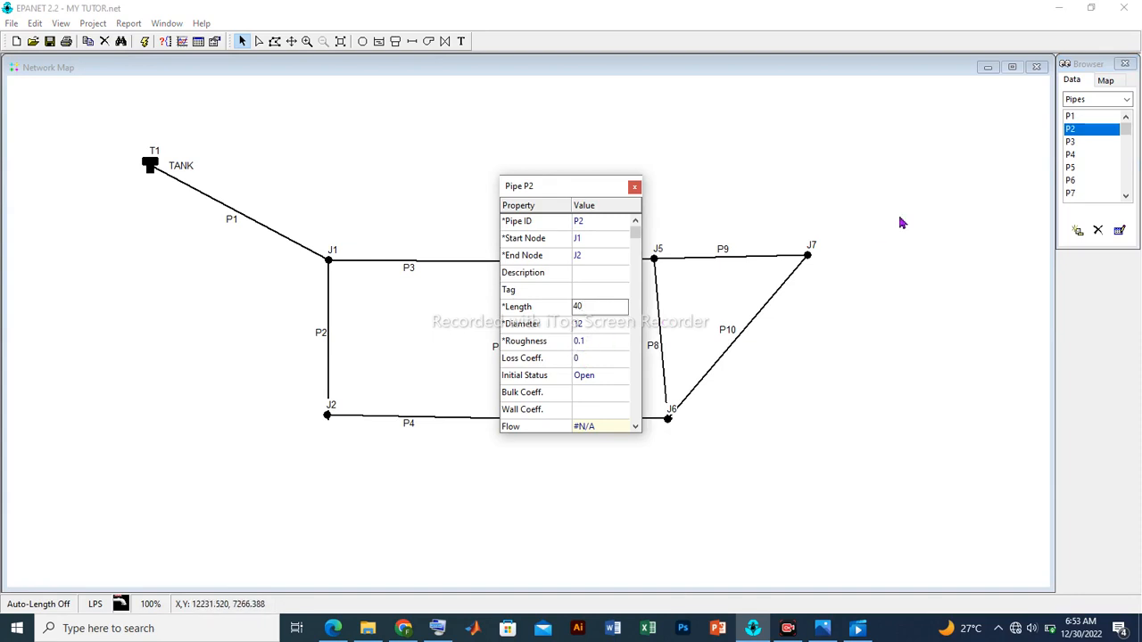
click(1090, 141)
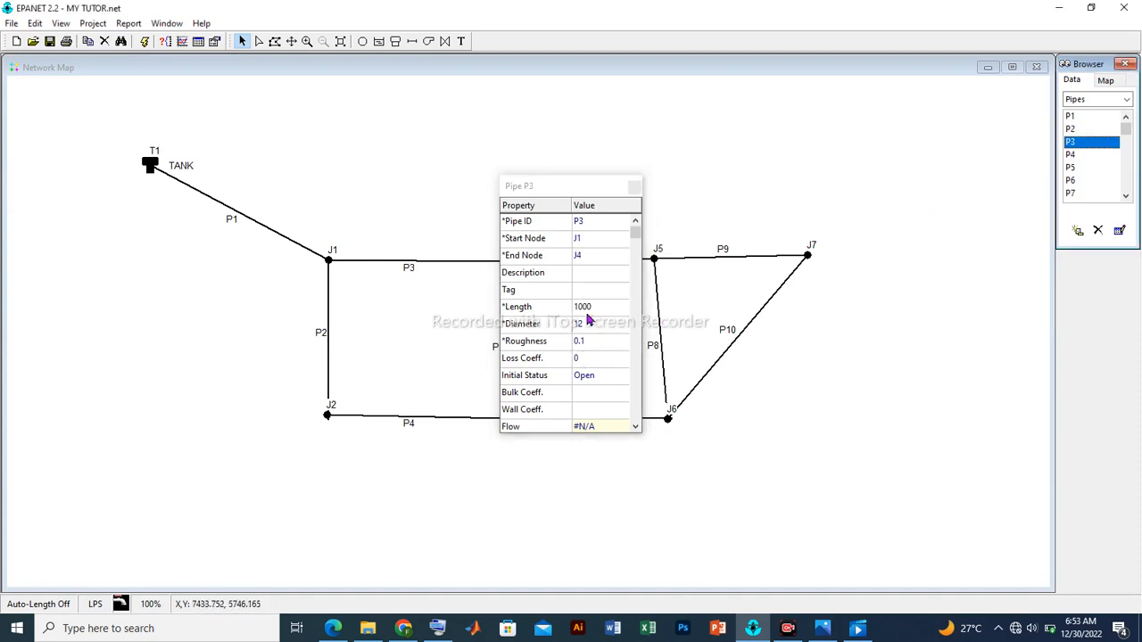
click(600, 307)
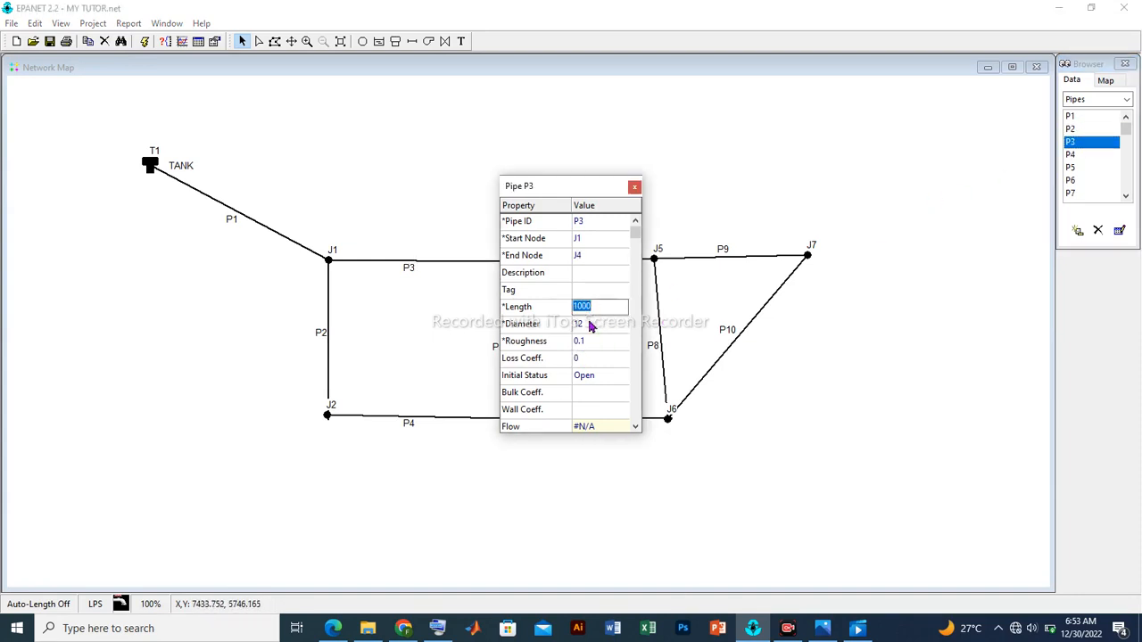
text(4)
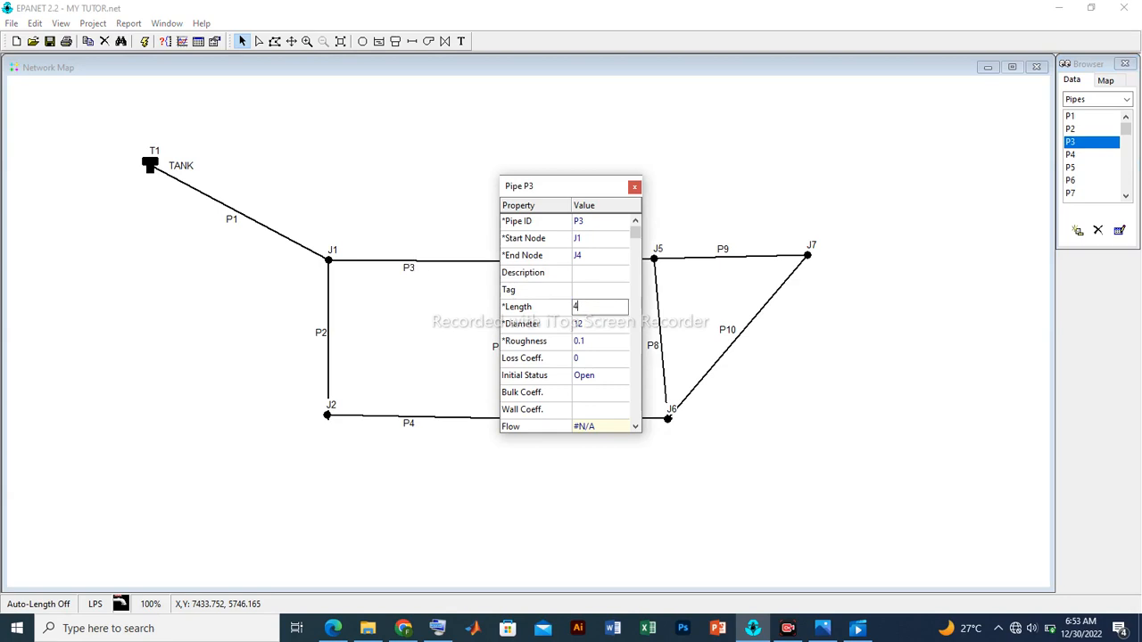
text(0)
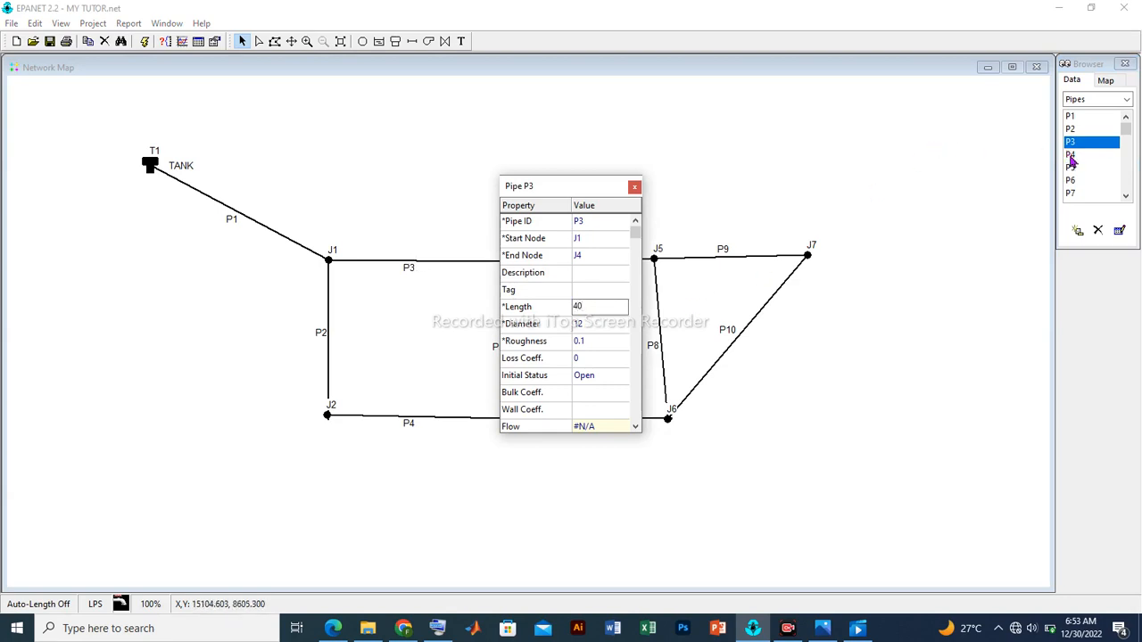
Set the length of pipes P4 and P6 to 40, skipping P5
click(1071, 153)
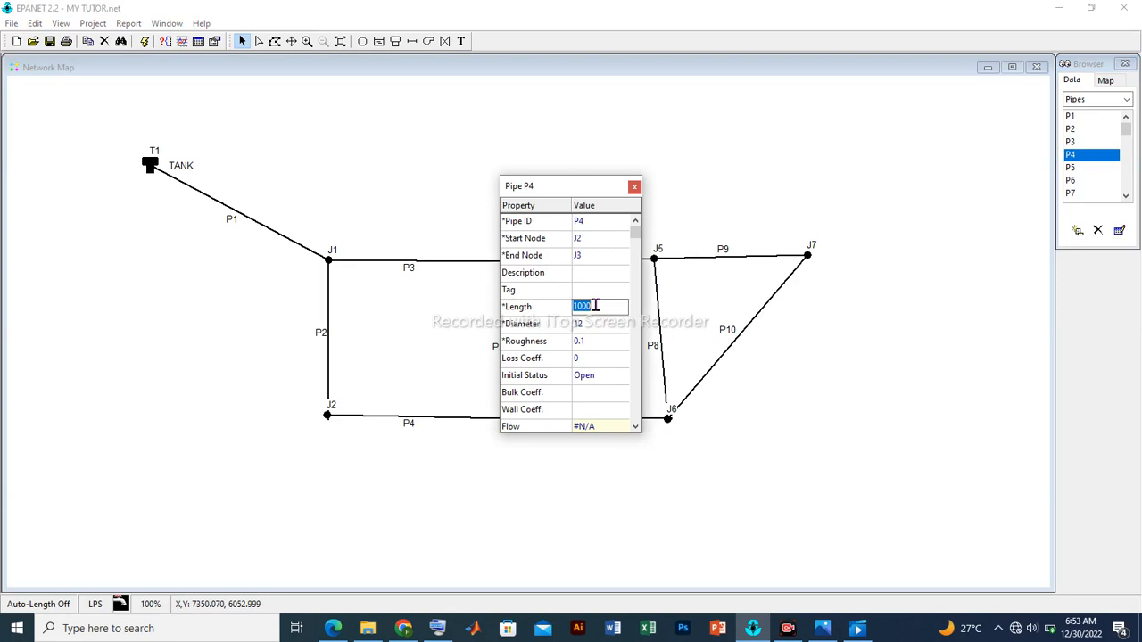
text(40)
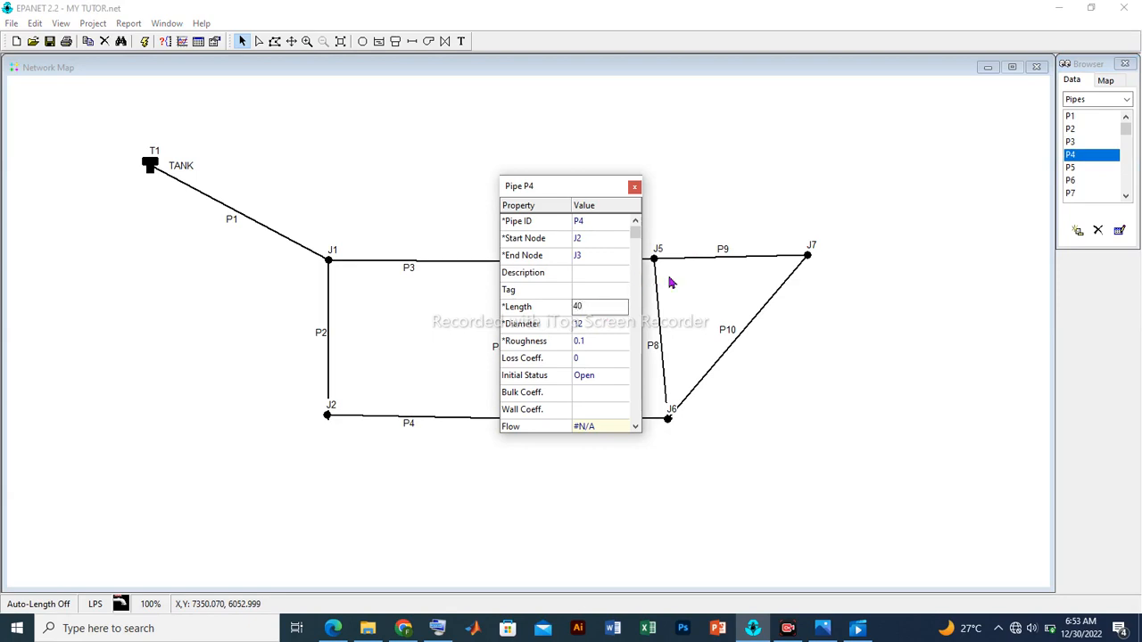
click(1091, 168)
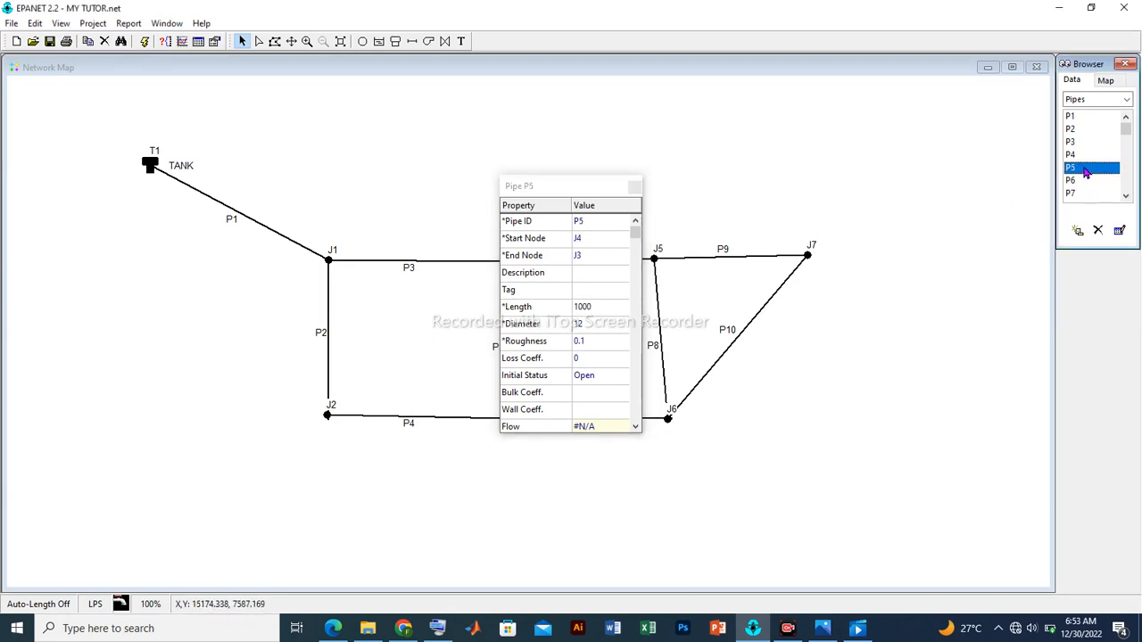
click(1088, 179)
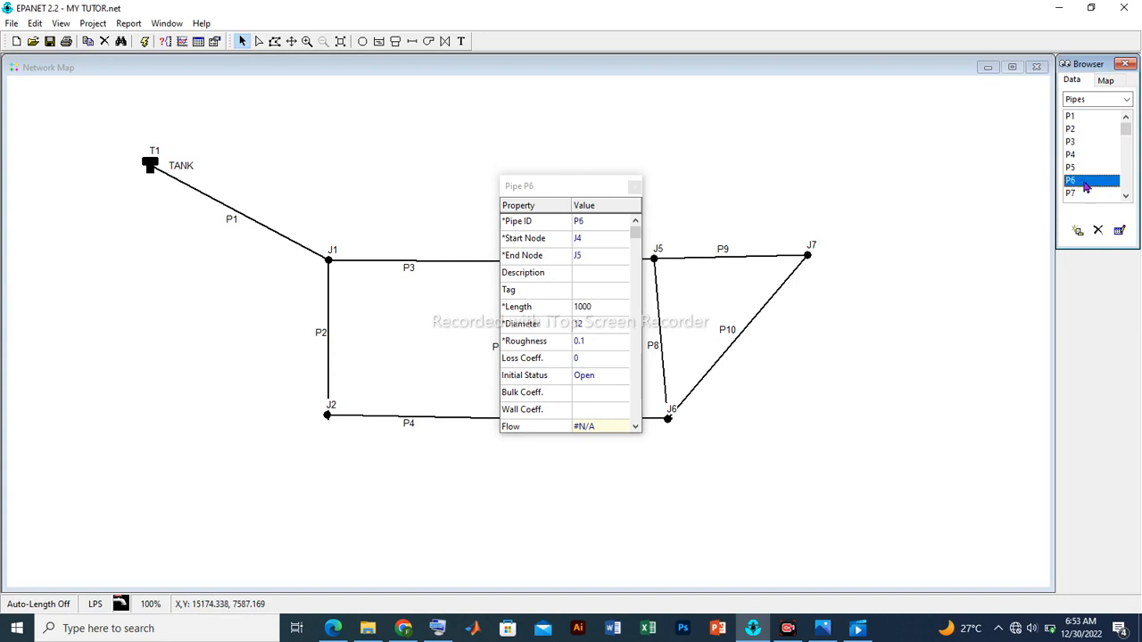
click(598, 307)
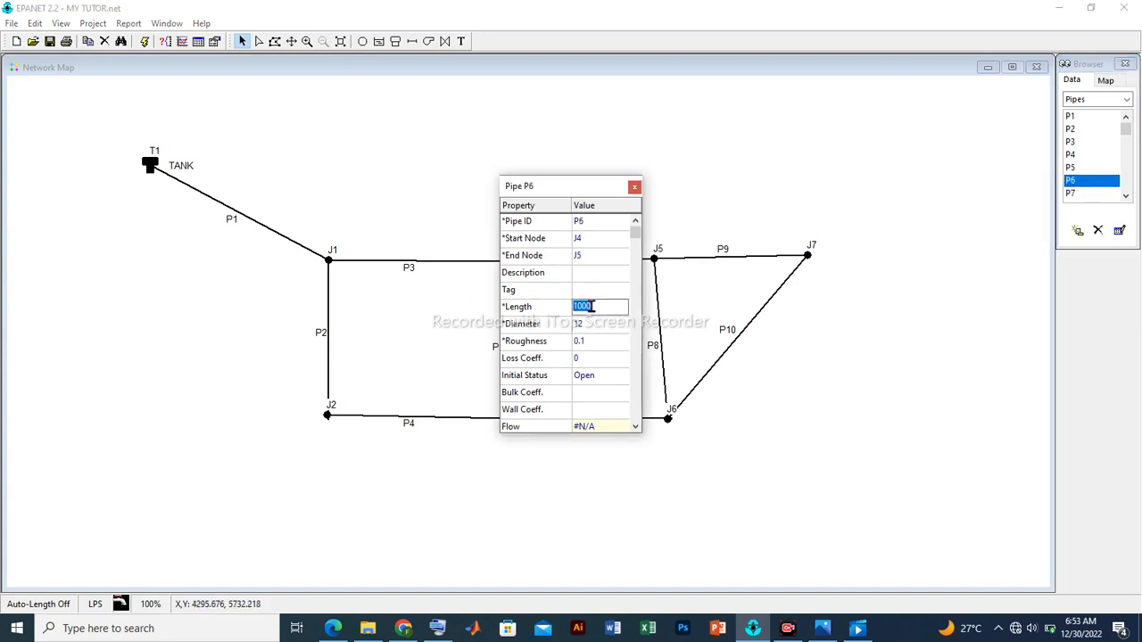
text(40)
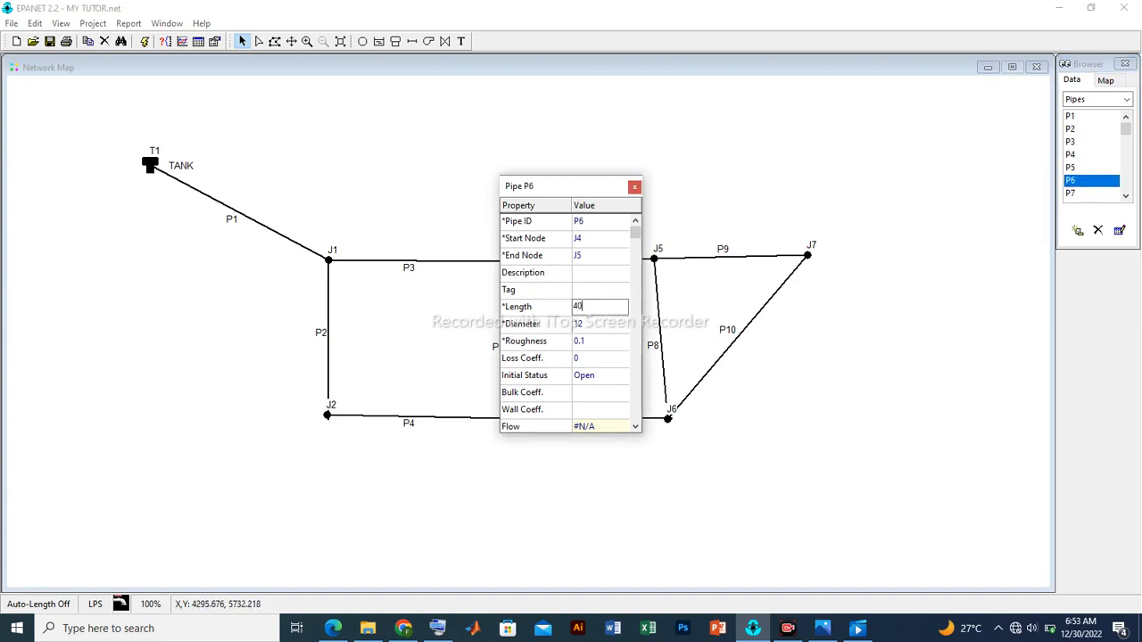
click(1070, 193)
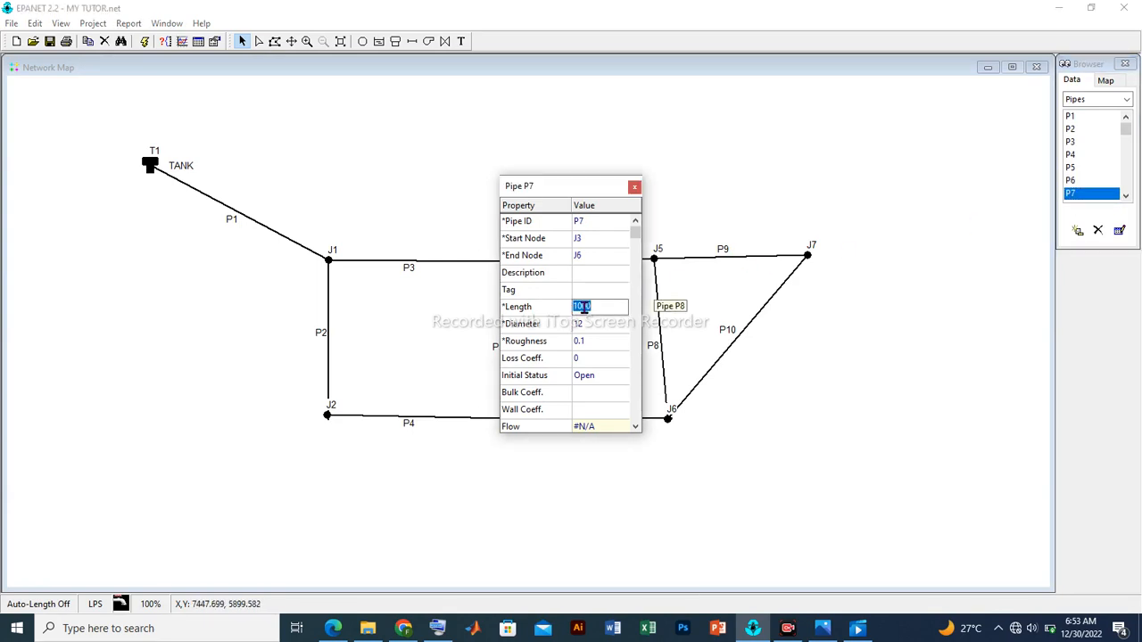
Set the length of pipes P7, P8 and P10 to 40
text(40)
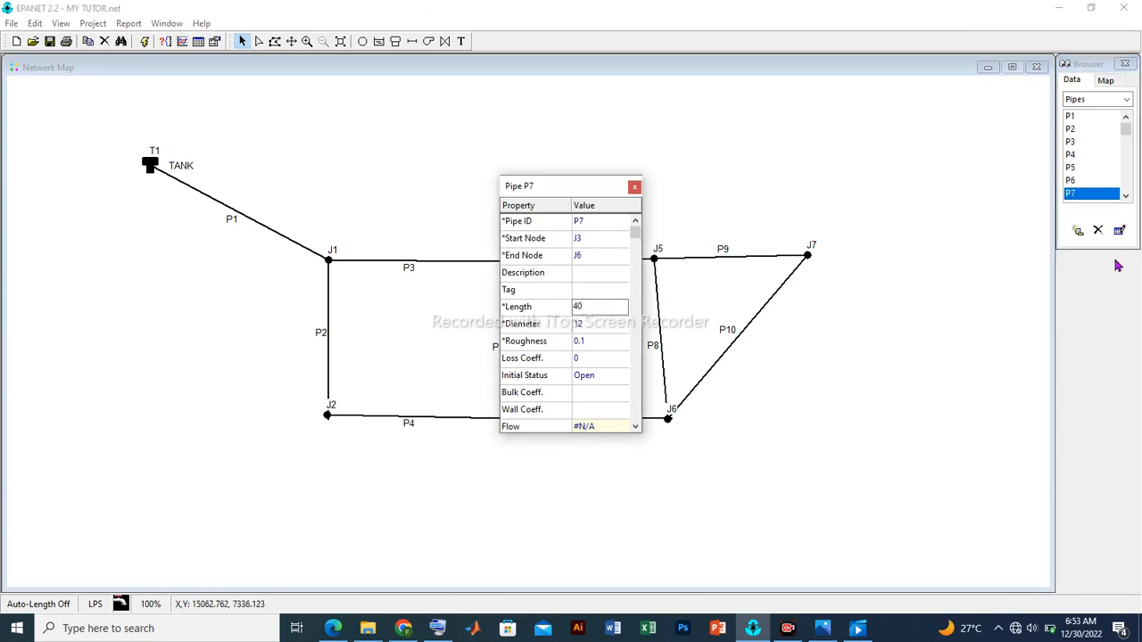
click(1080, 193)
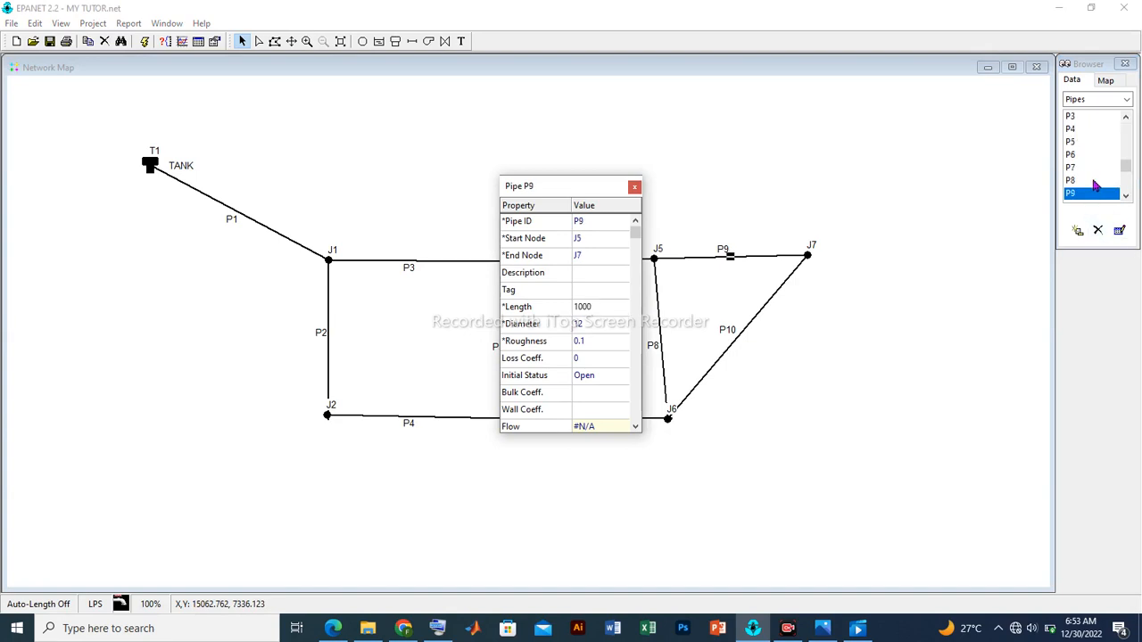
click(1071, 180)
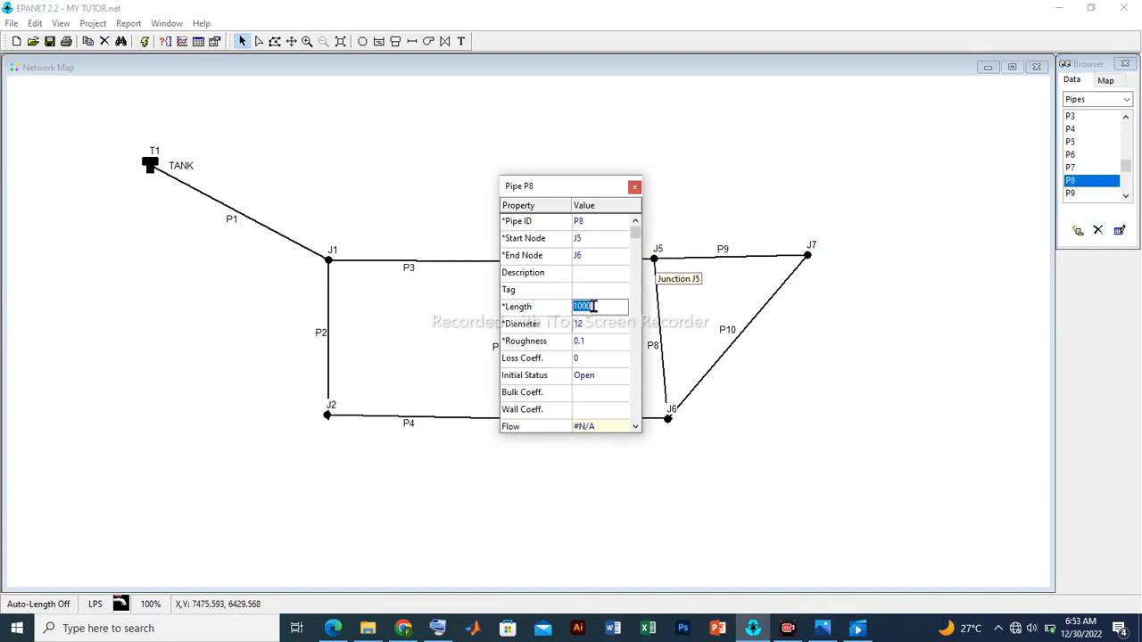
text(40)
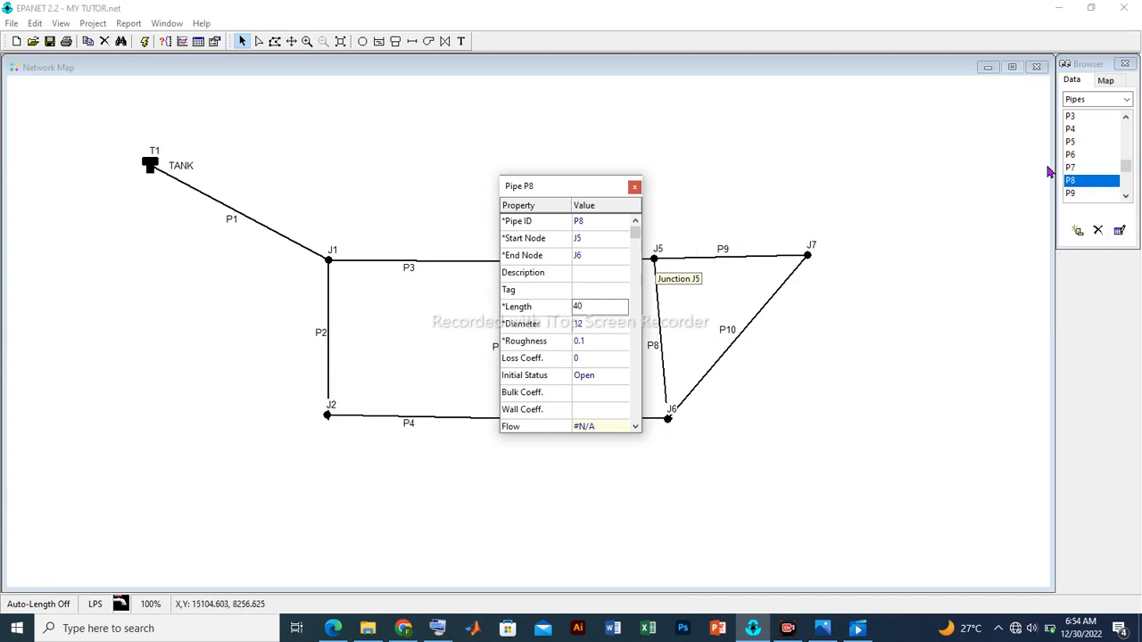
click(1071, 193)
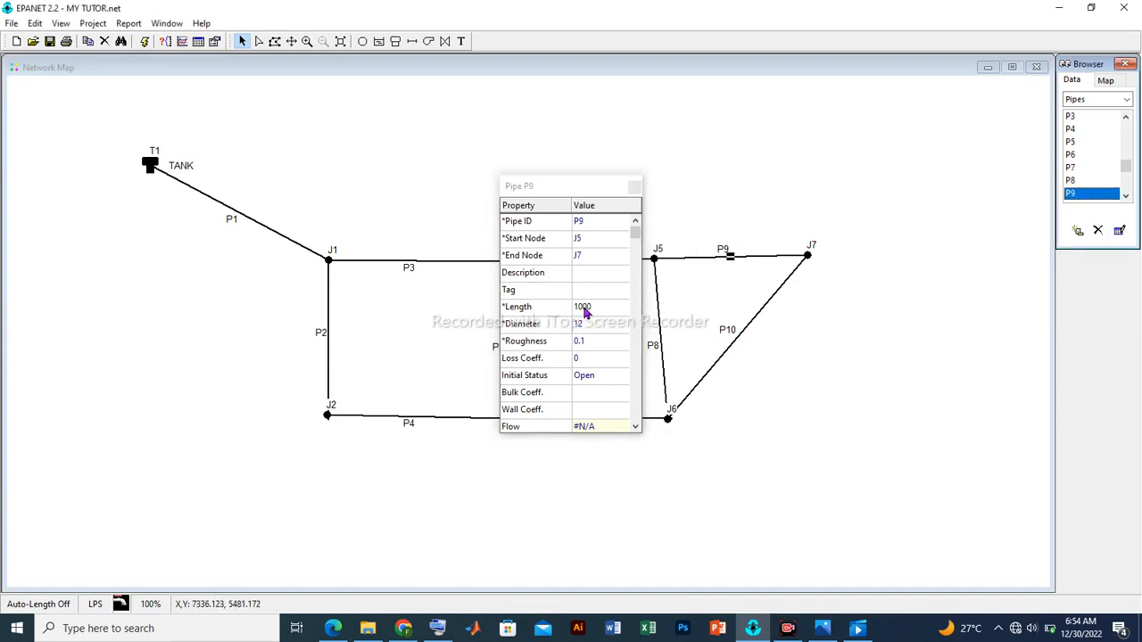
click(600, 306)
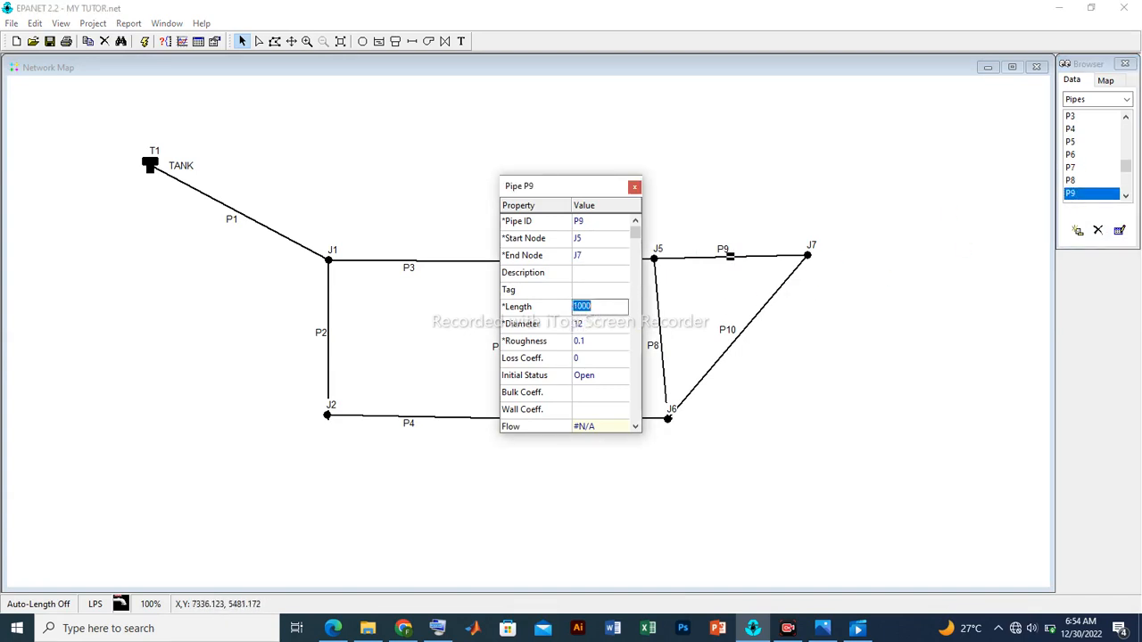
click(1073, 193)
text(4)
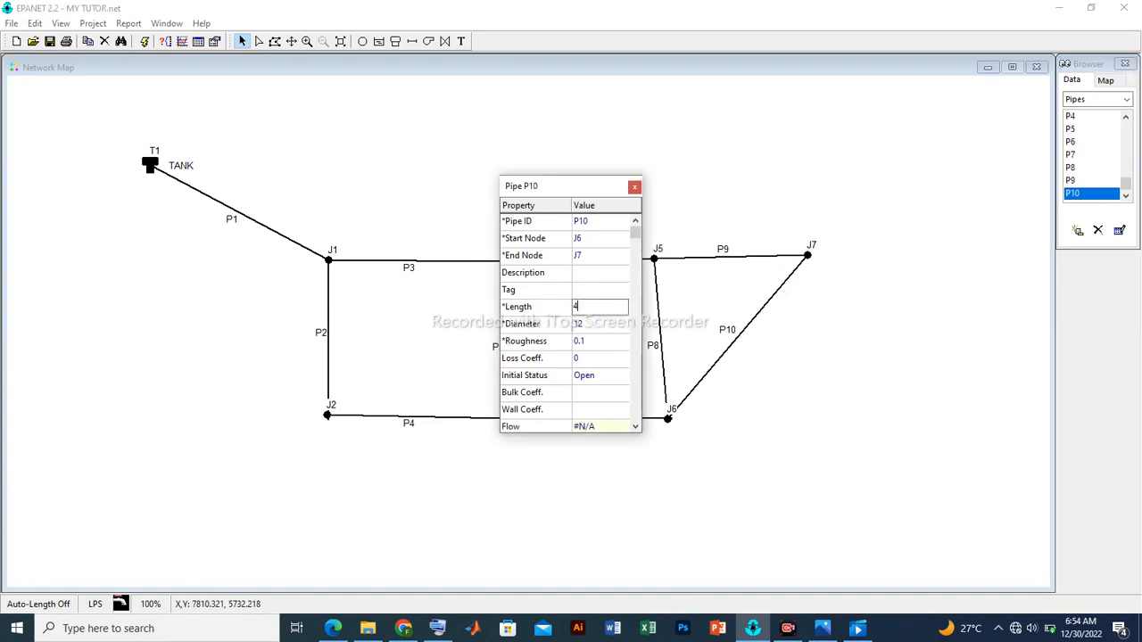
text(0)
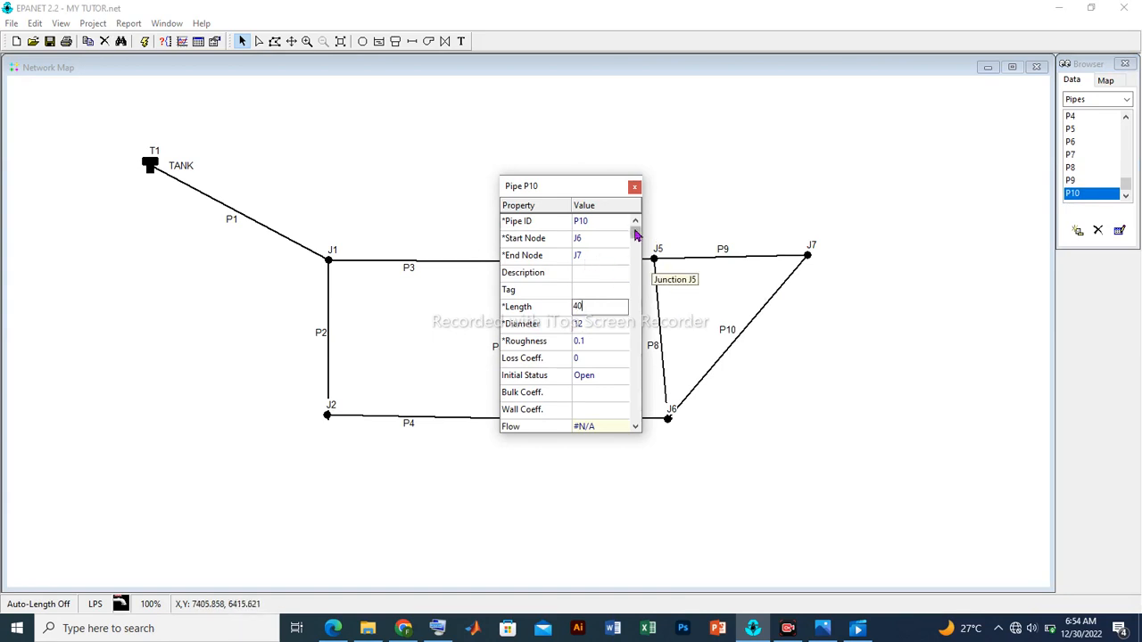
mouse_move(1013, 175)
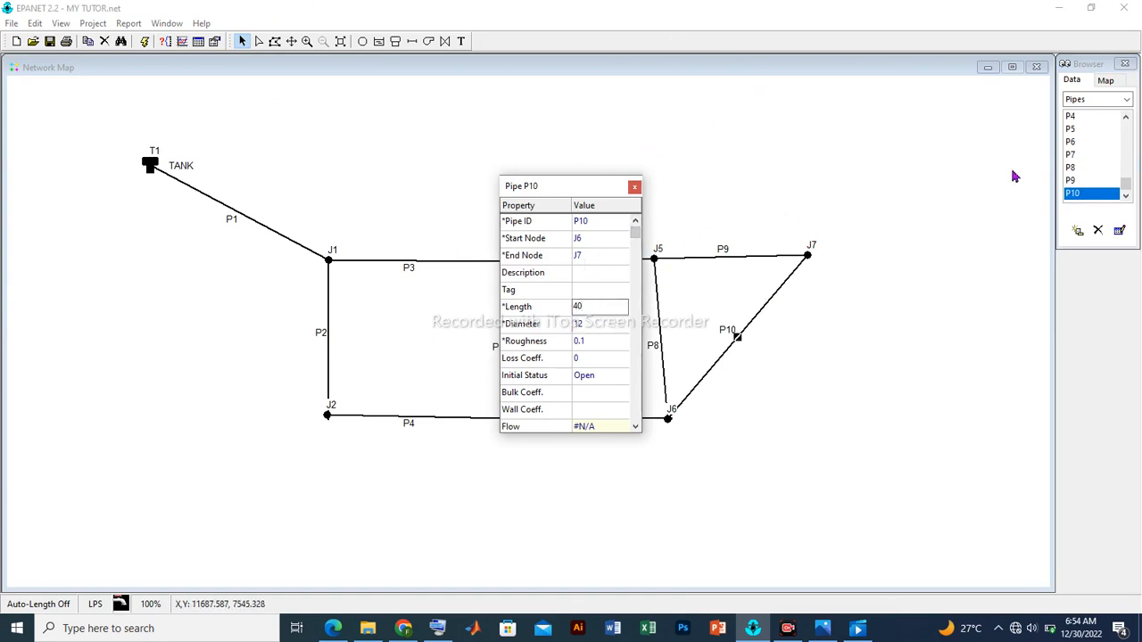
mouse_move(681, 246)
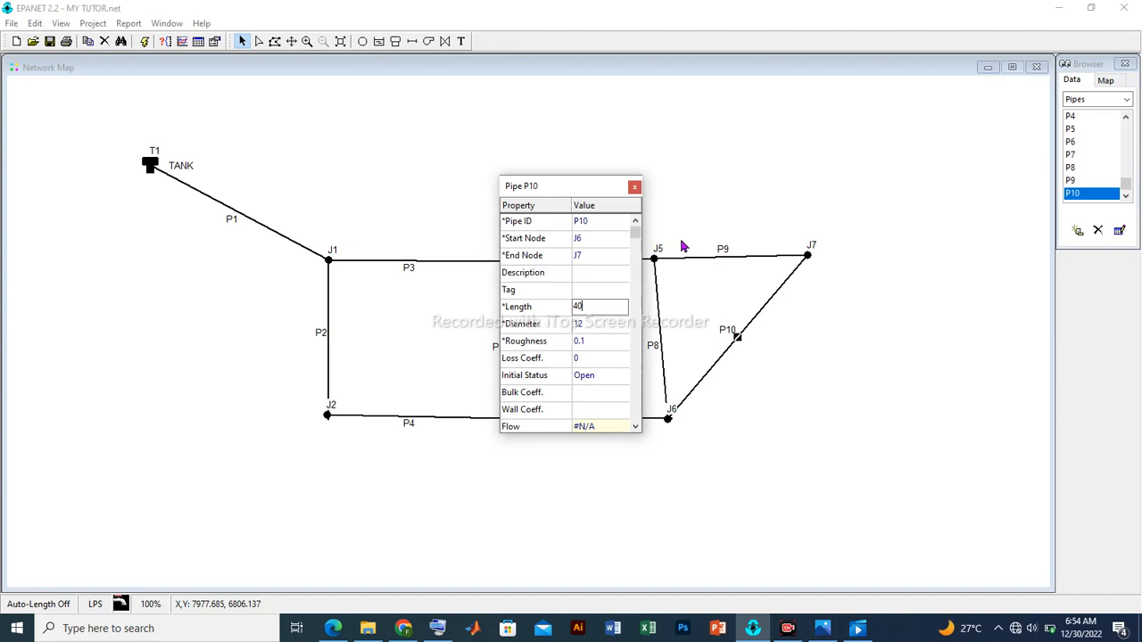
mouse_move(971, 606)
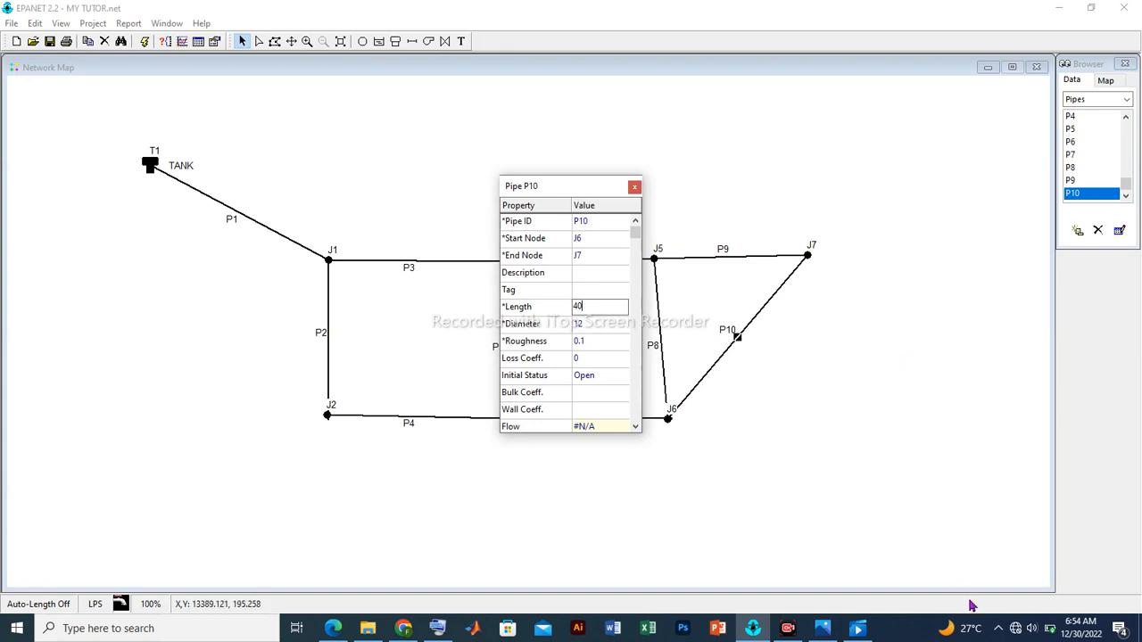